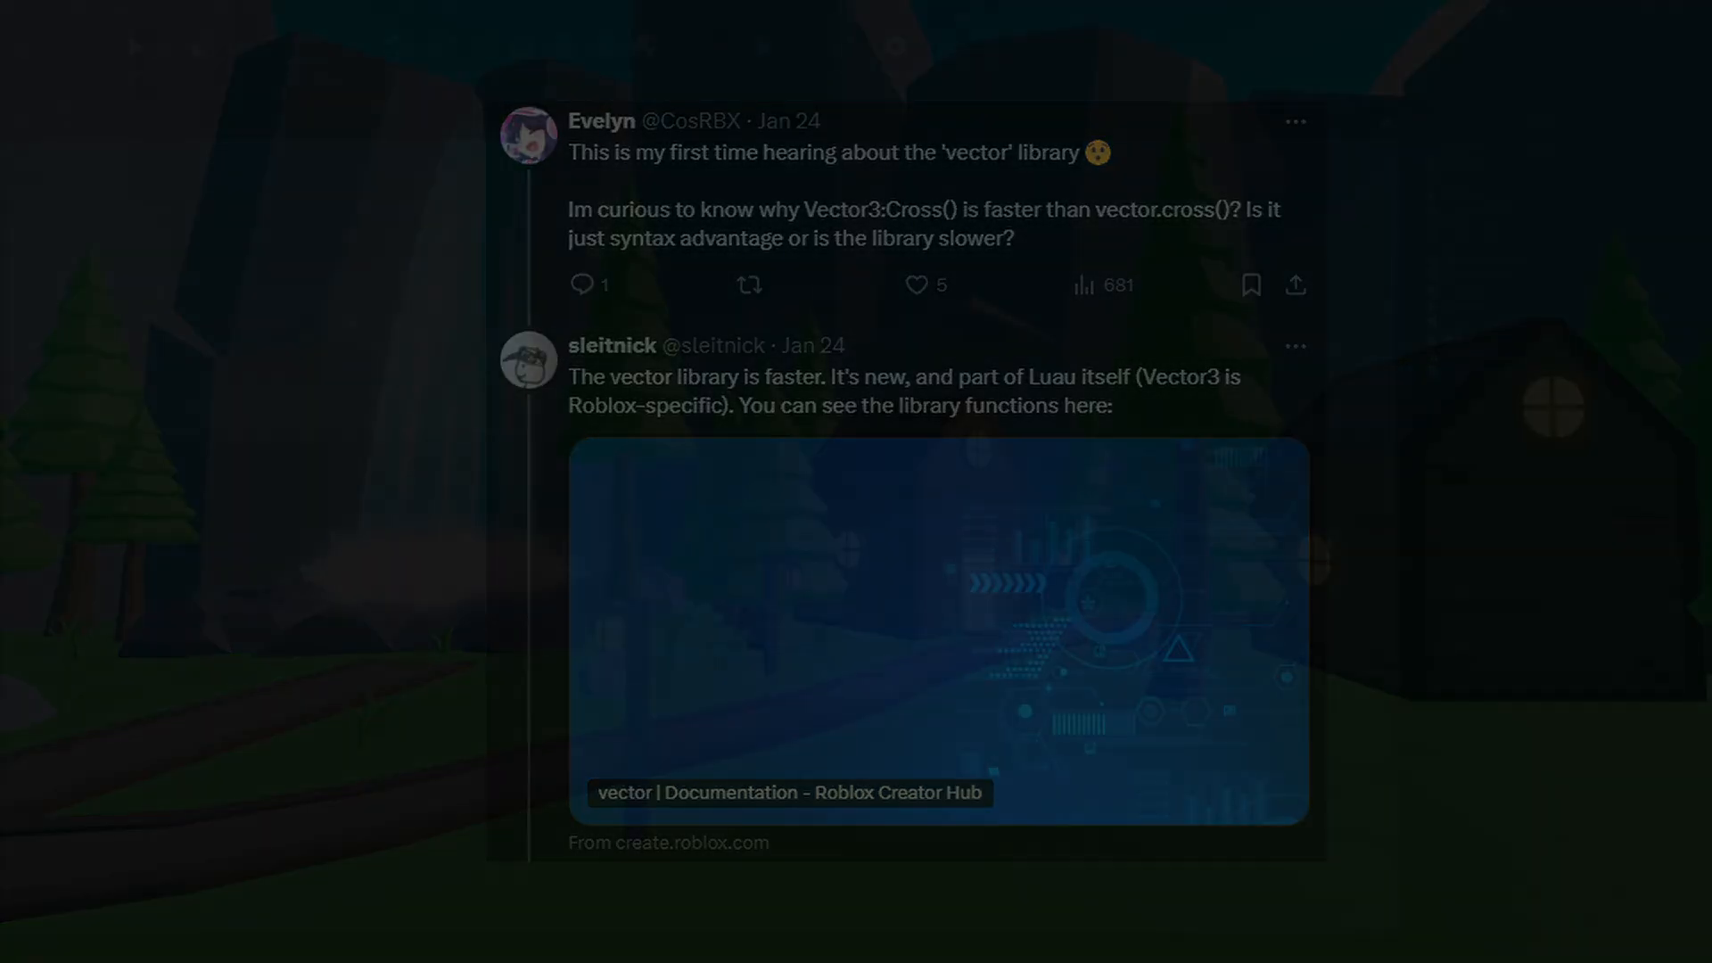
Open the vector library reference and scroll through its functions, from create down to min
click(935, 631)
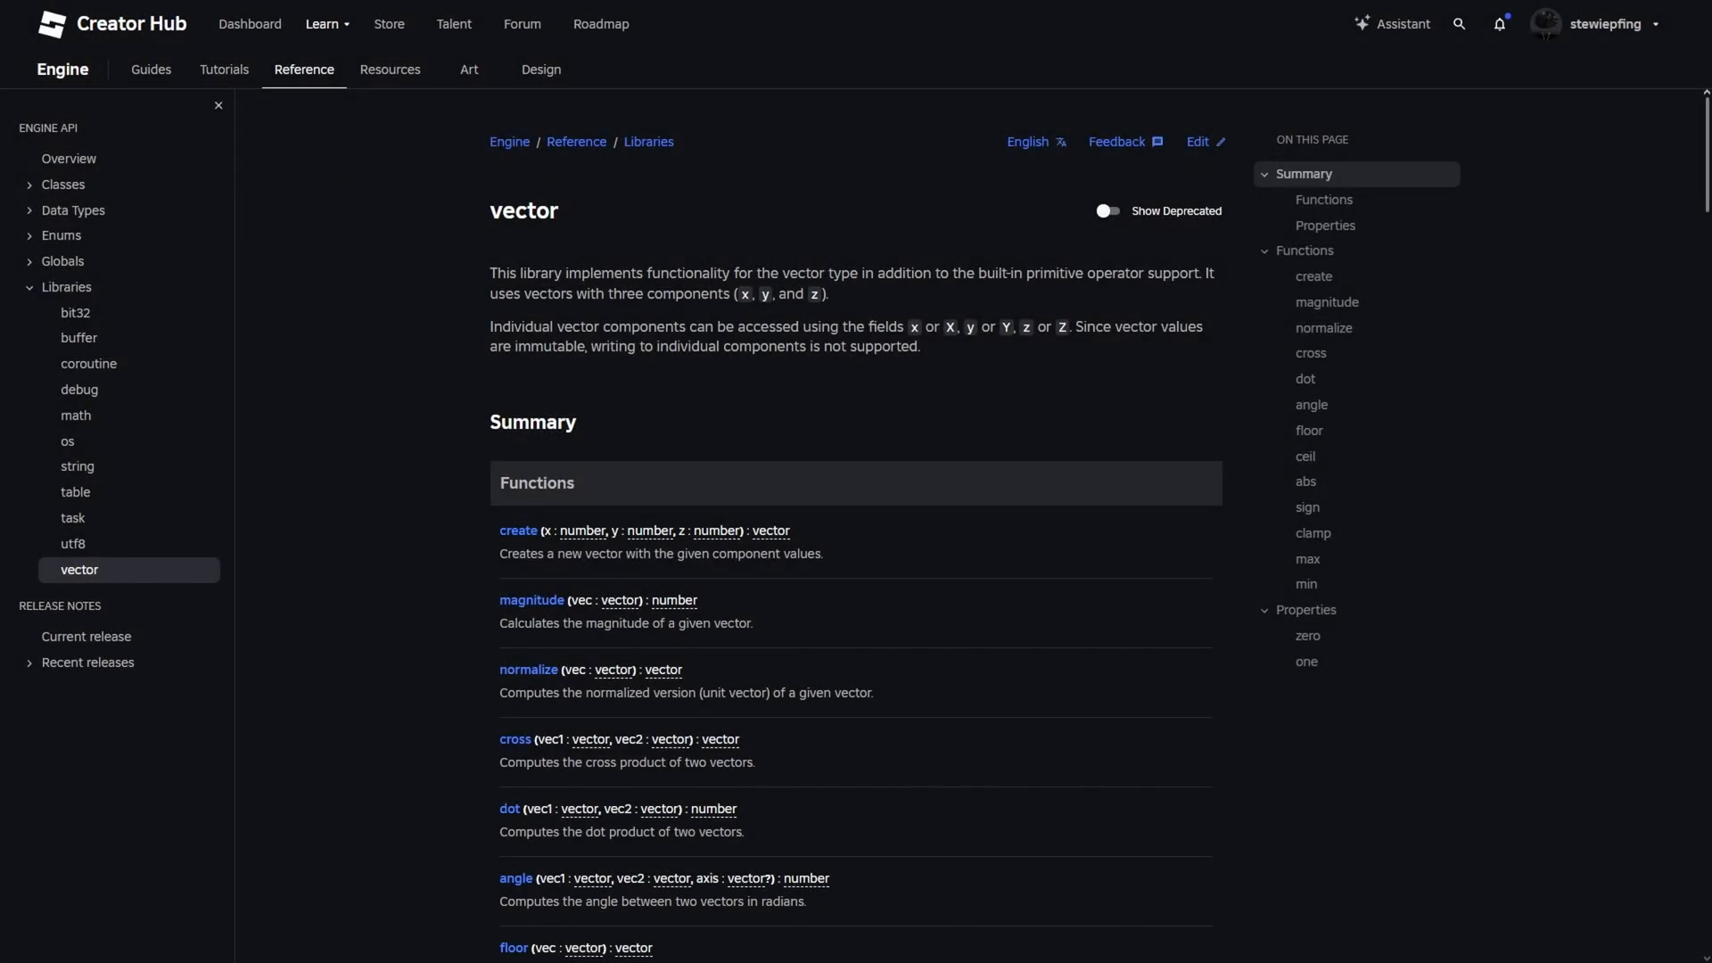
mouse_move(1488, 430)
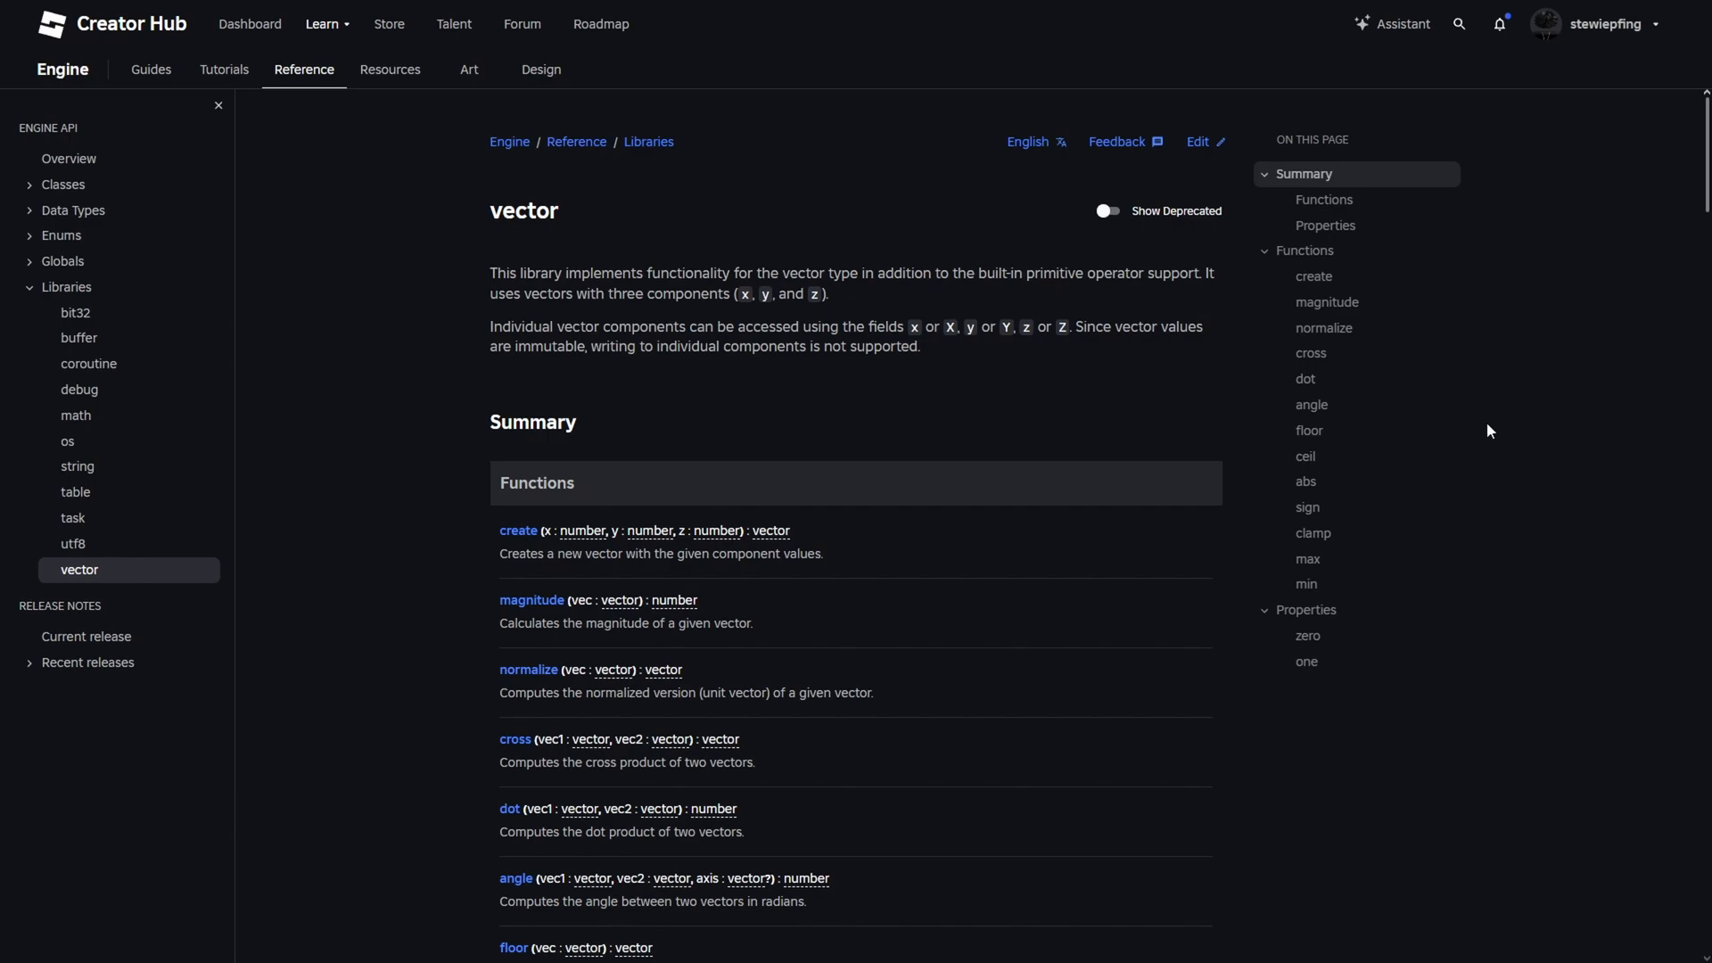
mouse_move(1422, 430)
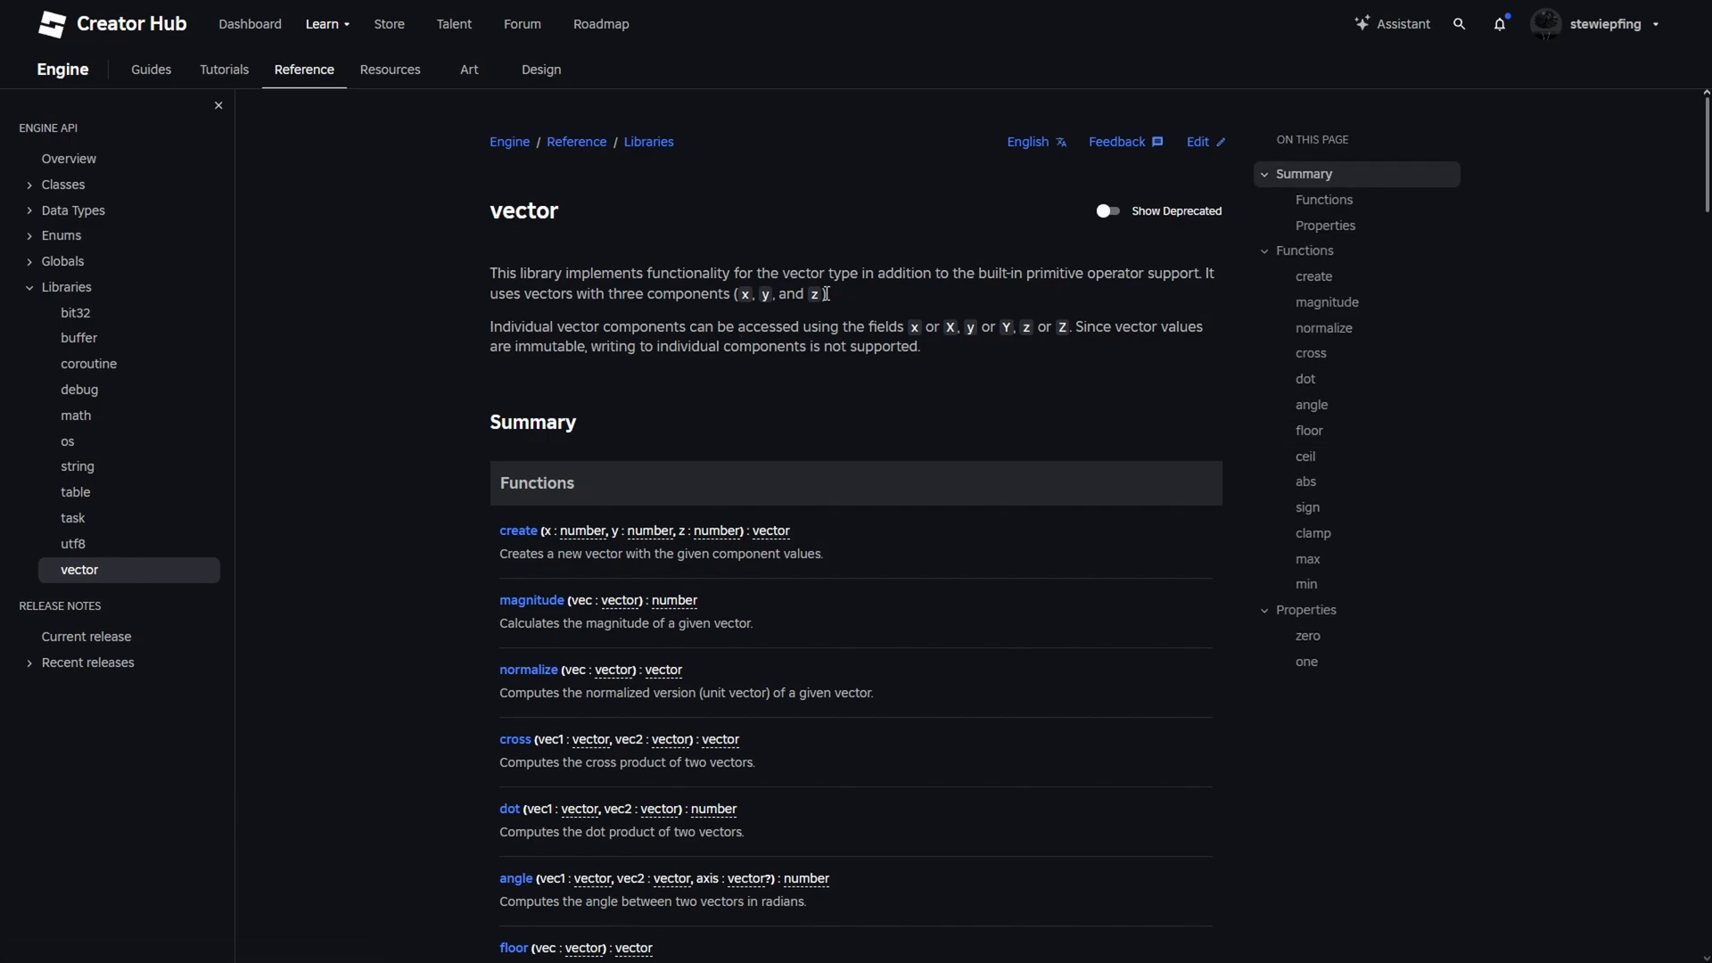
mouse_move(455, 291)
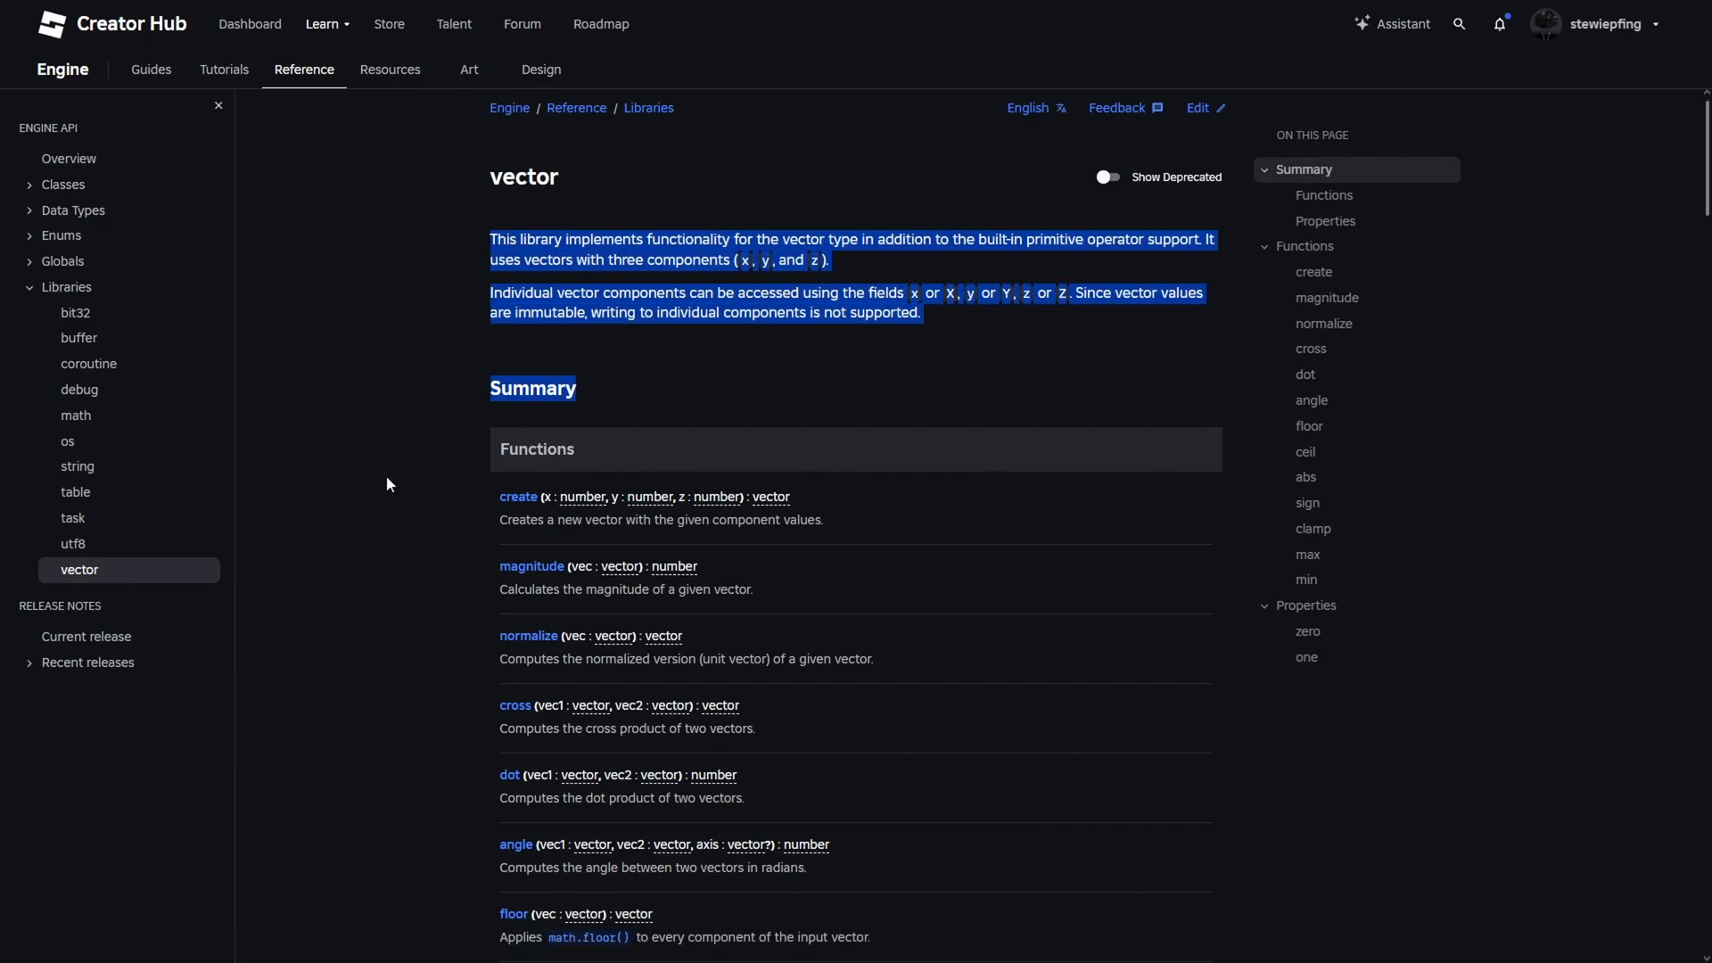
scroll(down, 3)
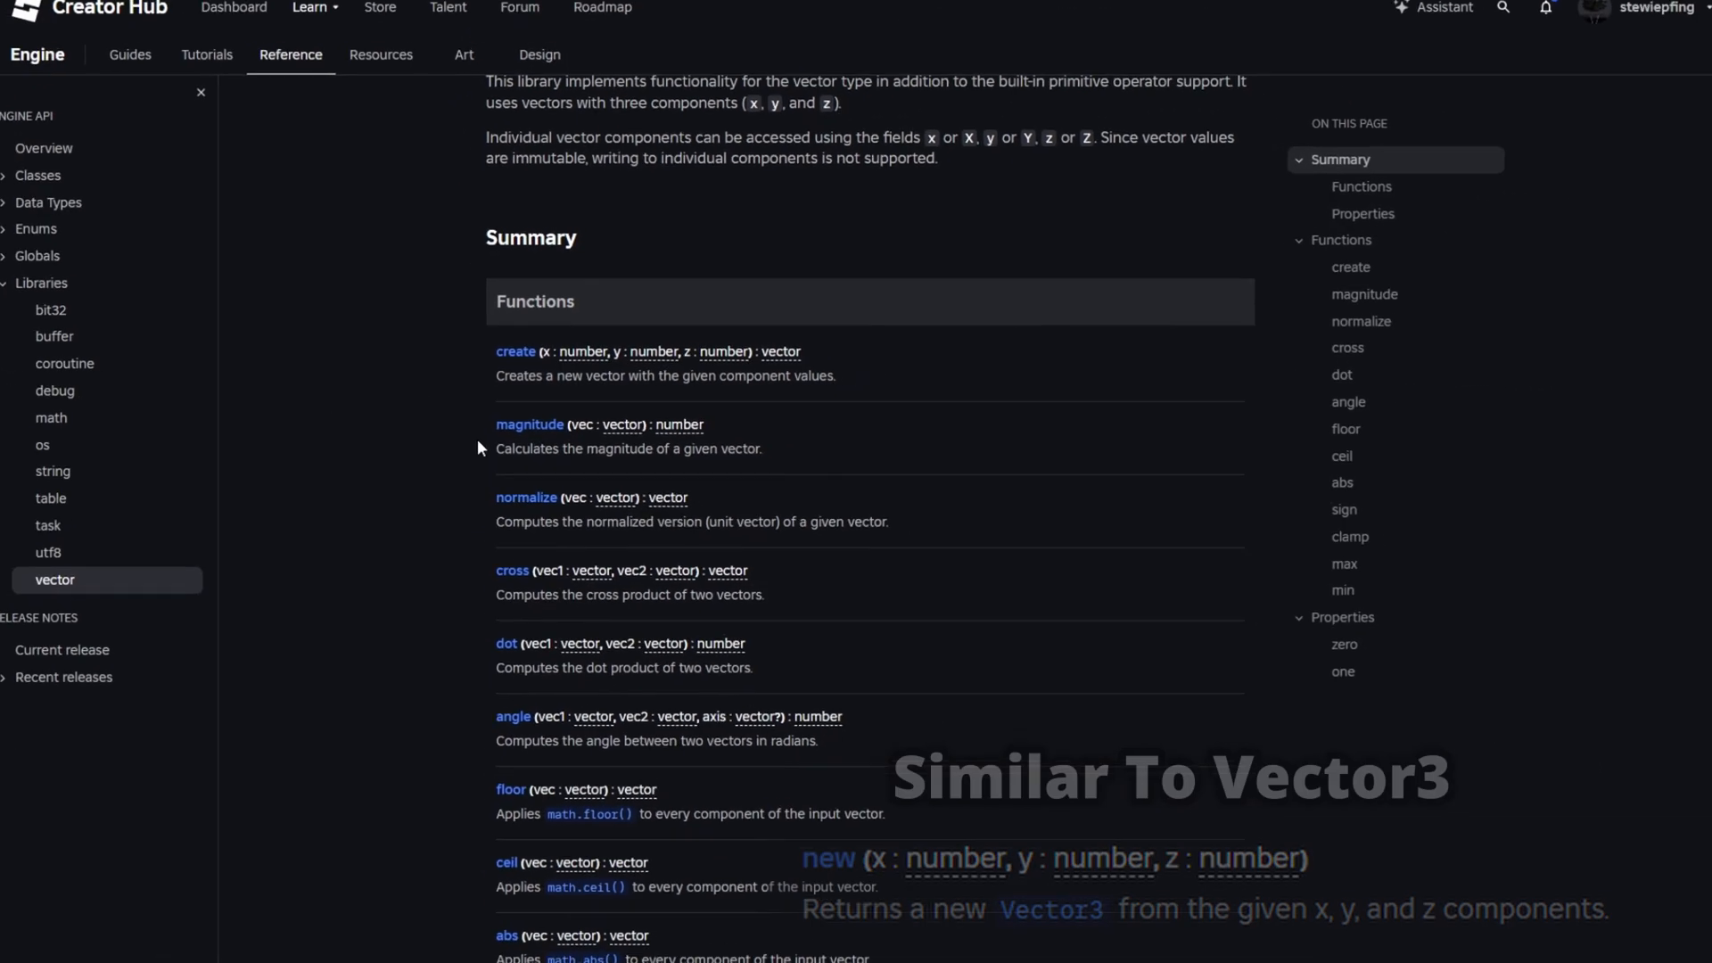
scroll(down, 3)
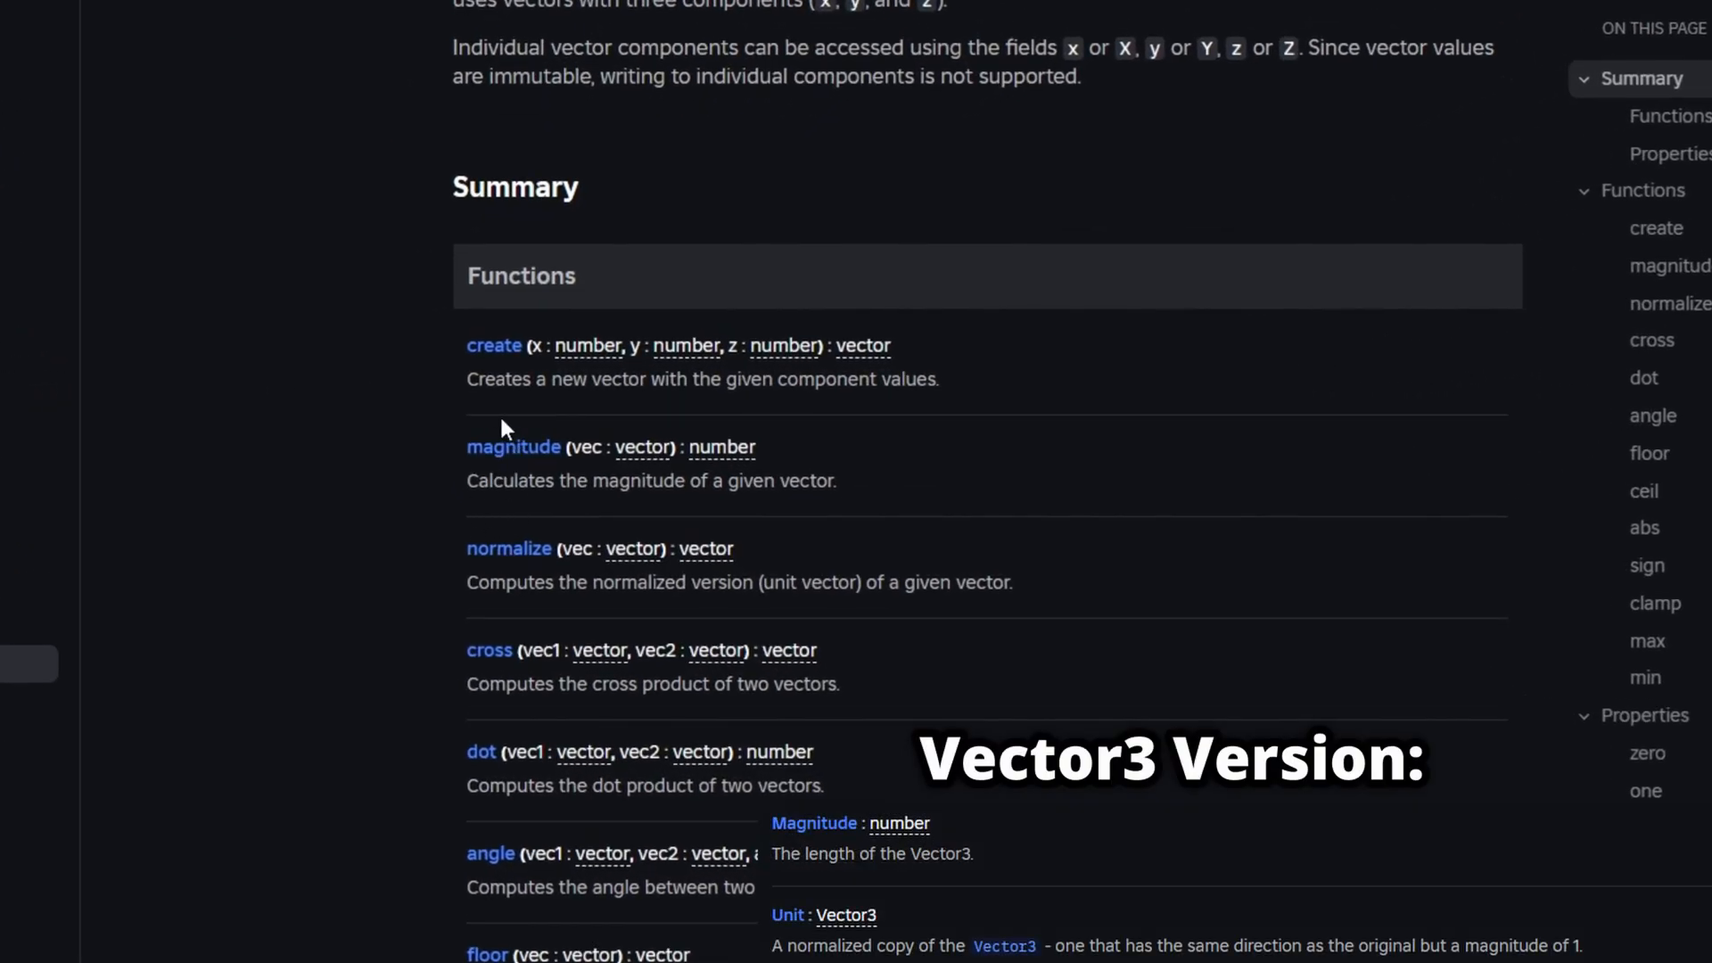
mouse_move(339, 475)
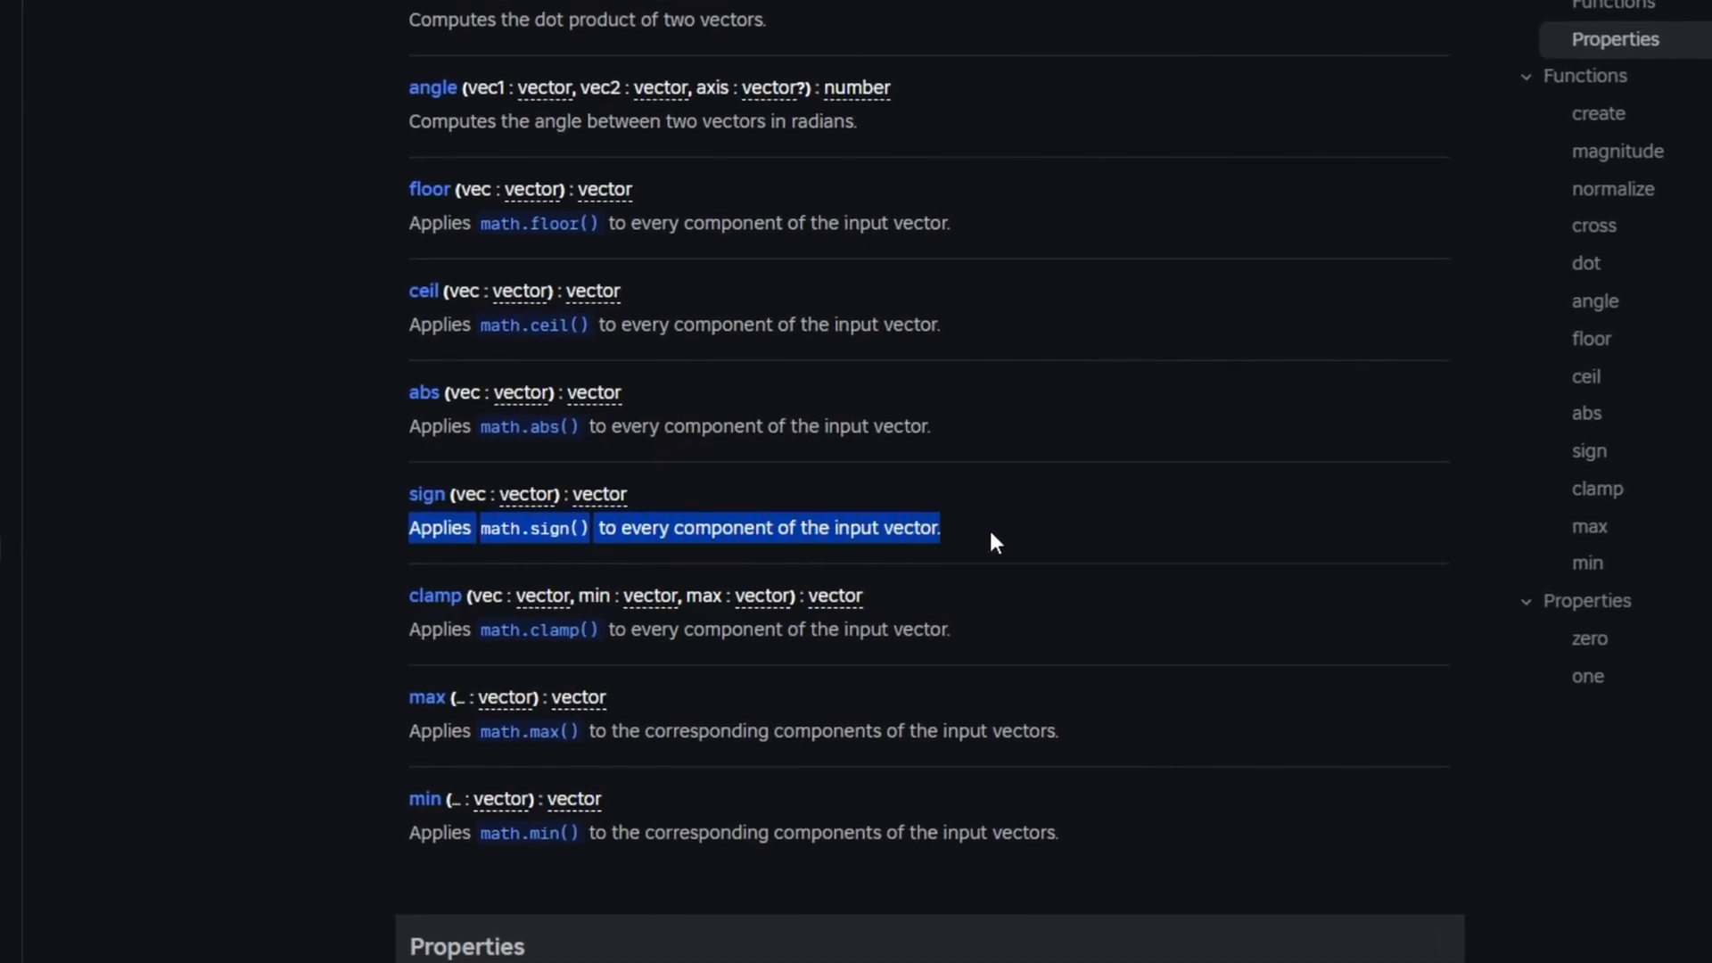
click(312, 554)
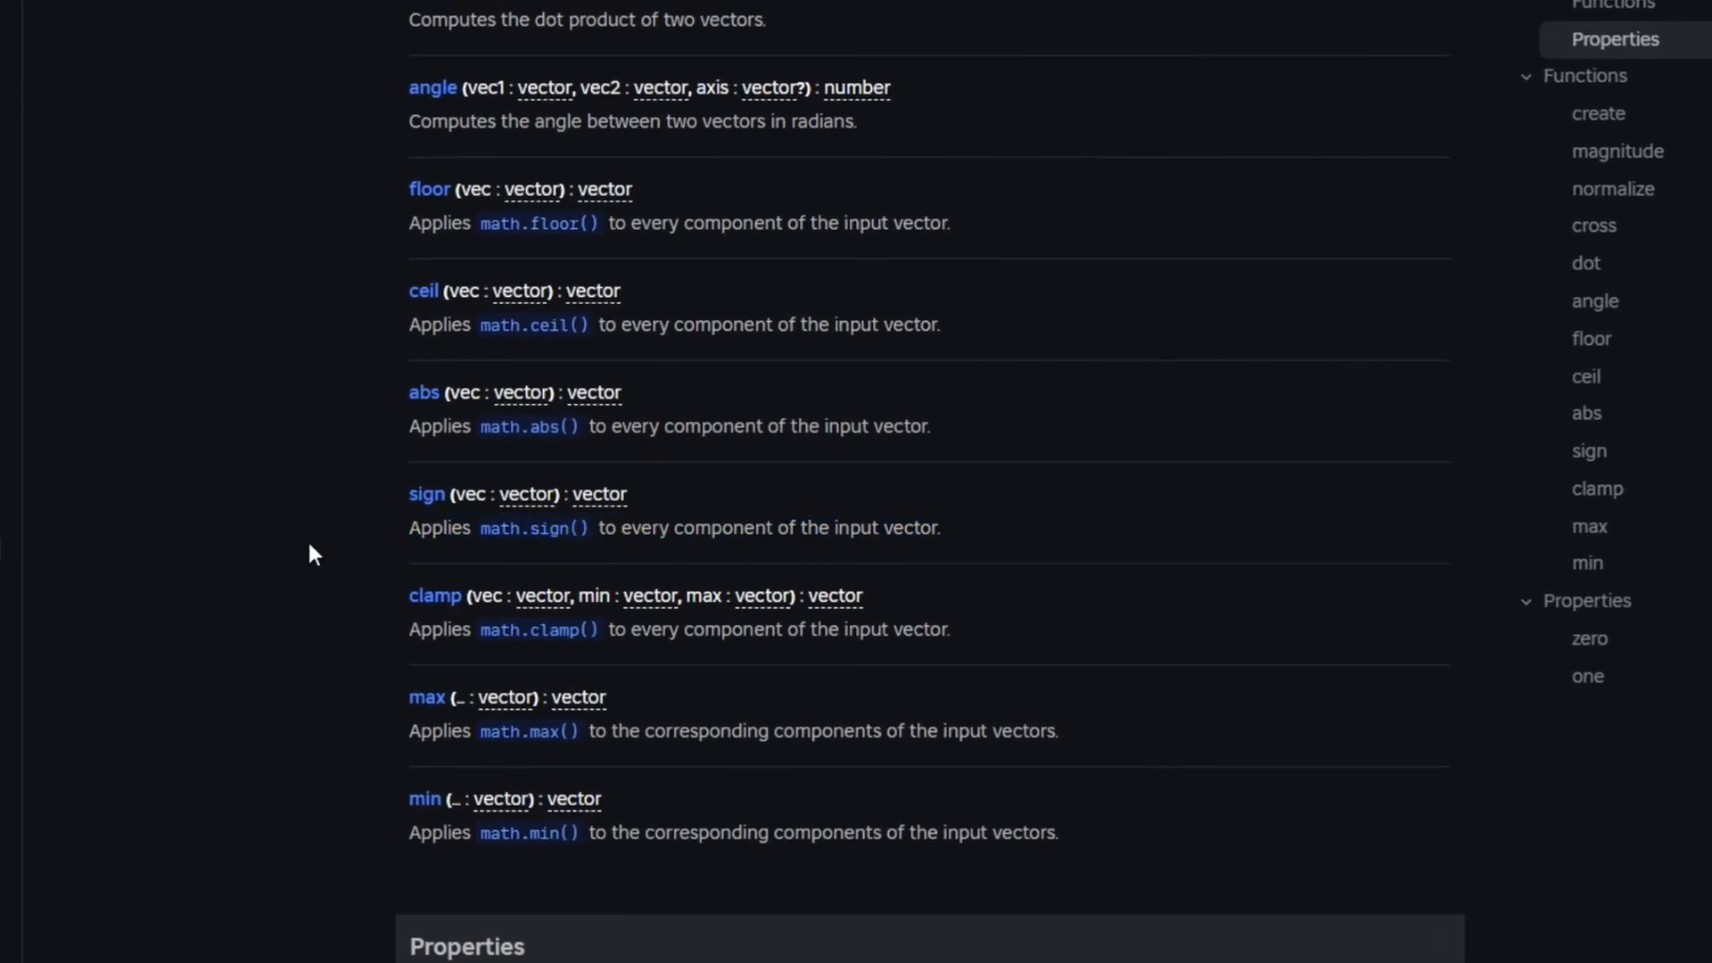
mouse_move(567, 544)
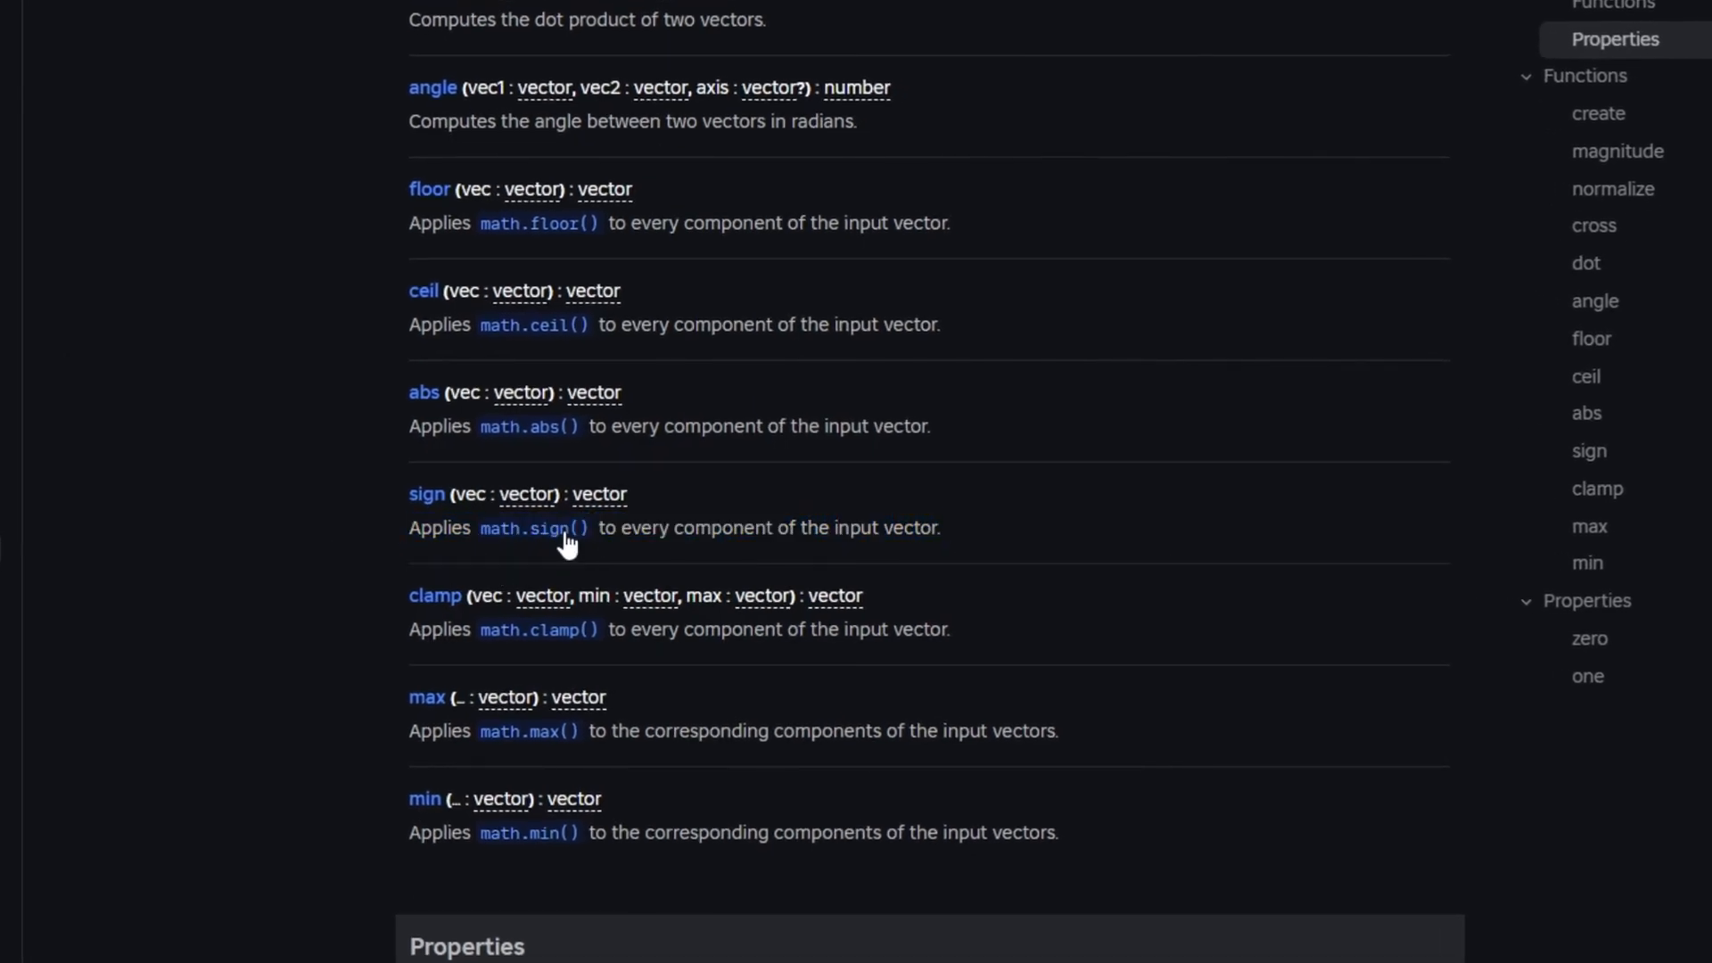
mouse_move(535, 857)
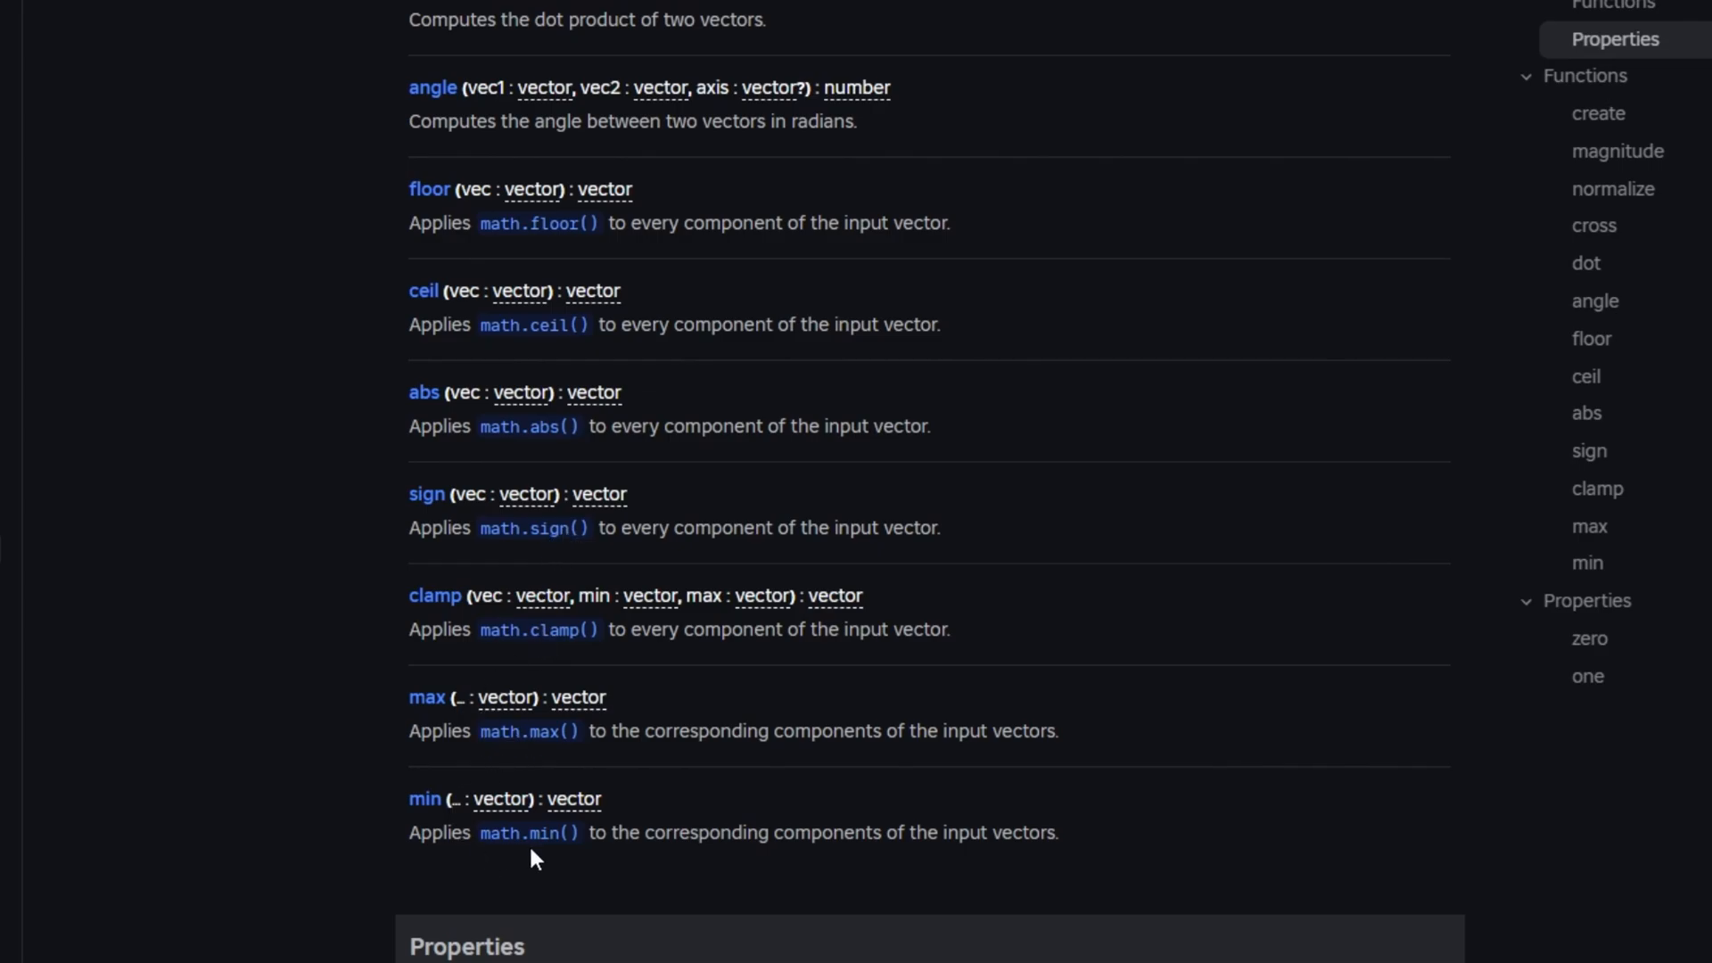
Scroll down to the vector page's Properties section listing zero and one
scroll(down, 3)
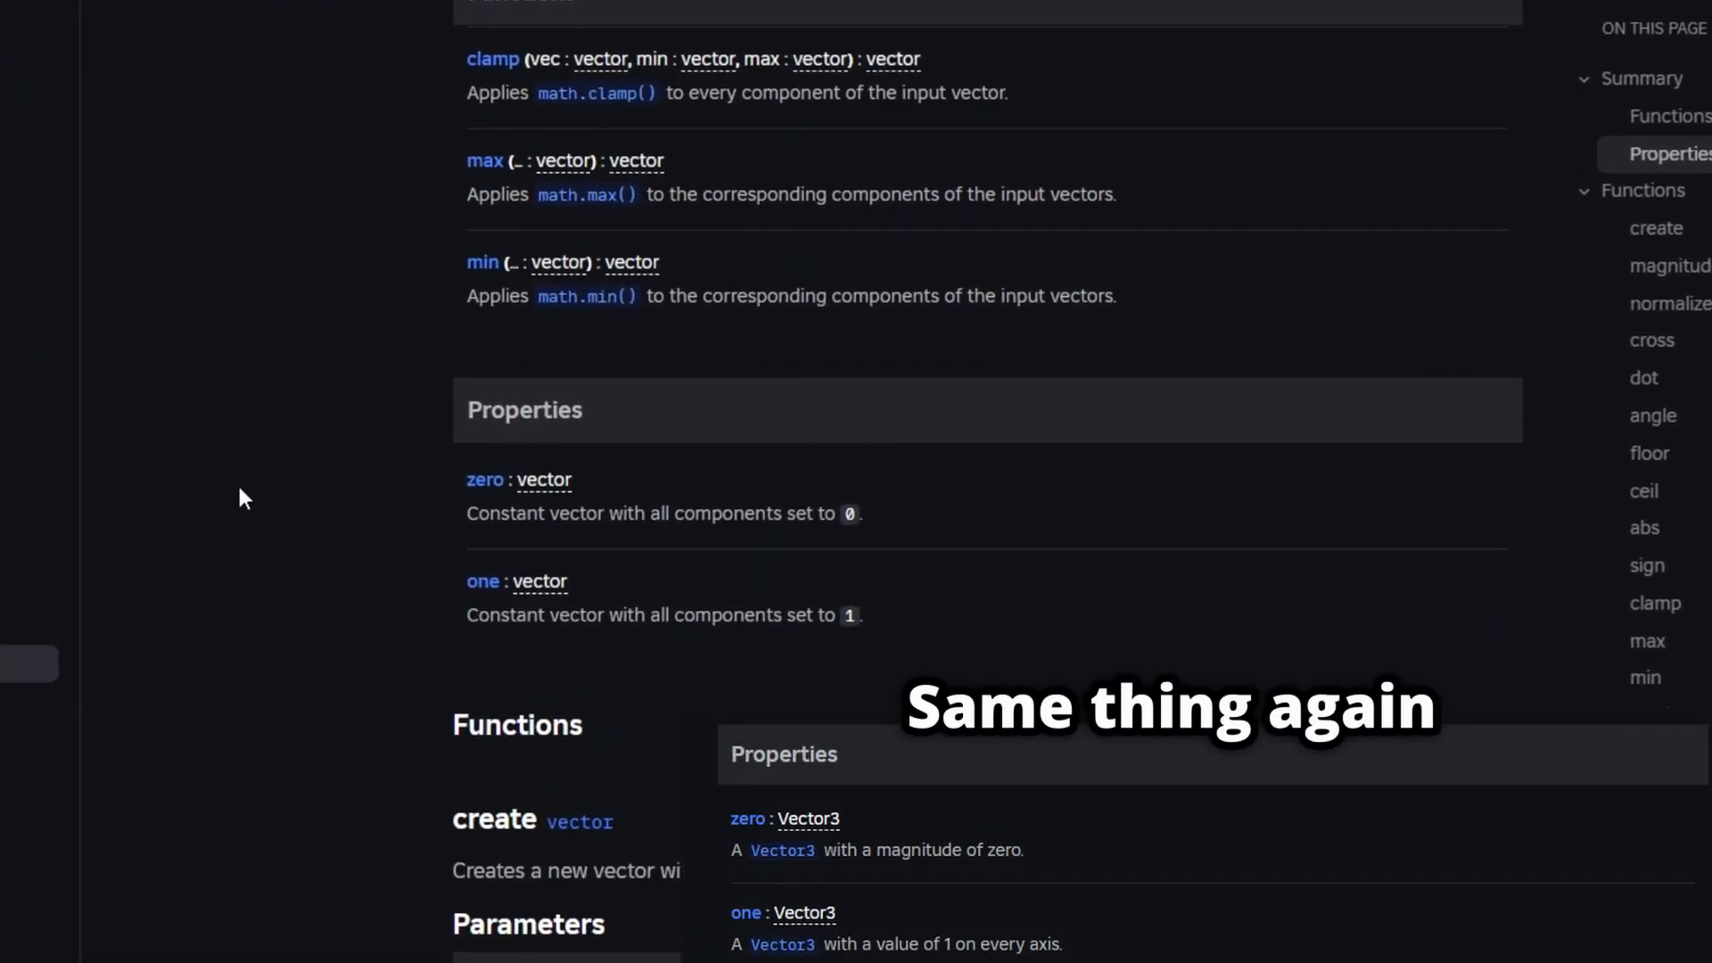
scroll(down, 3)
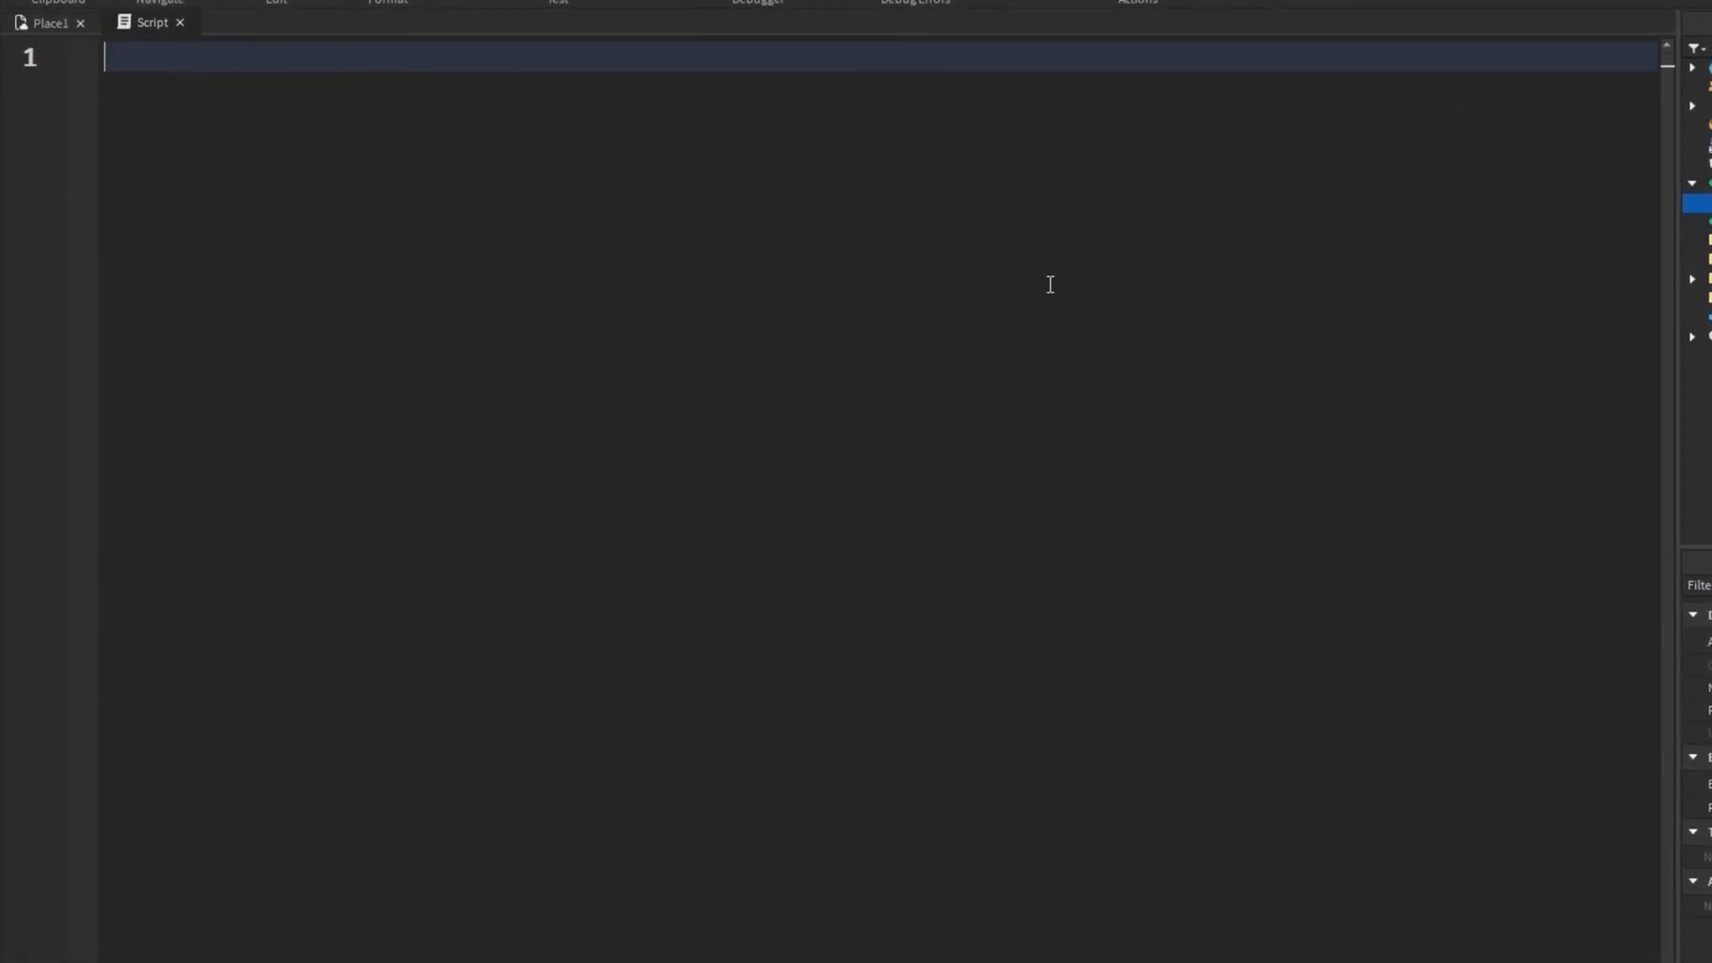
mouse_move(1007, 186)
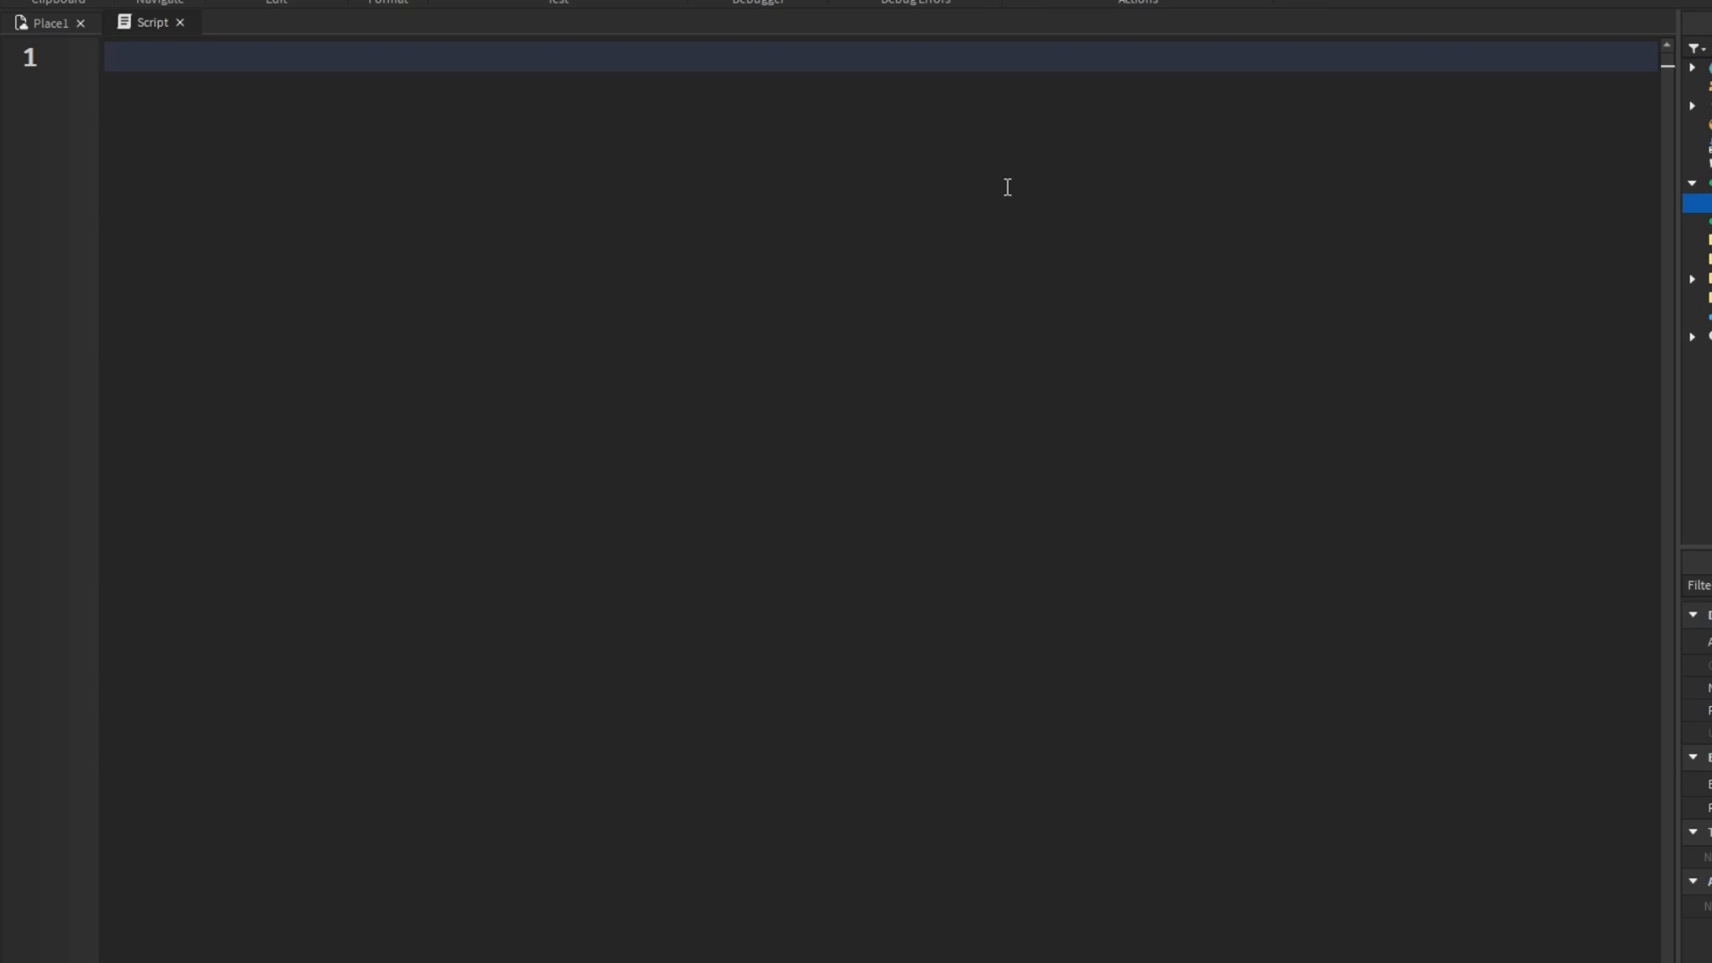
Write a local vector.create(5, 2, 8) call as the script's first line
text(vector.crea)
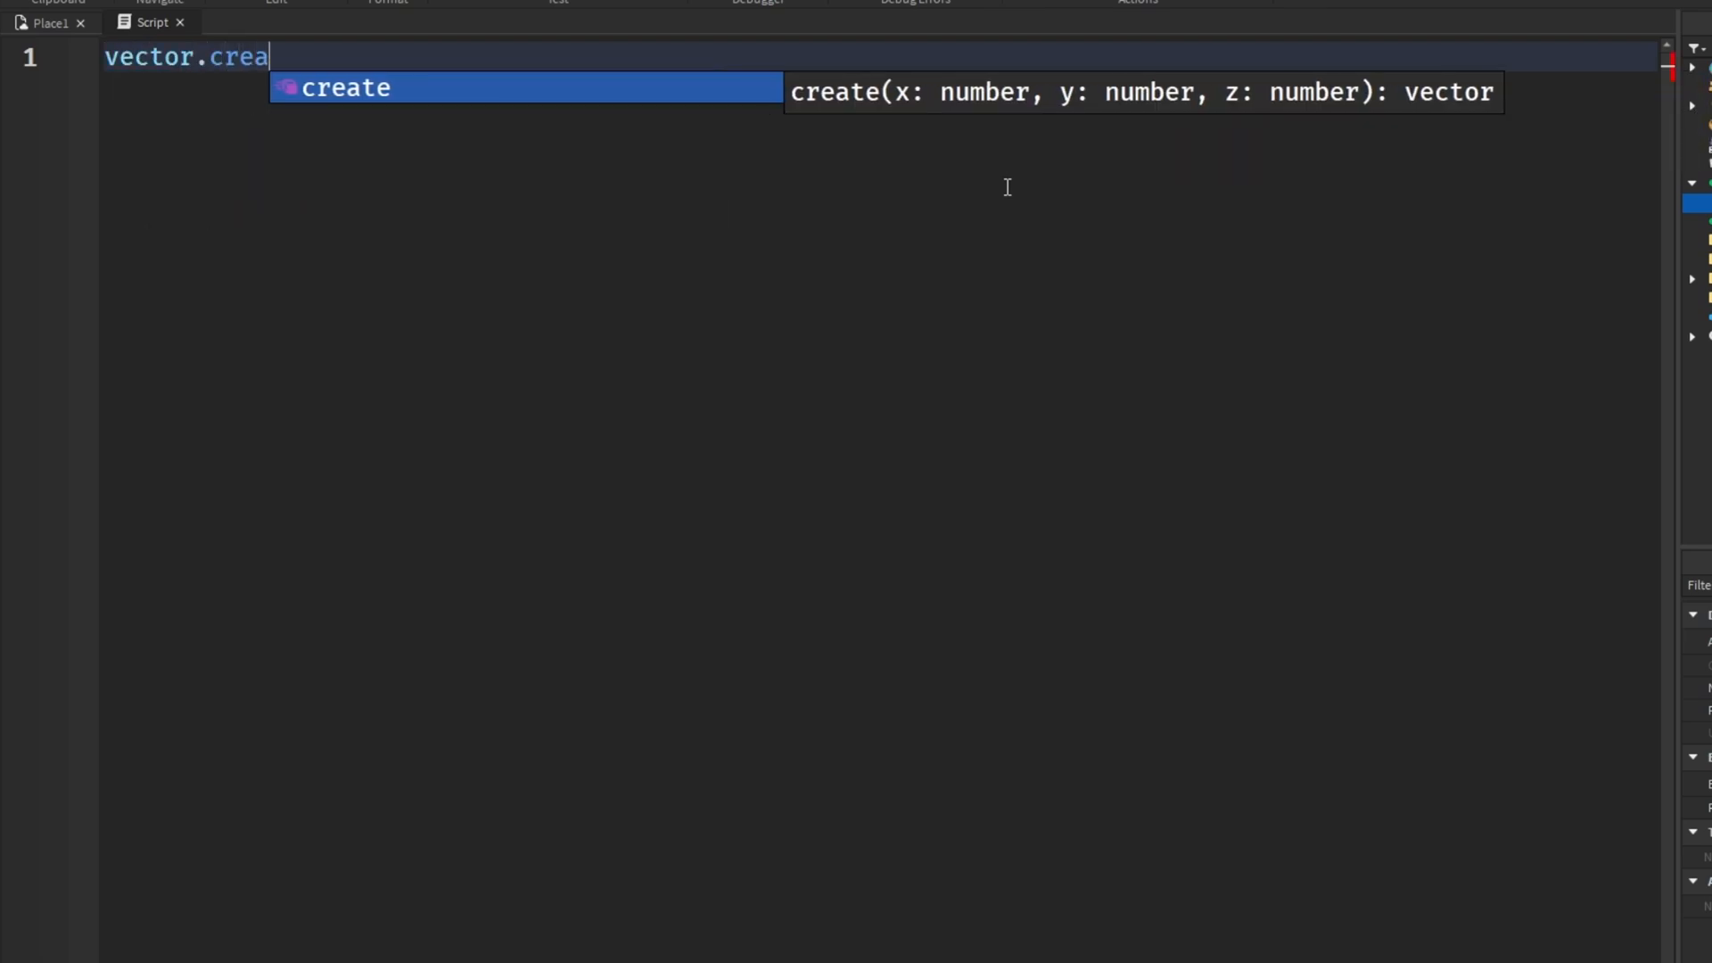
key(Tab)
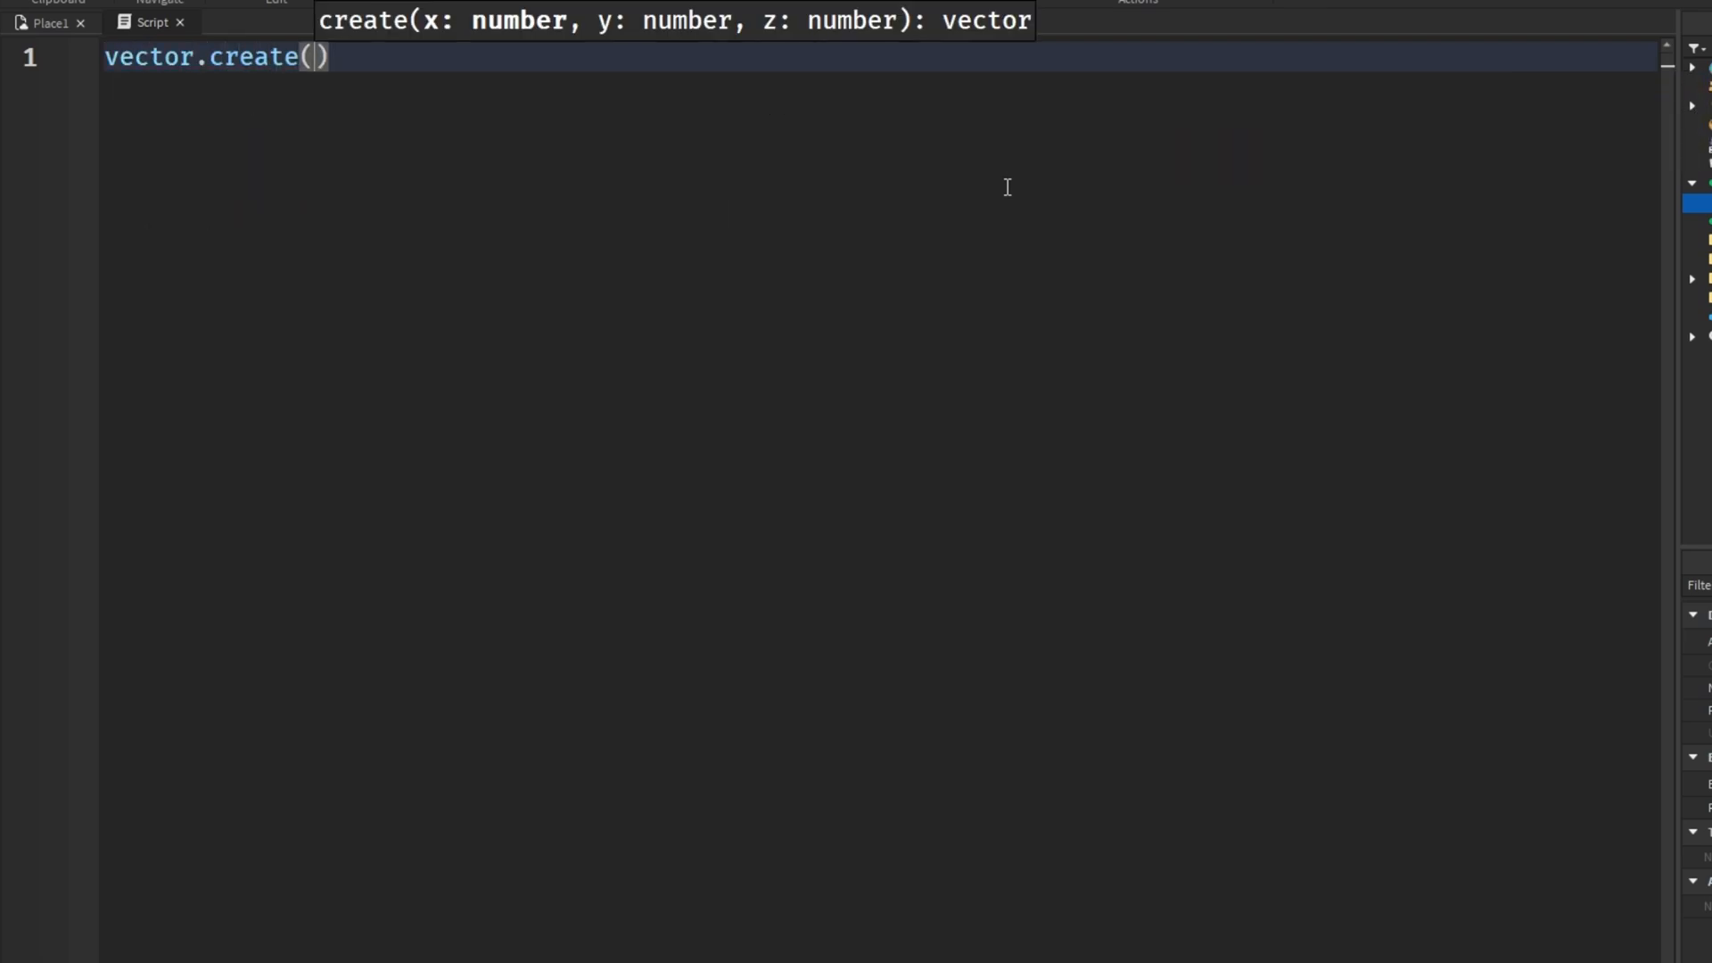
text(5, 2, 8)
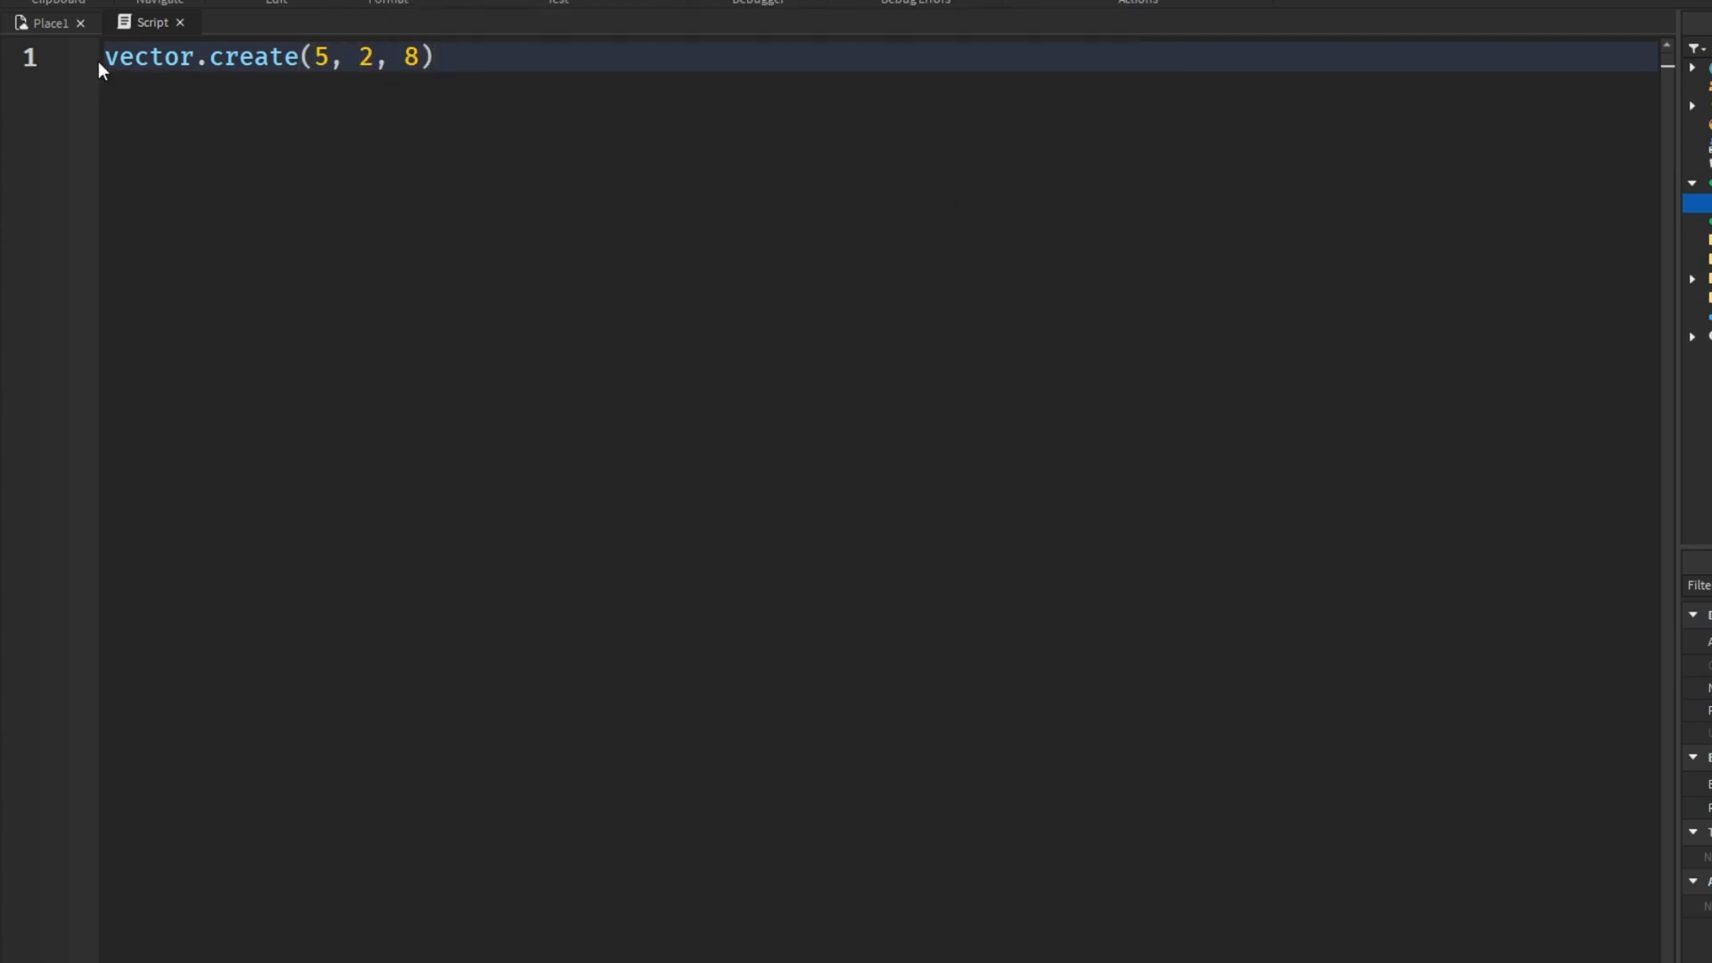
text(local)
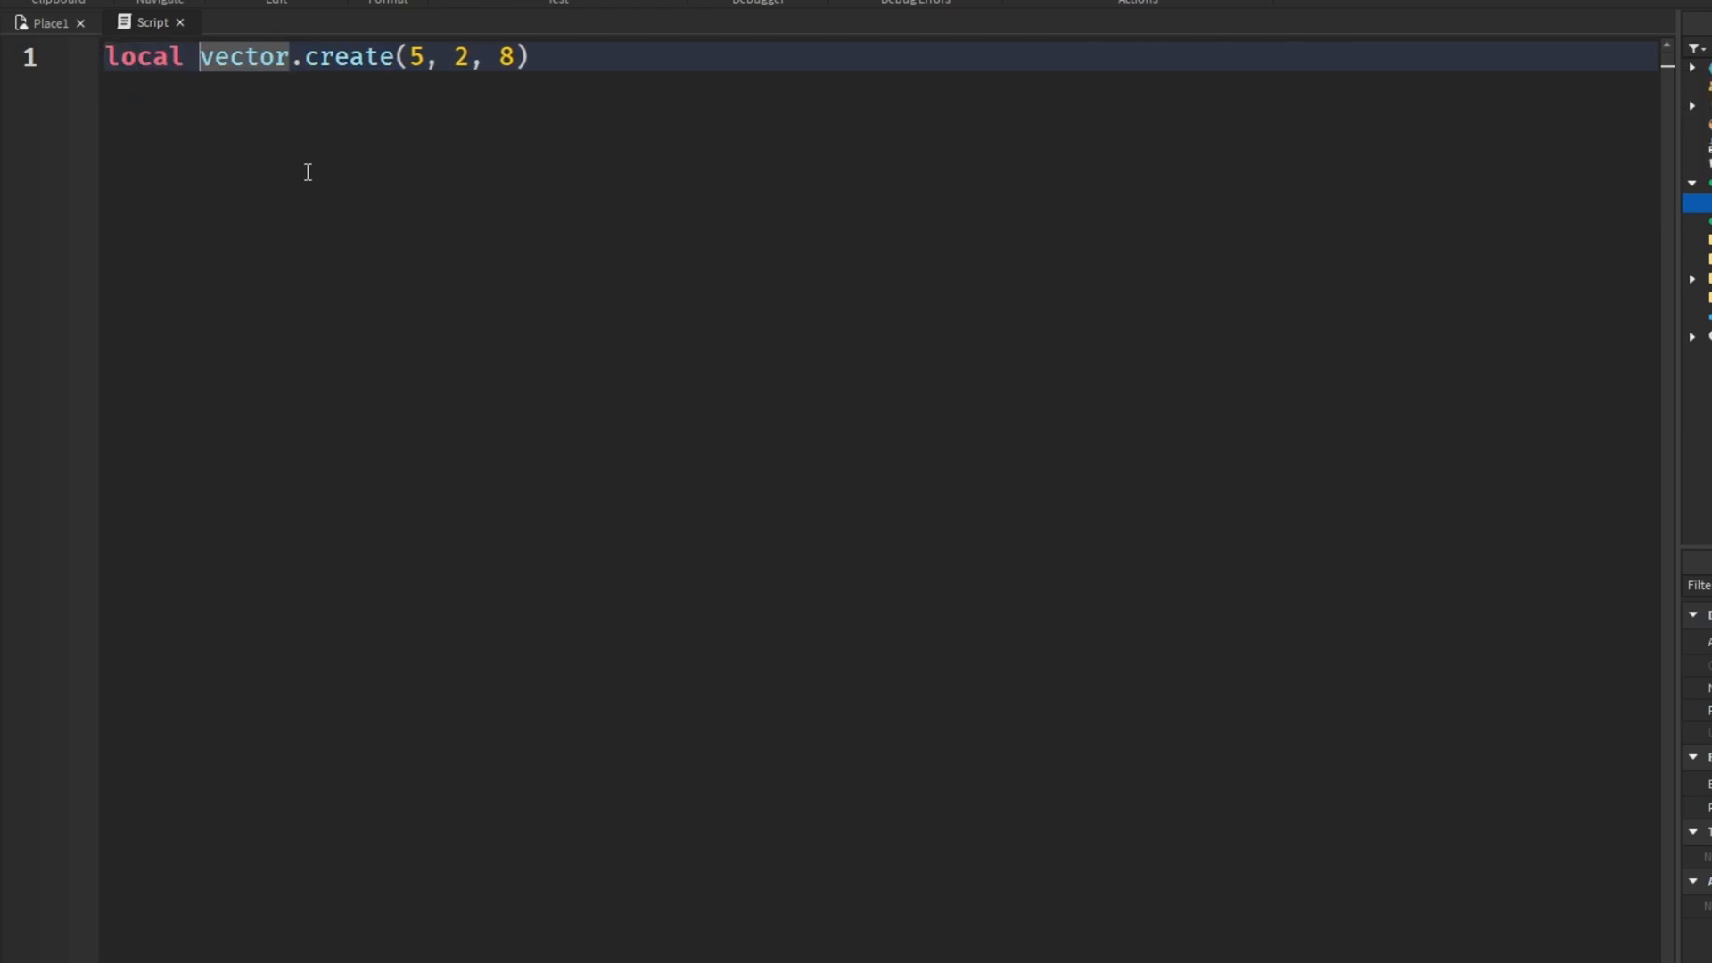
Name line 1's vector Vector, add local vector2 = Vector3.new(5, 2, 8), then select that line
text(Vector =)
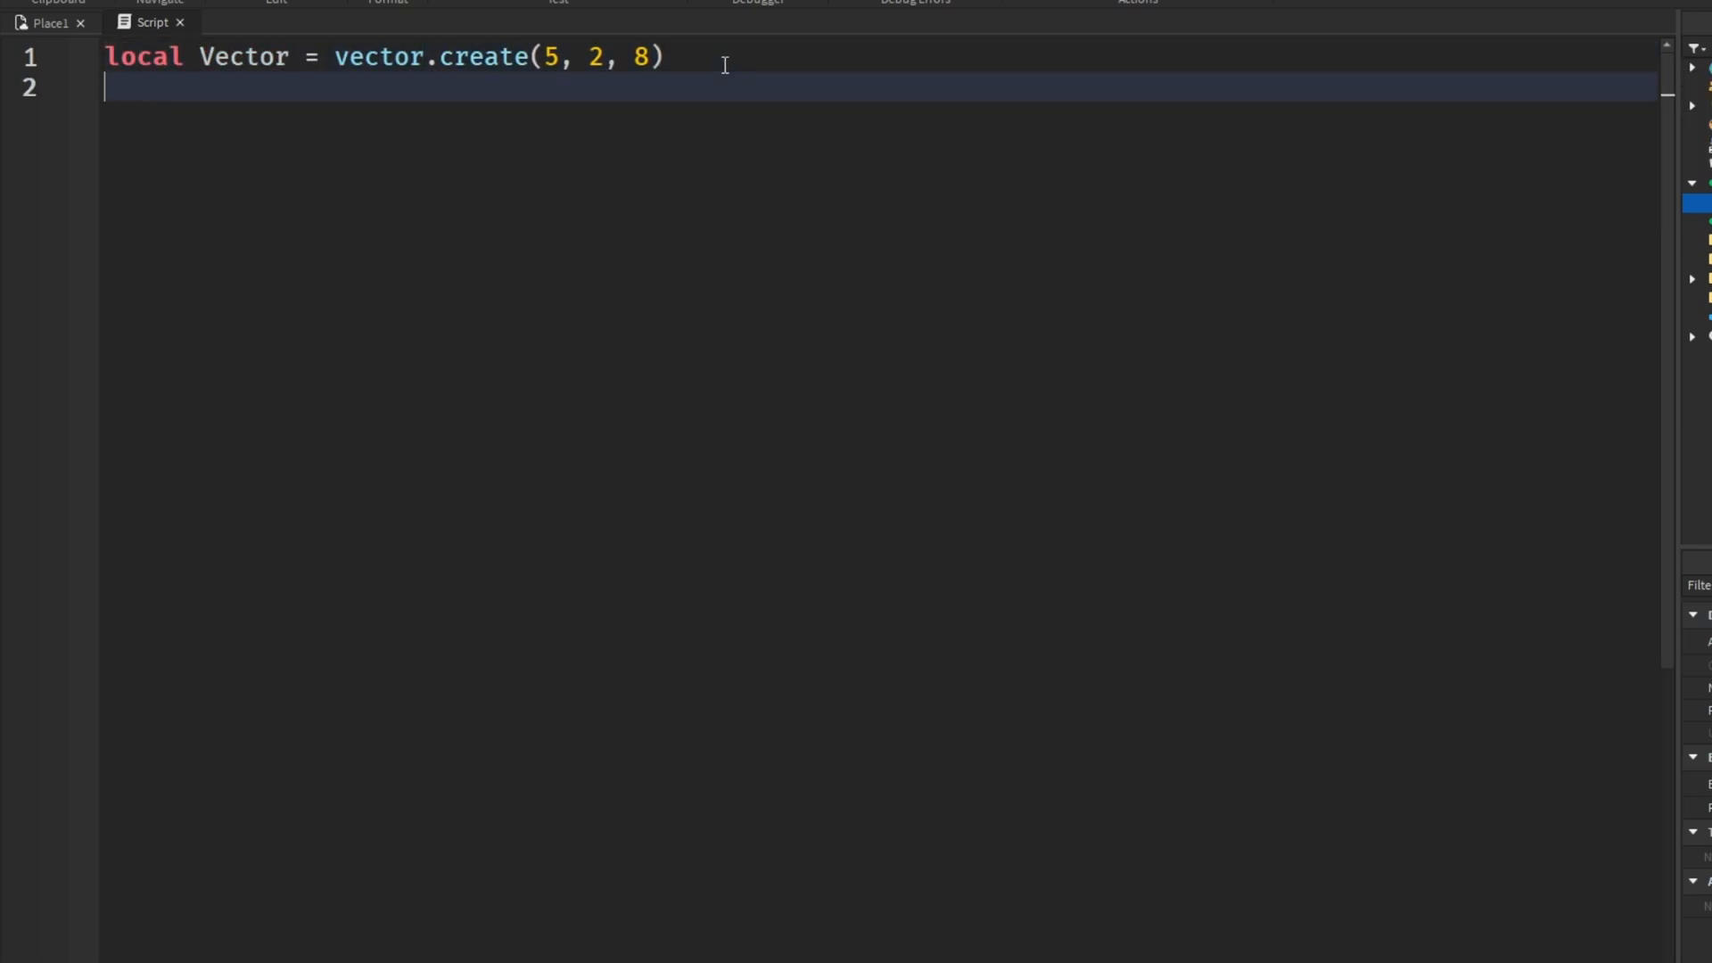
text(local Vector)
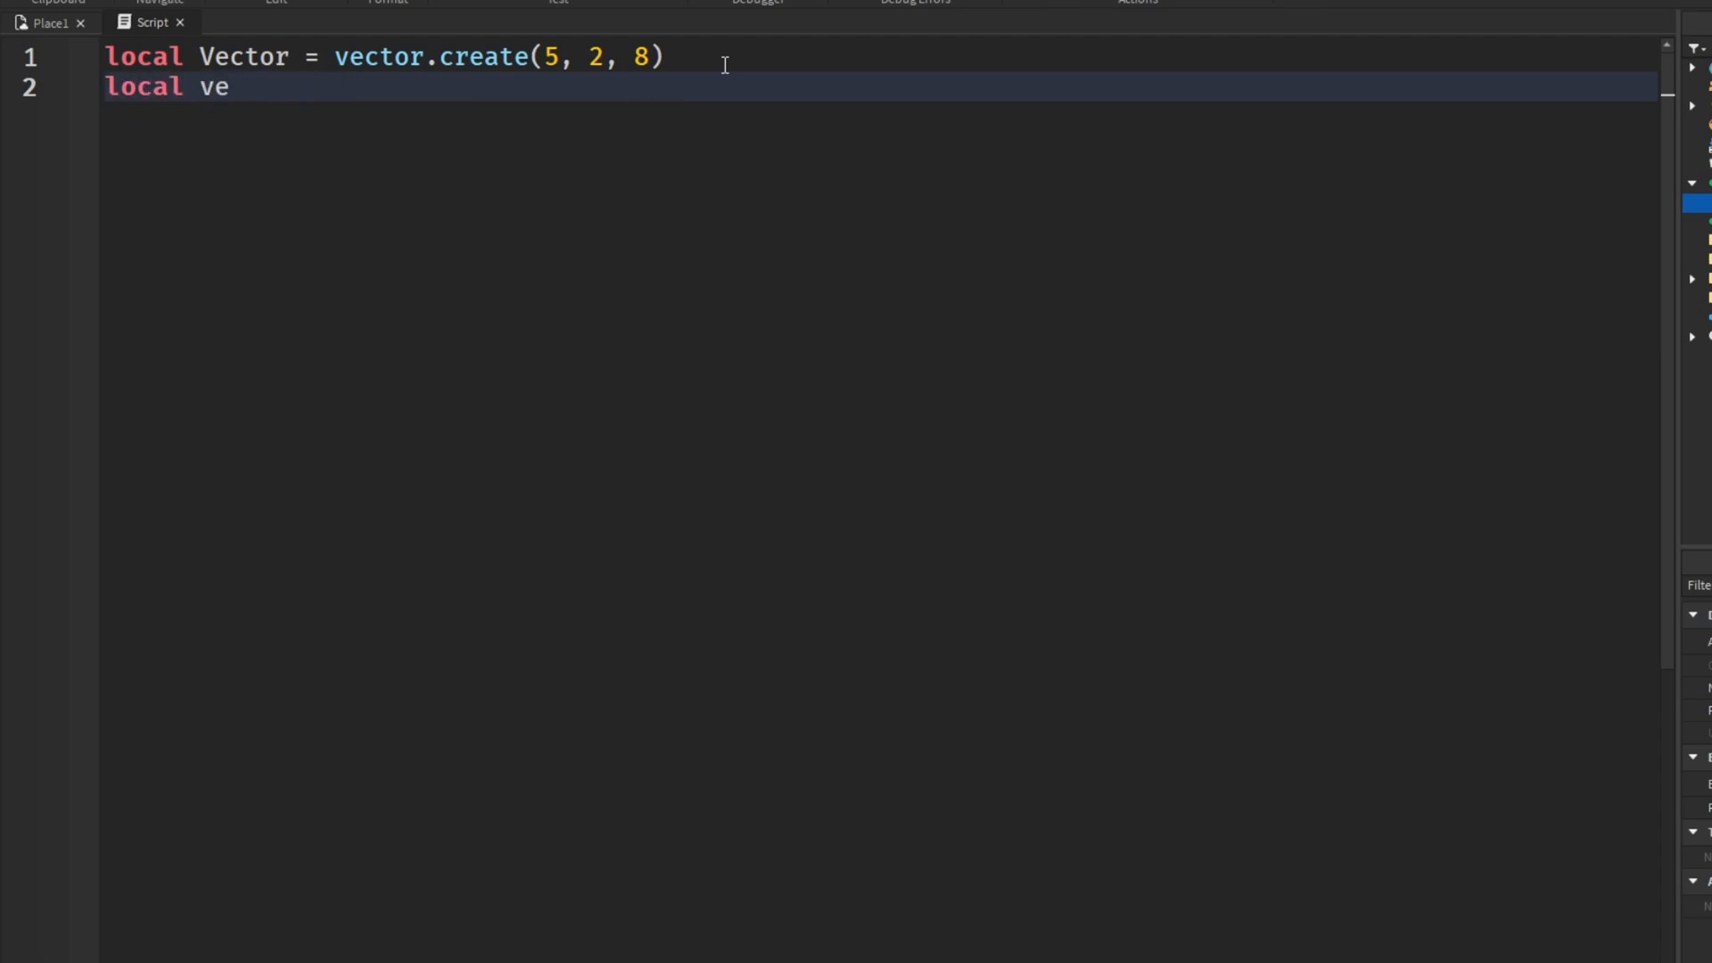
text(ctor2 = ve)
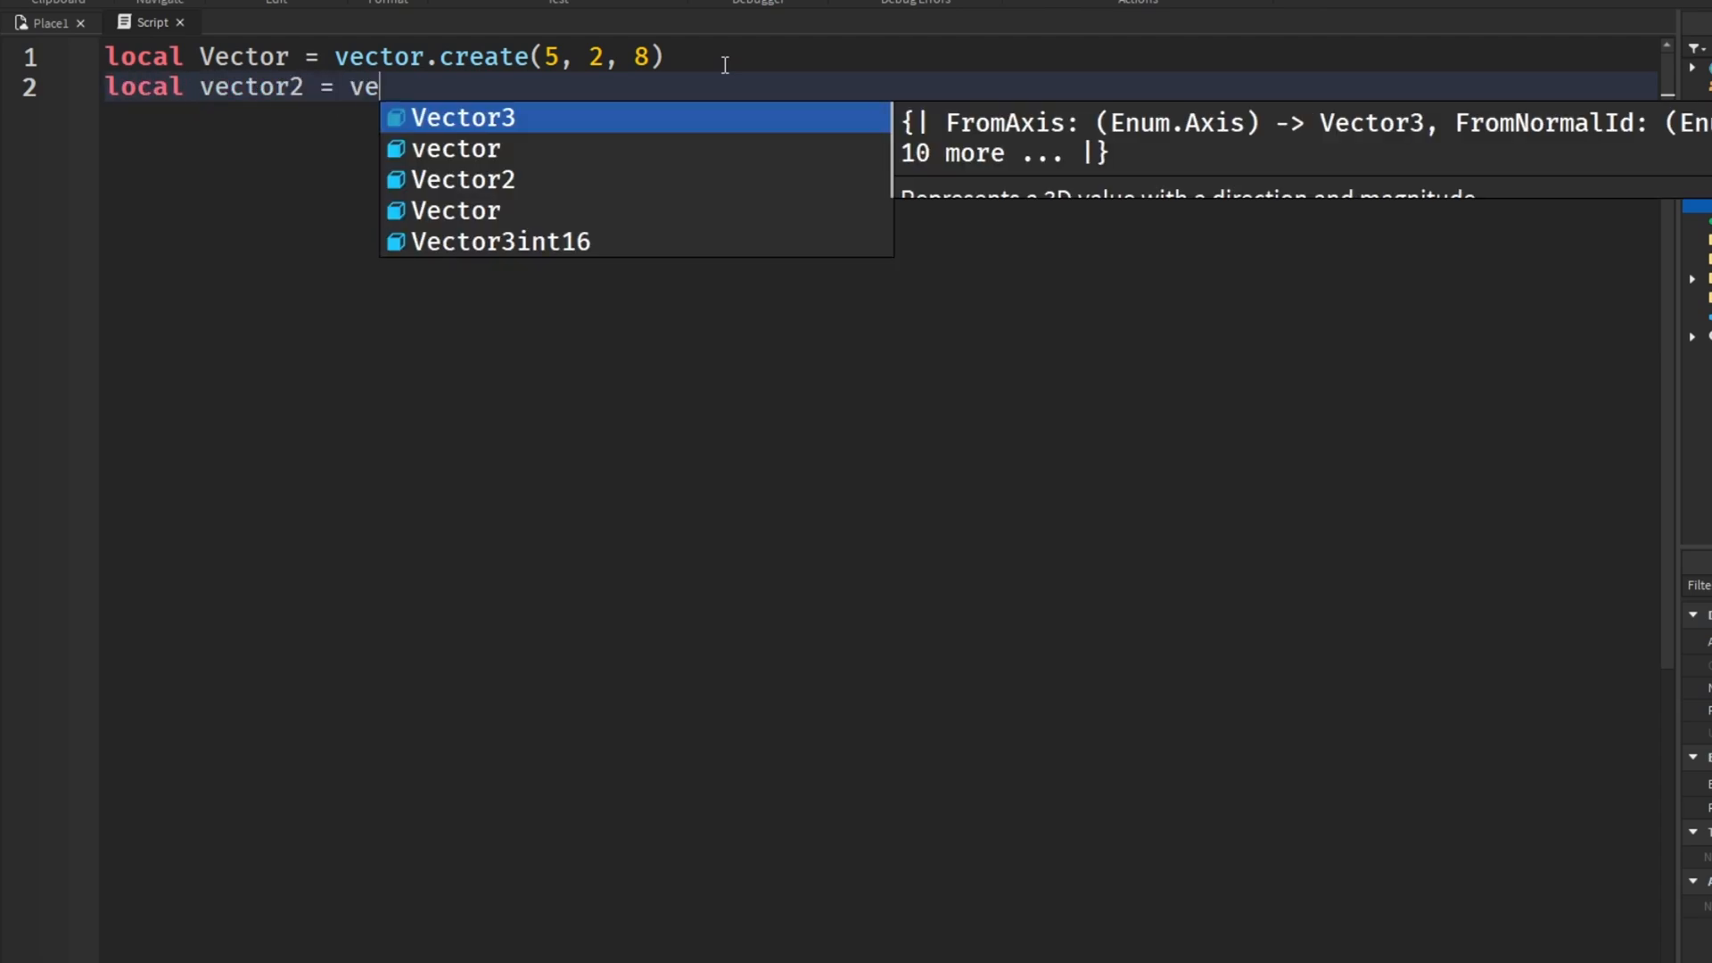
text(Vector3.new(5, 2,)
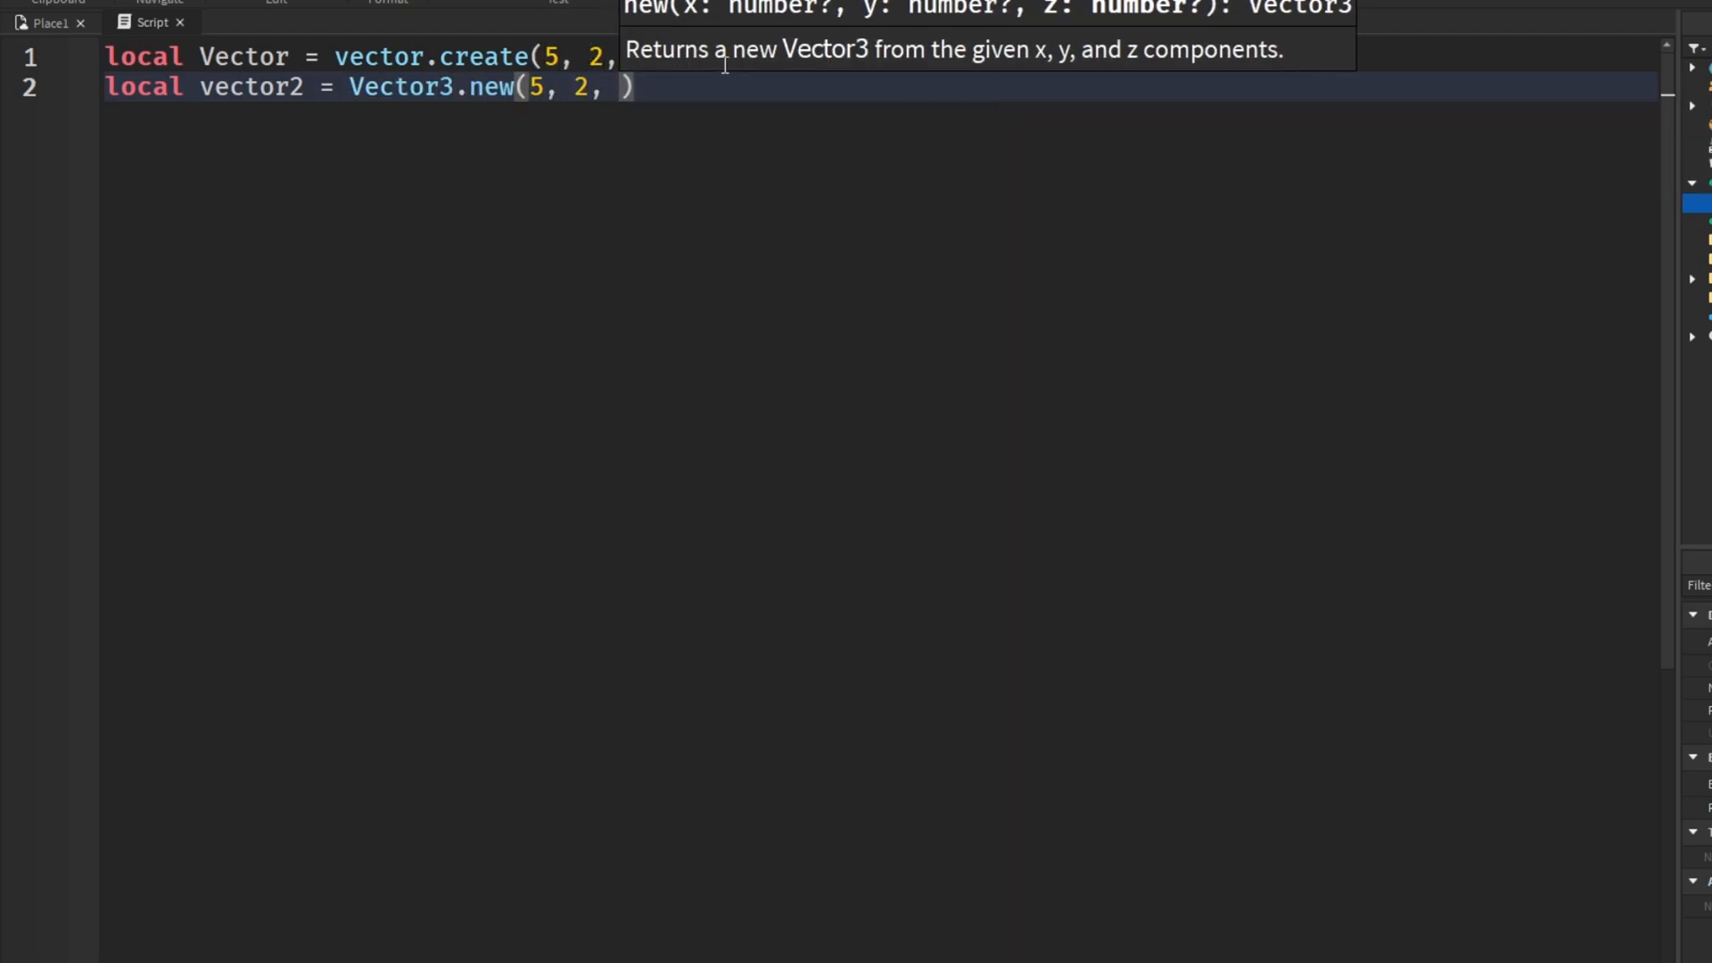
text(8)
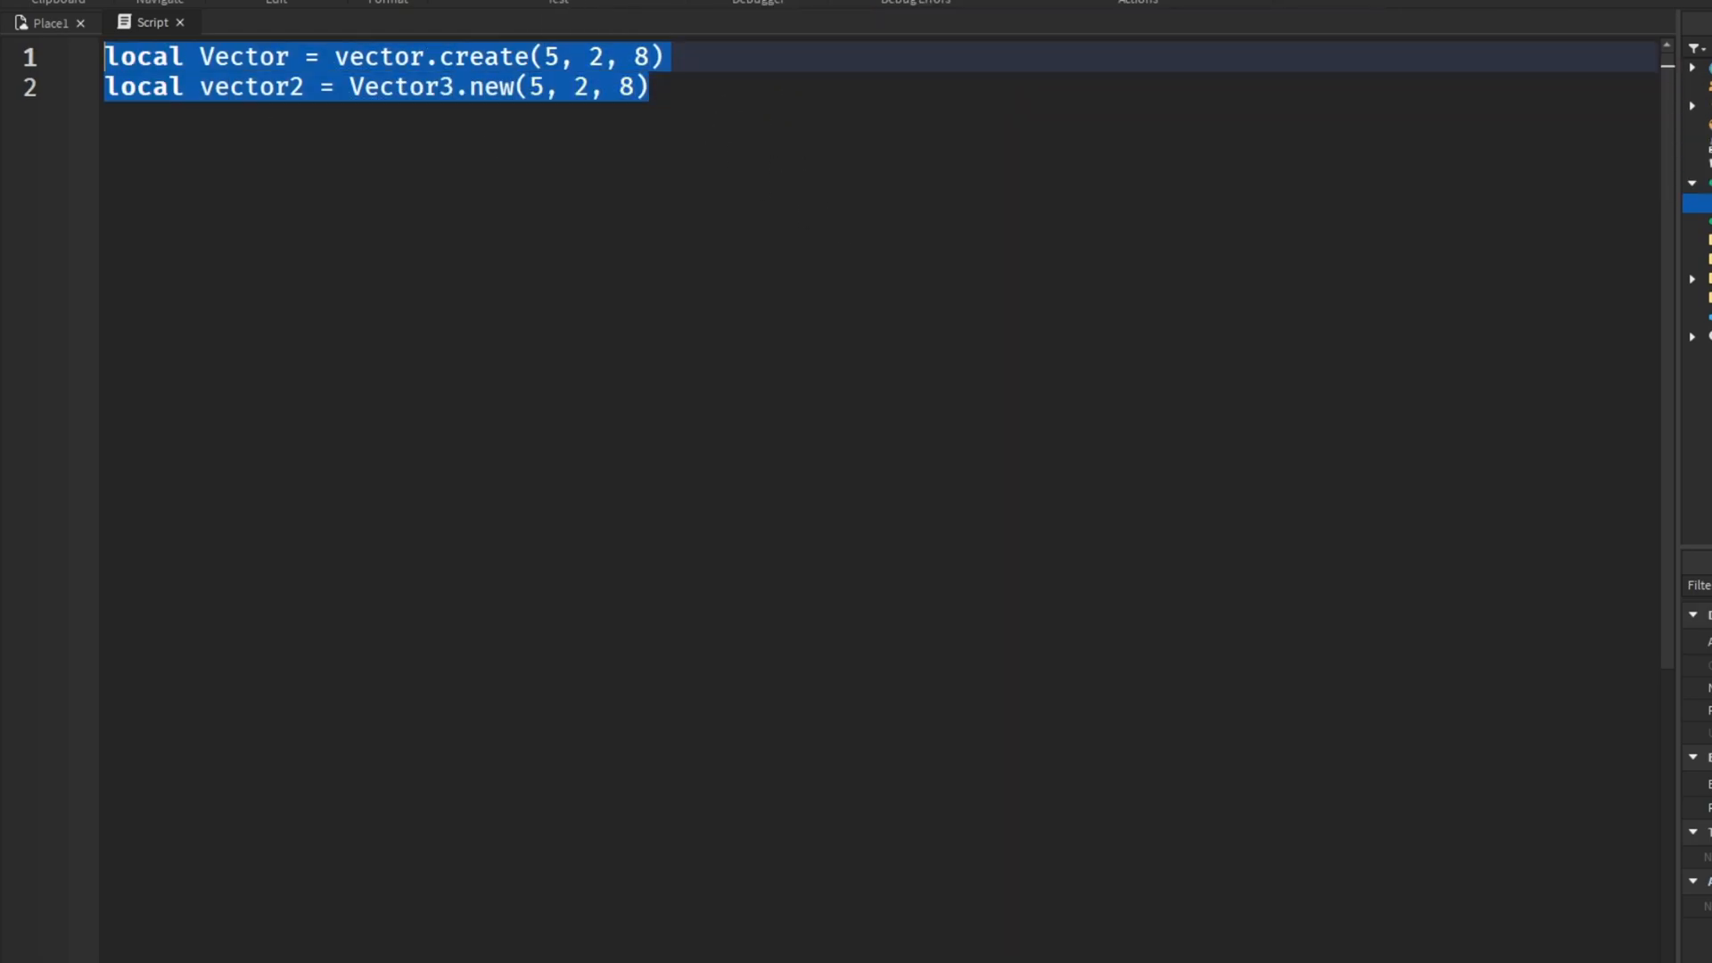
click(802, 132)
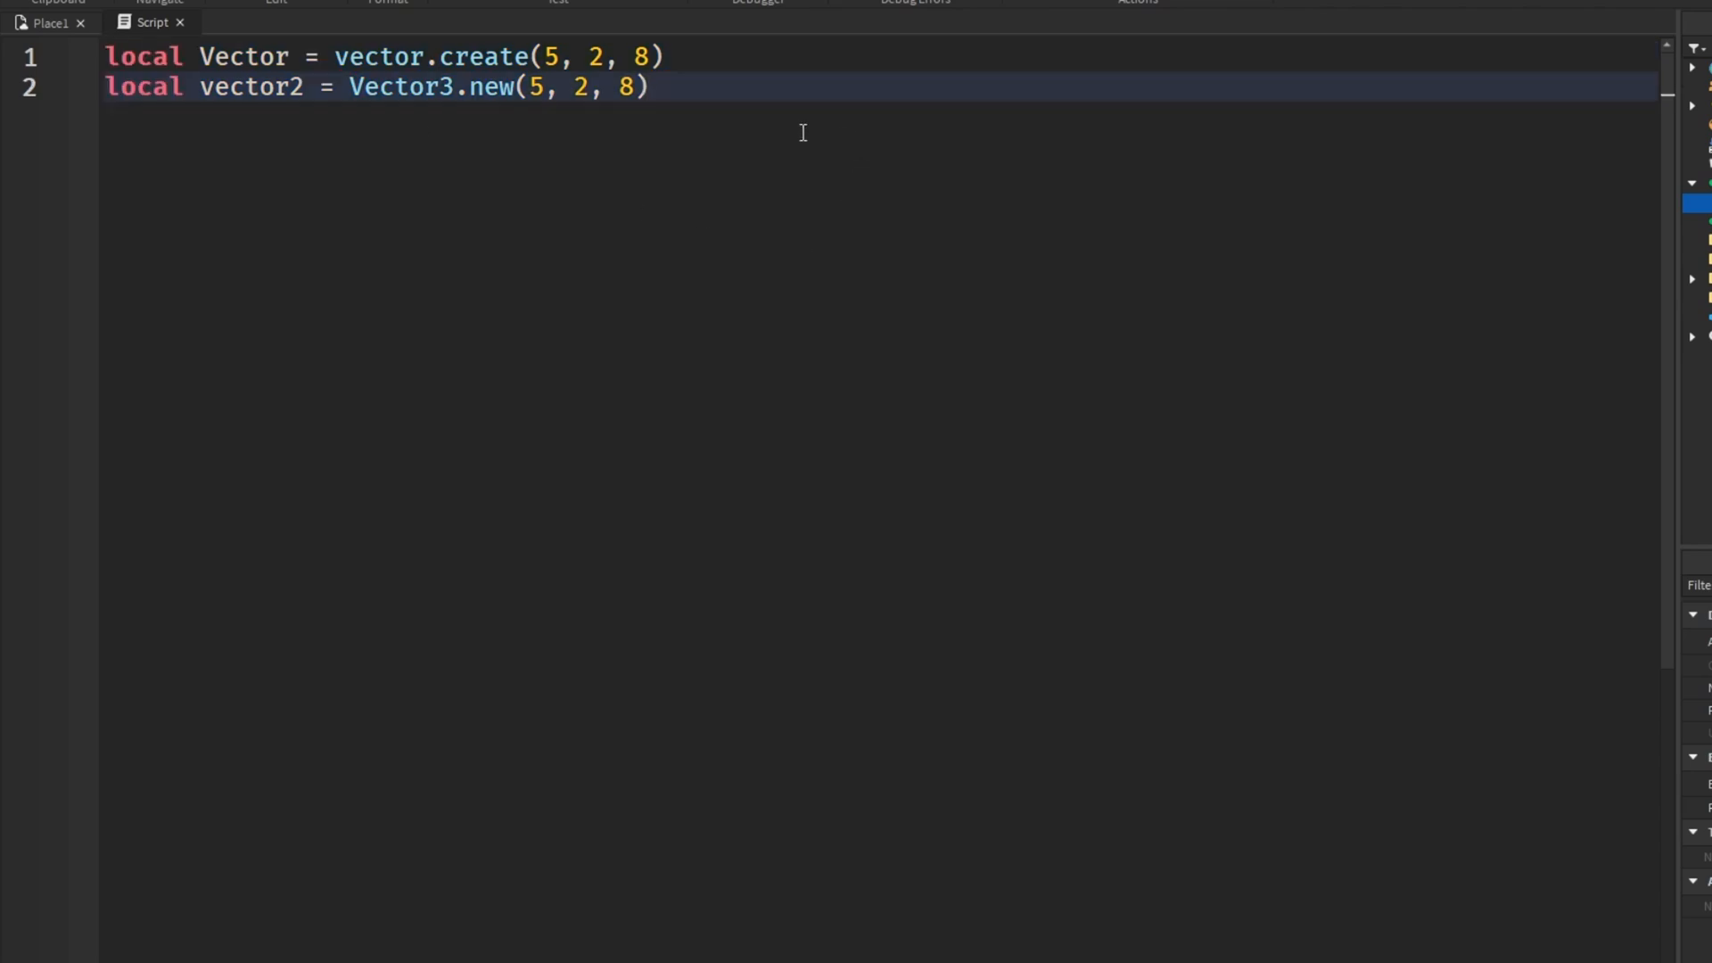
triple_click(371, 88)
text(vector.c)
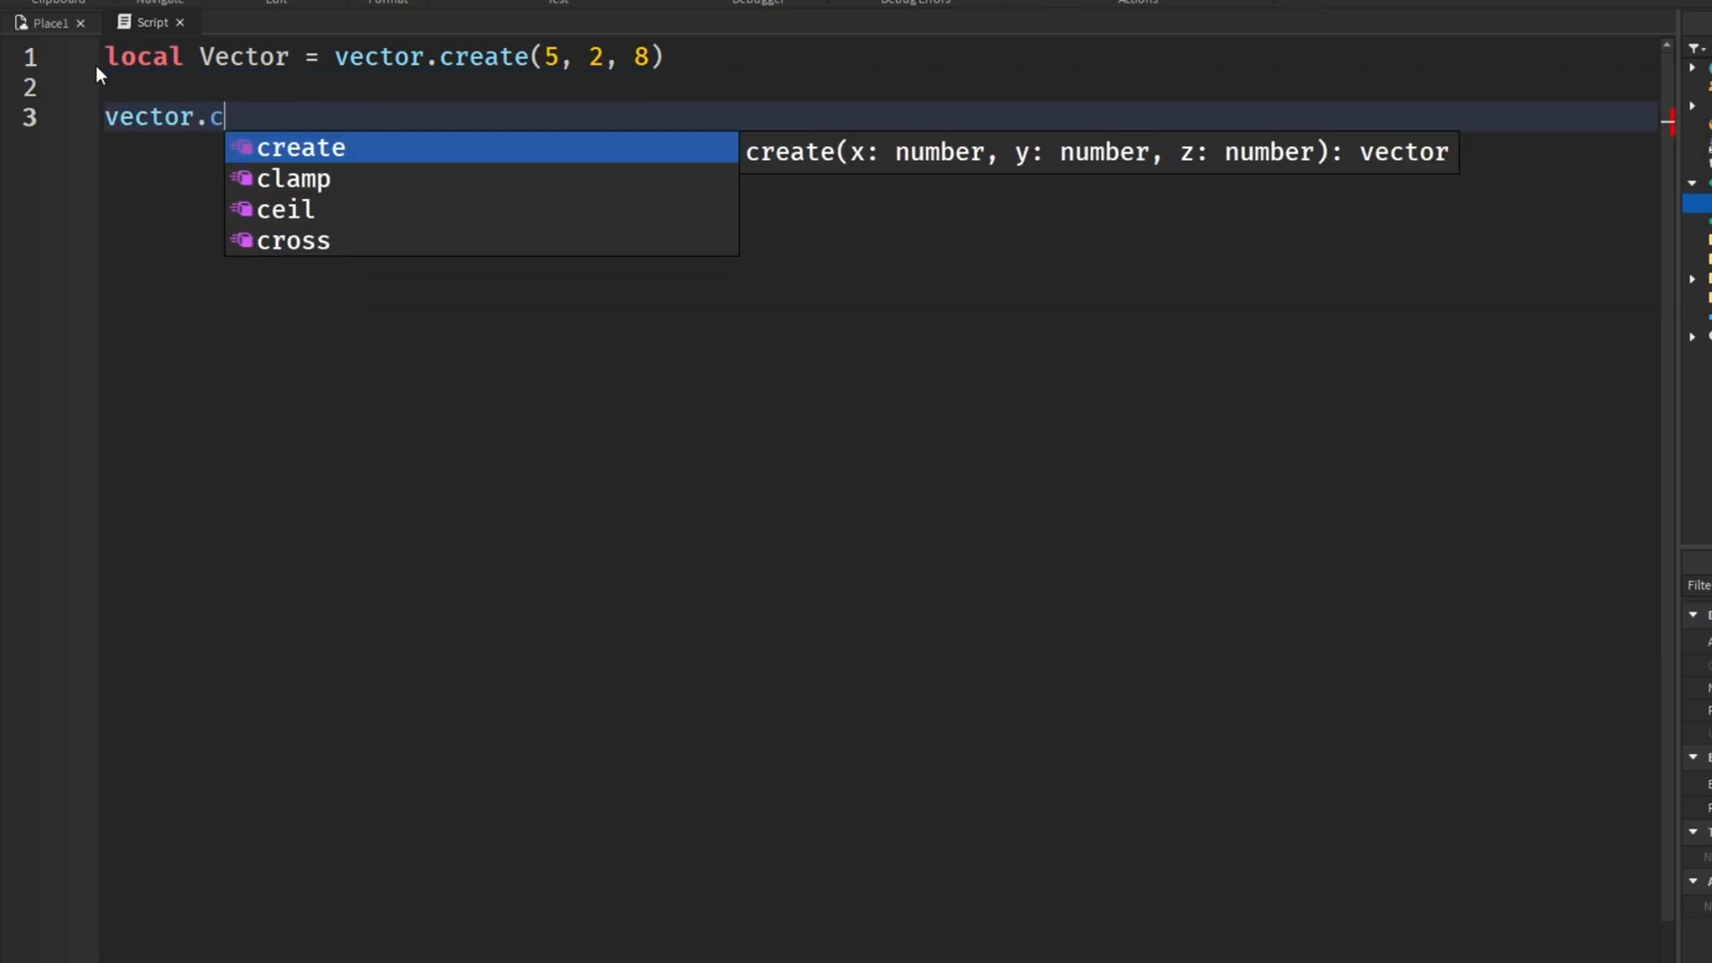
Delete the Vector3.new line and browse the vector autocomplete suggestions
key(Backspace)
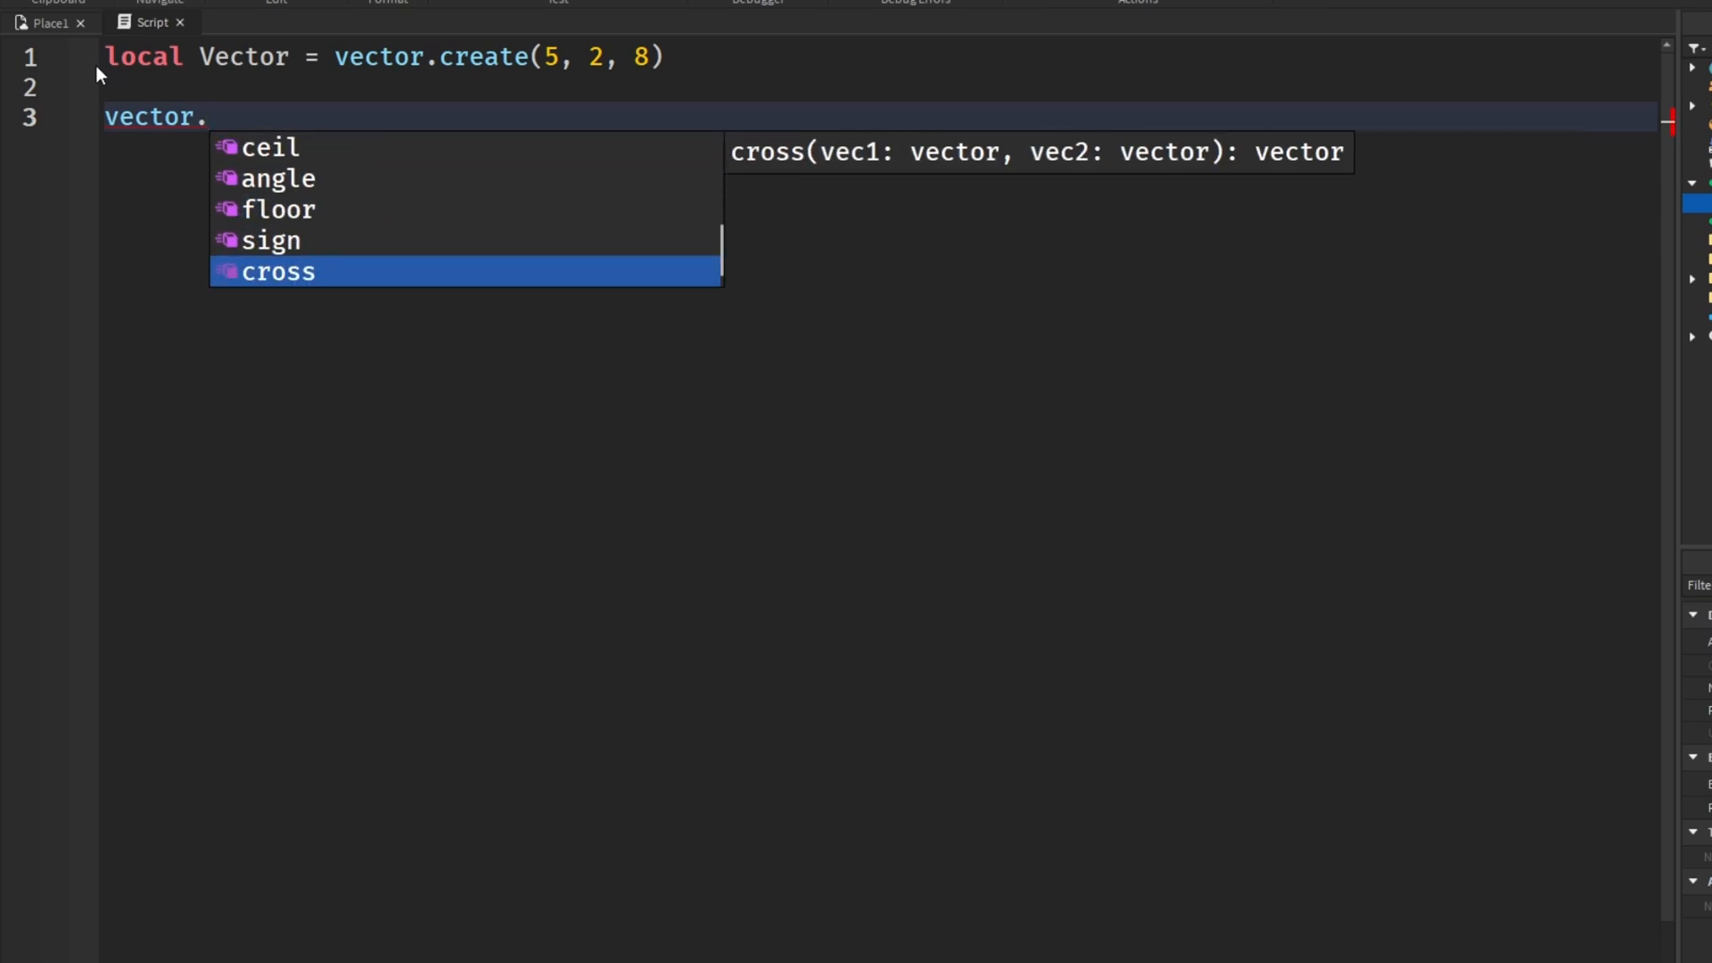
key(Down)
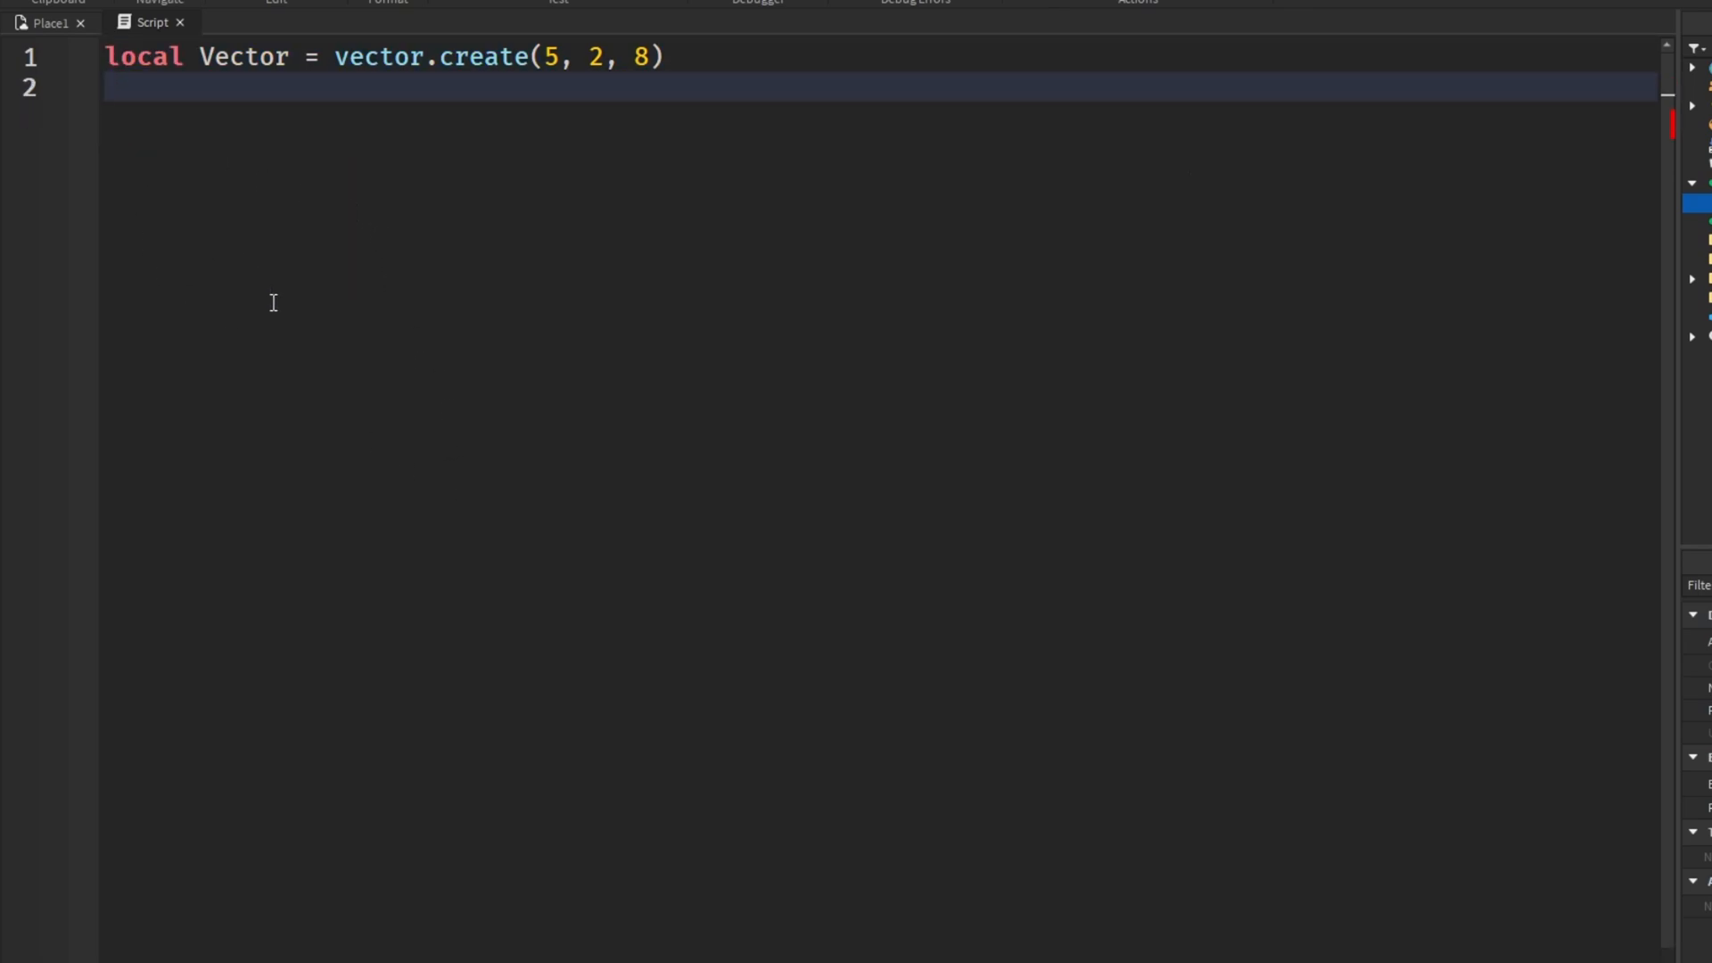
Type local vector2 = Vector3.new(5, 2, 8), then delete the Vector3.new(5, 2, 8) value
text(local vector2 = Vector3.new(5, 2, 8))
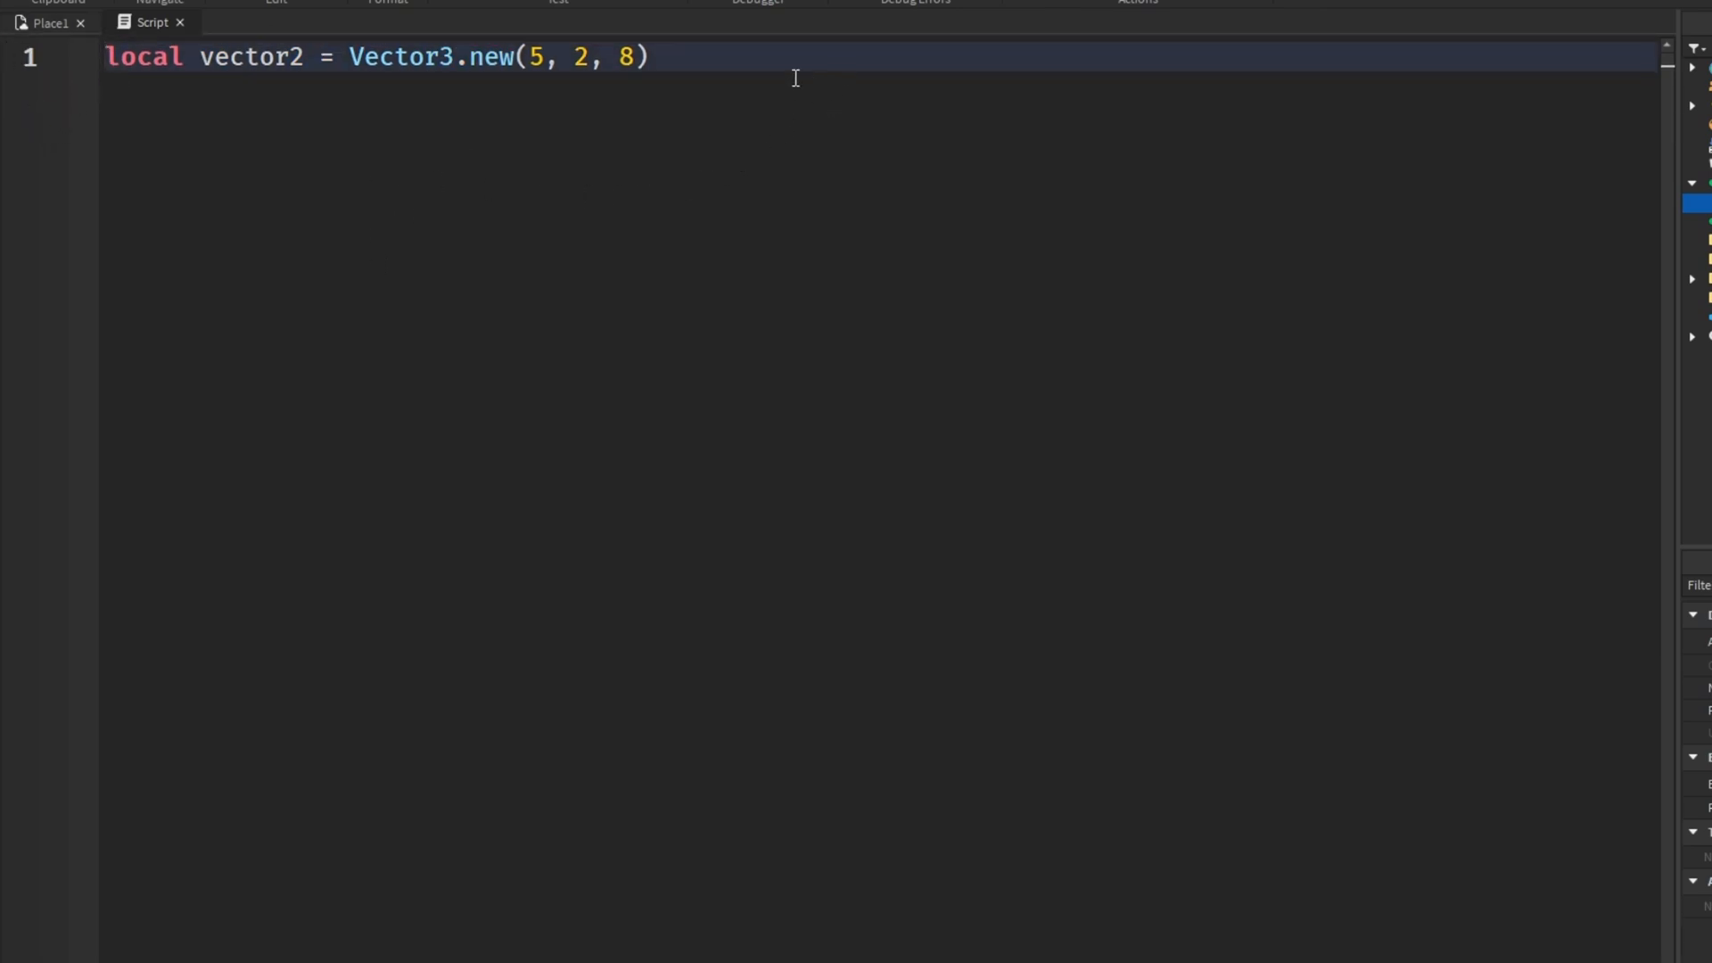
mouse_move(421, 242)
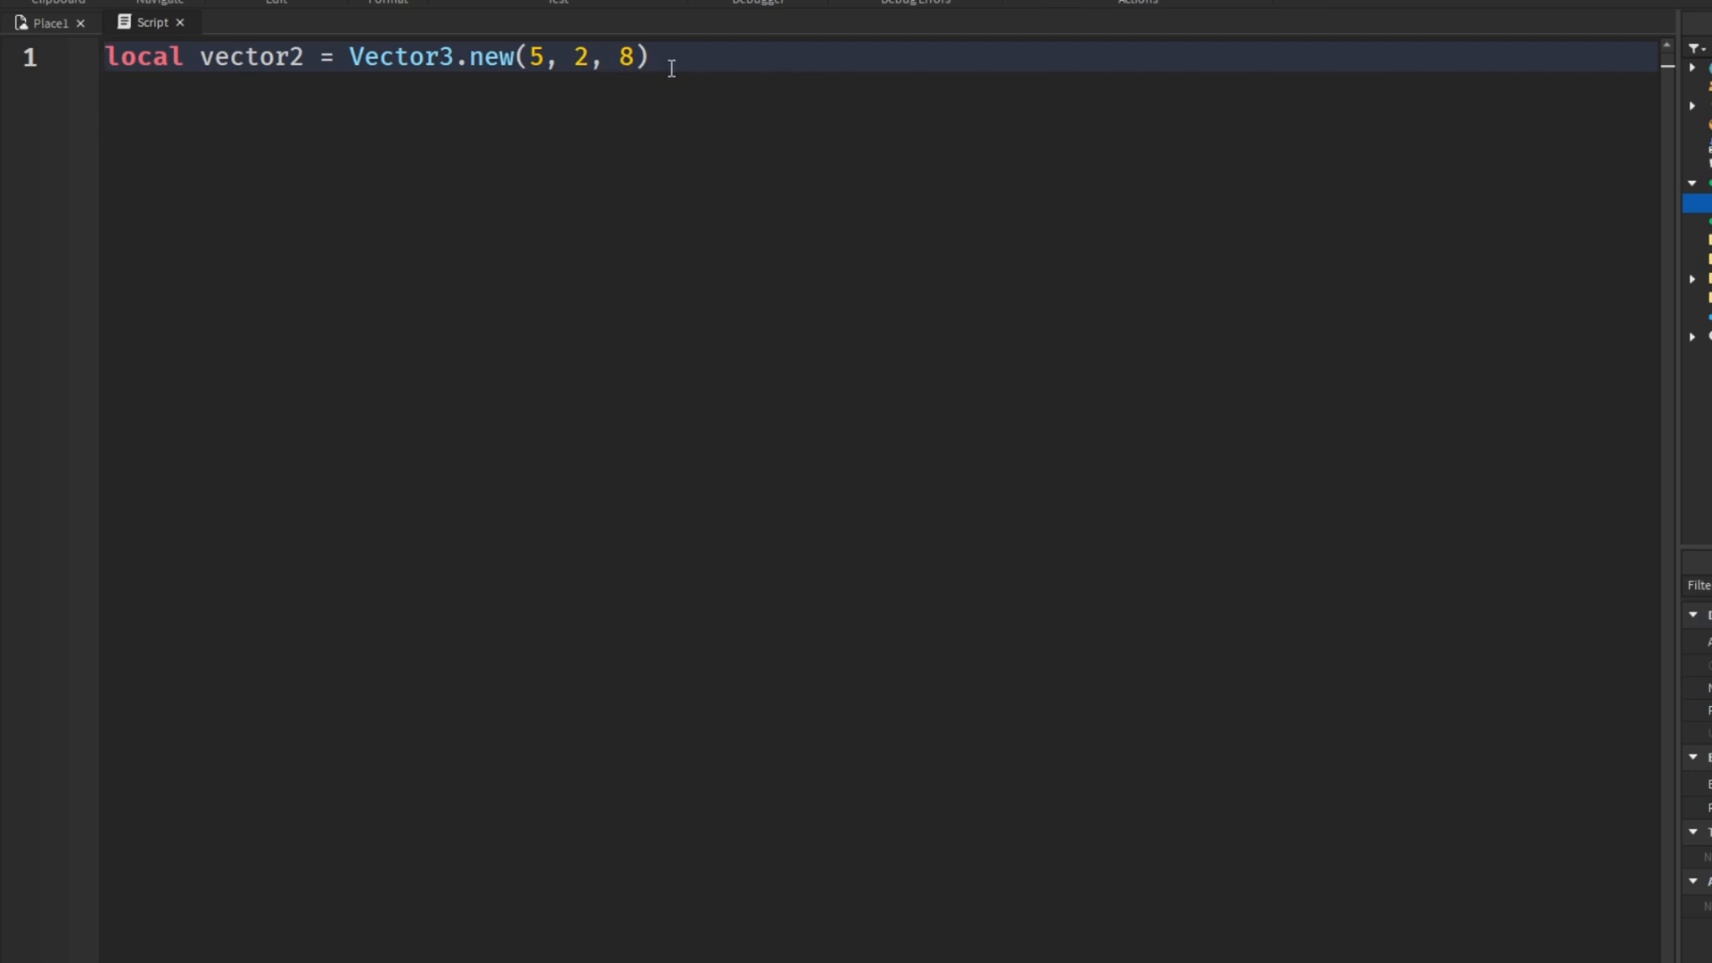
mouse_move(707, 115)
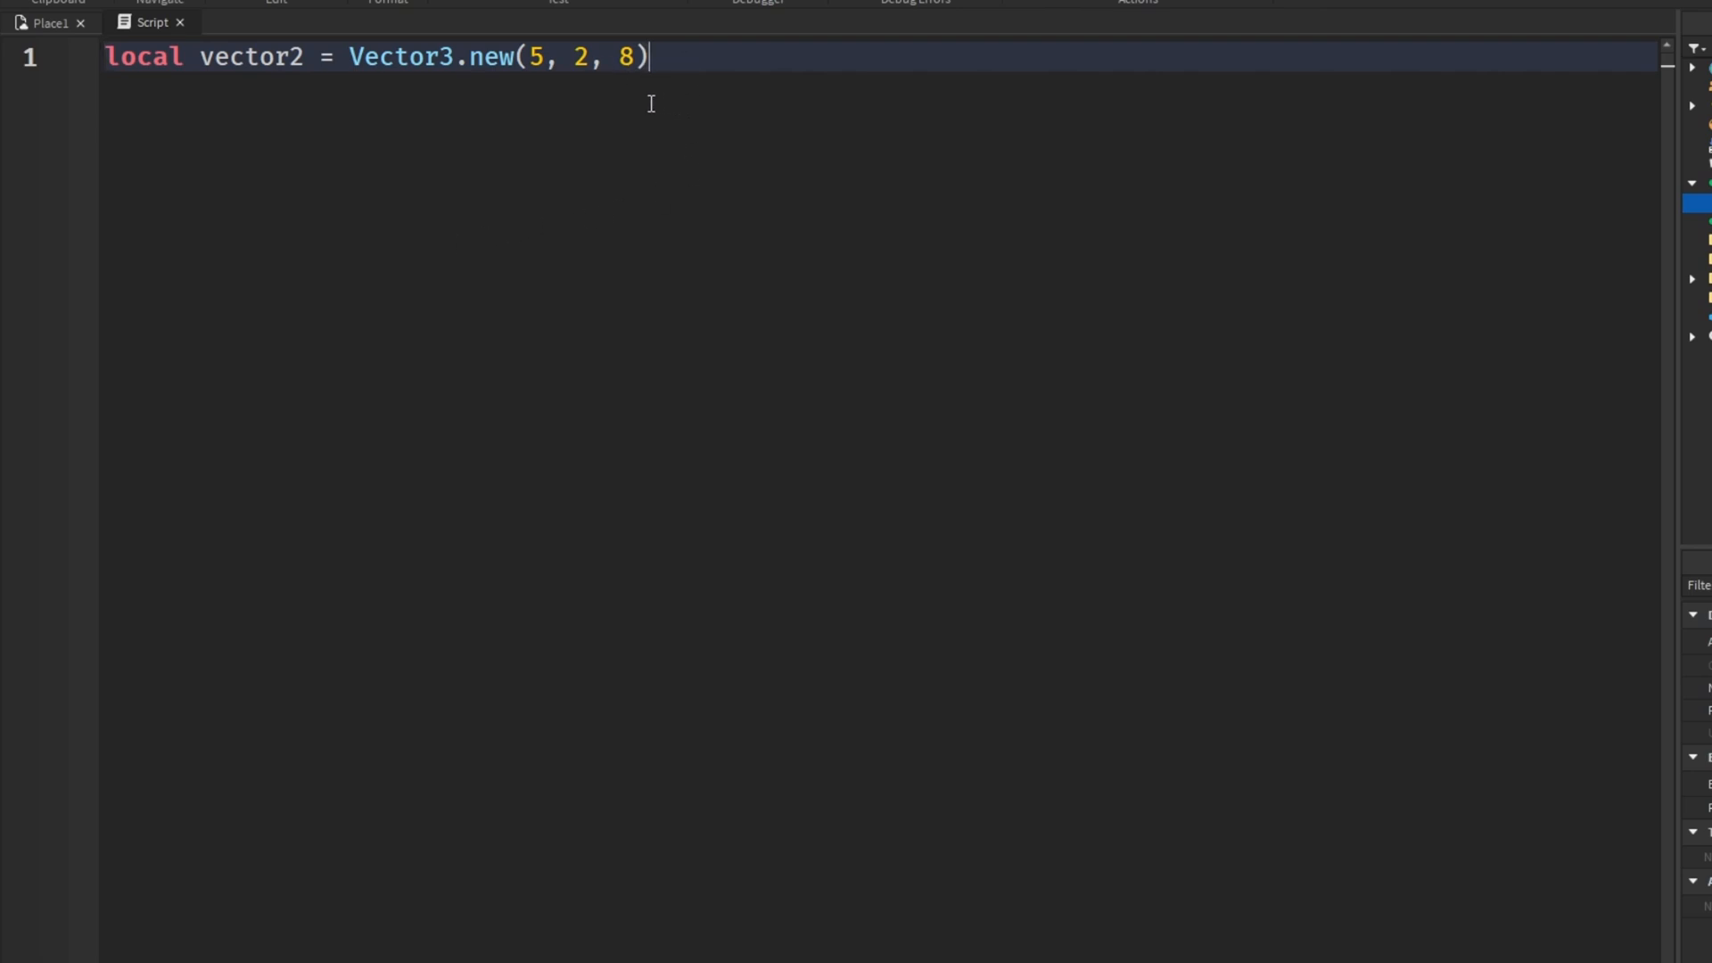
text(.)
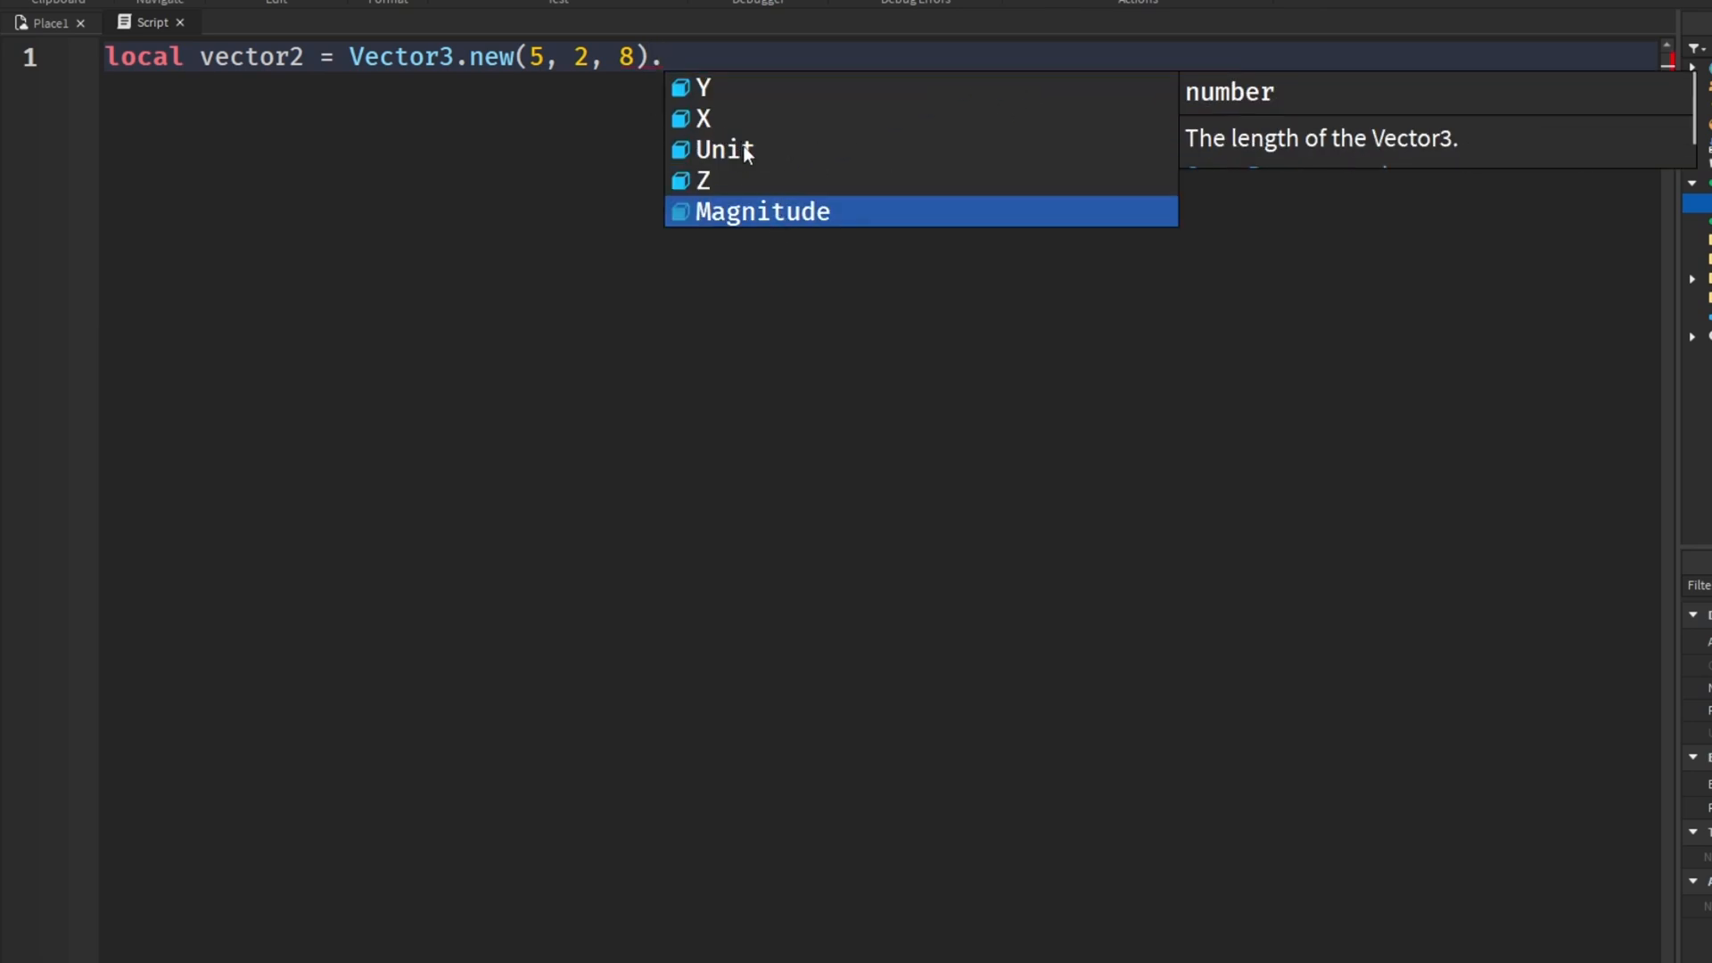
mouse_move(705, 180)
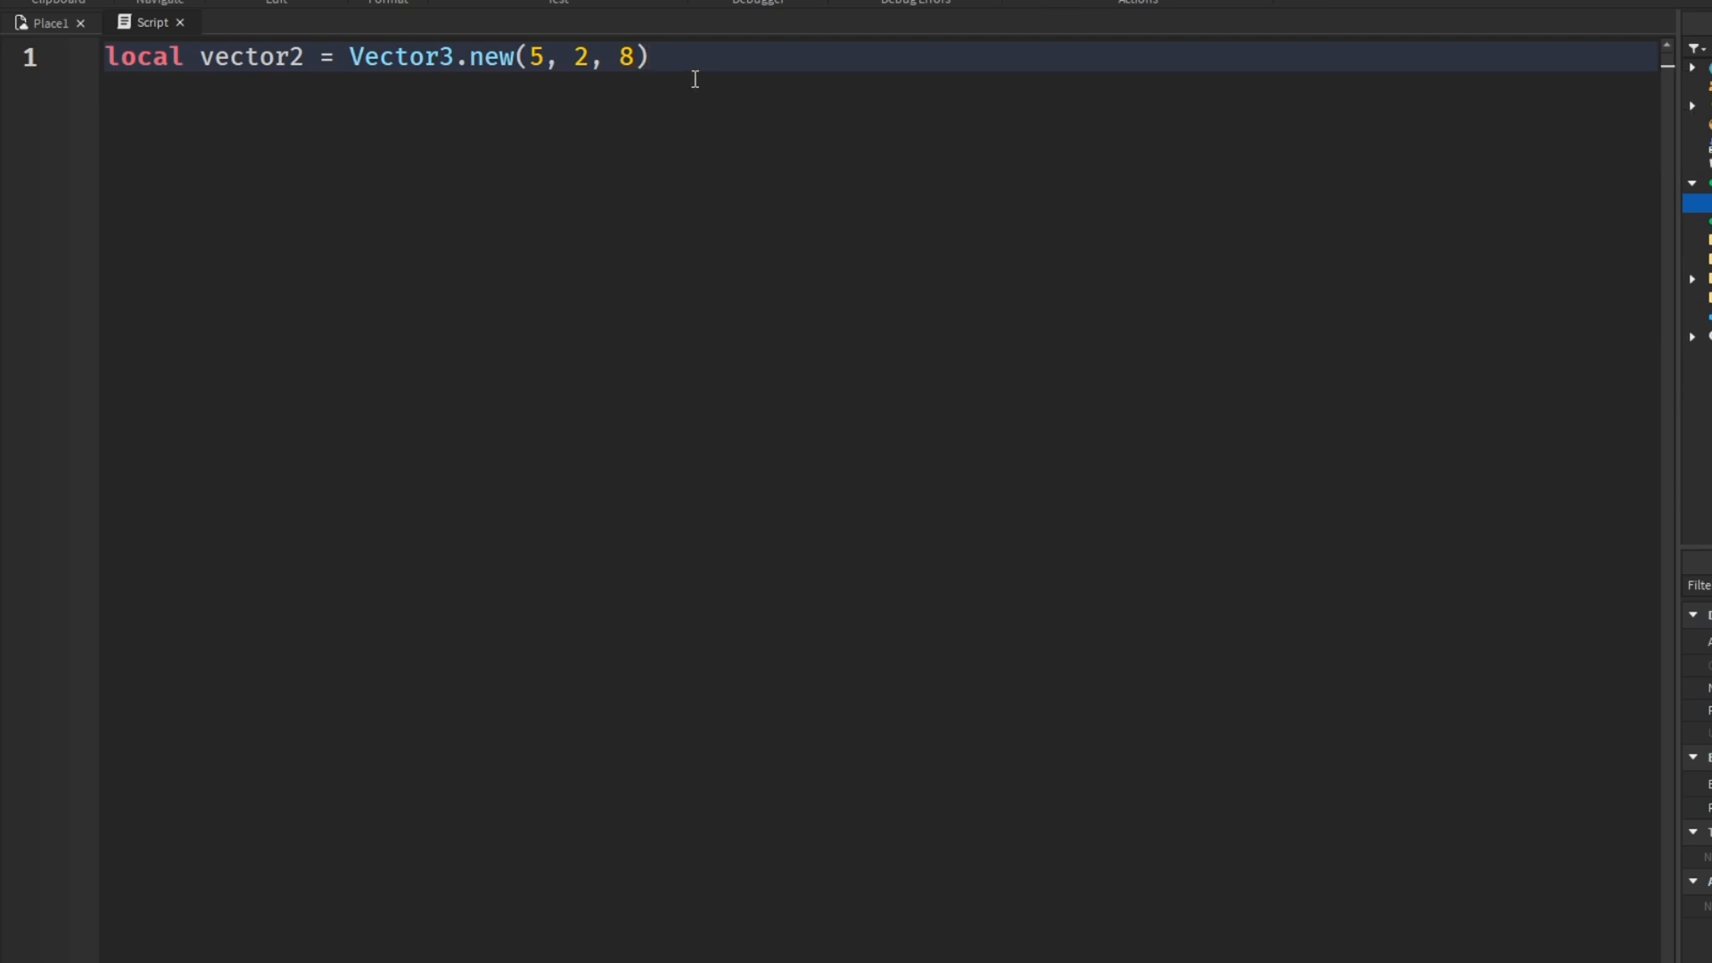
drag(351, 57, 650, 57)
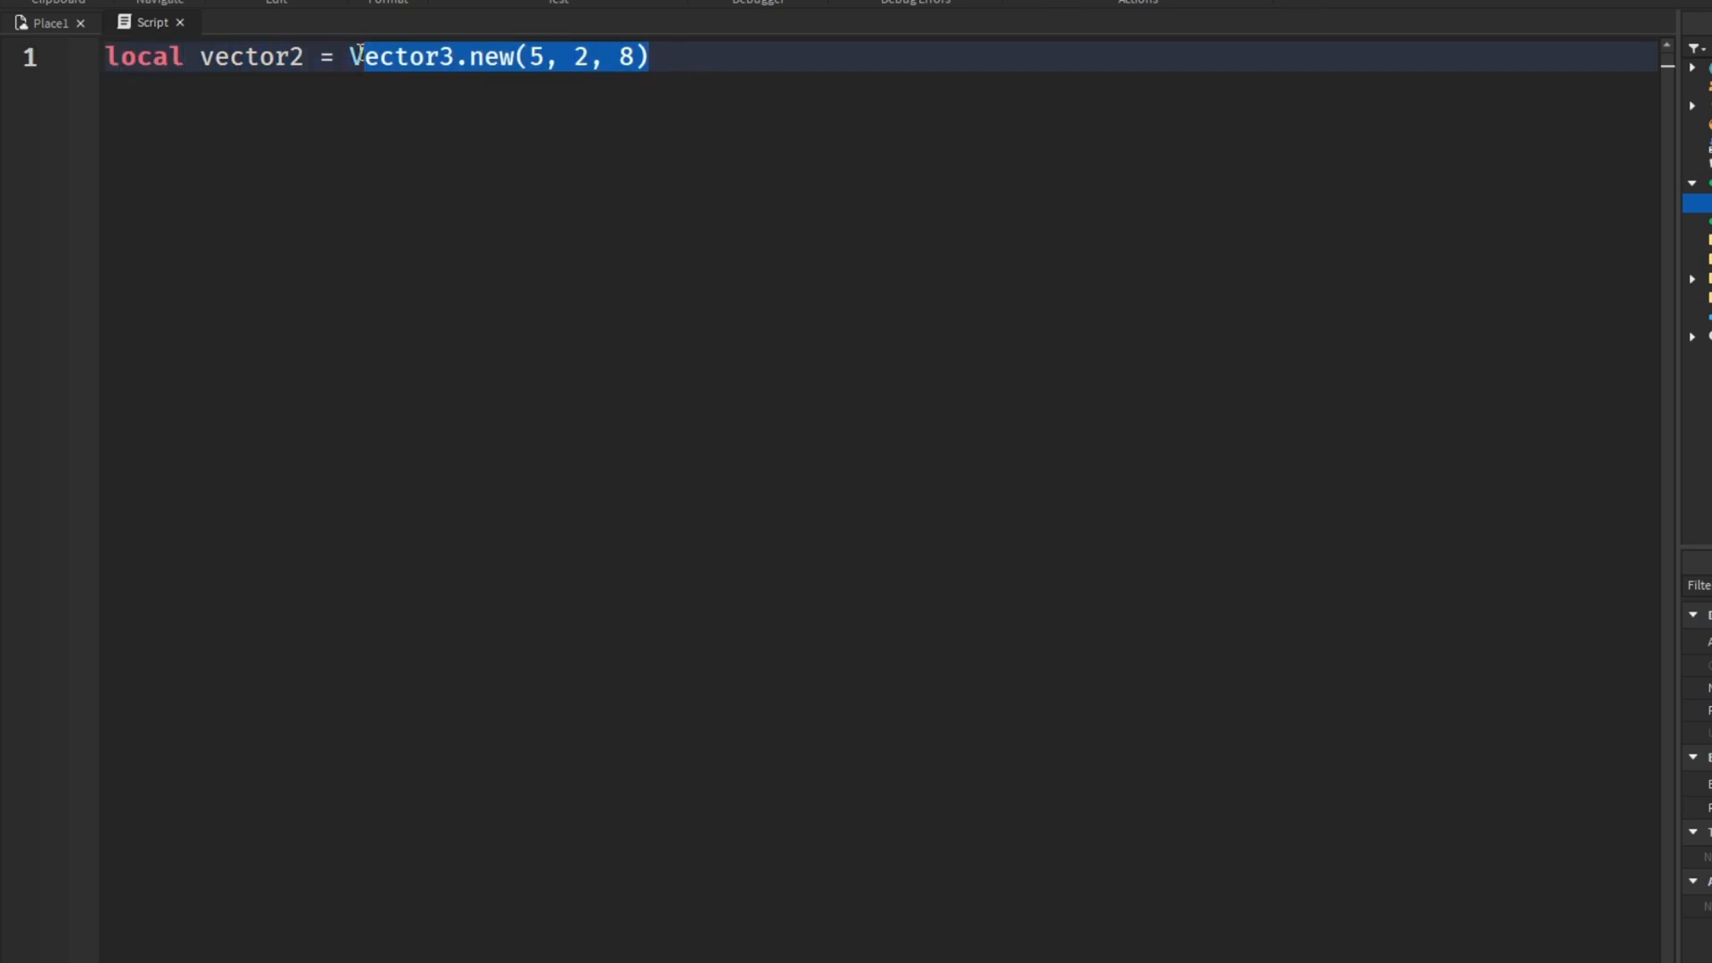
key(Delete)
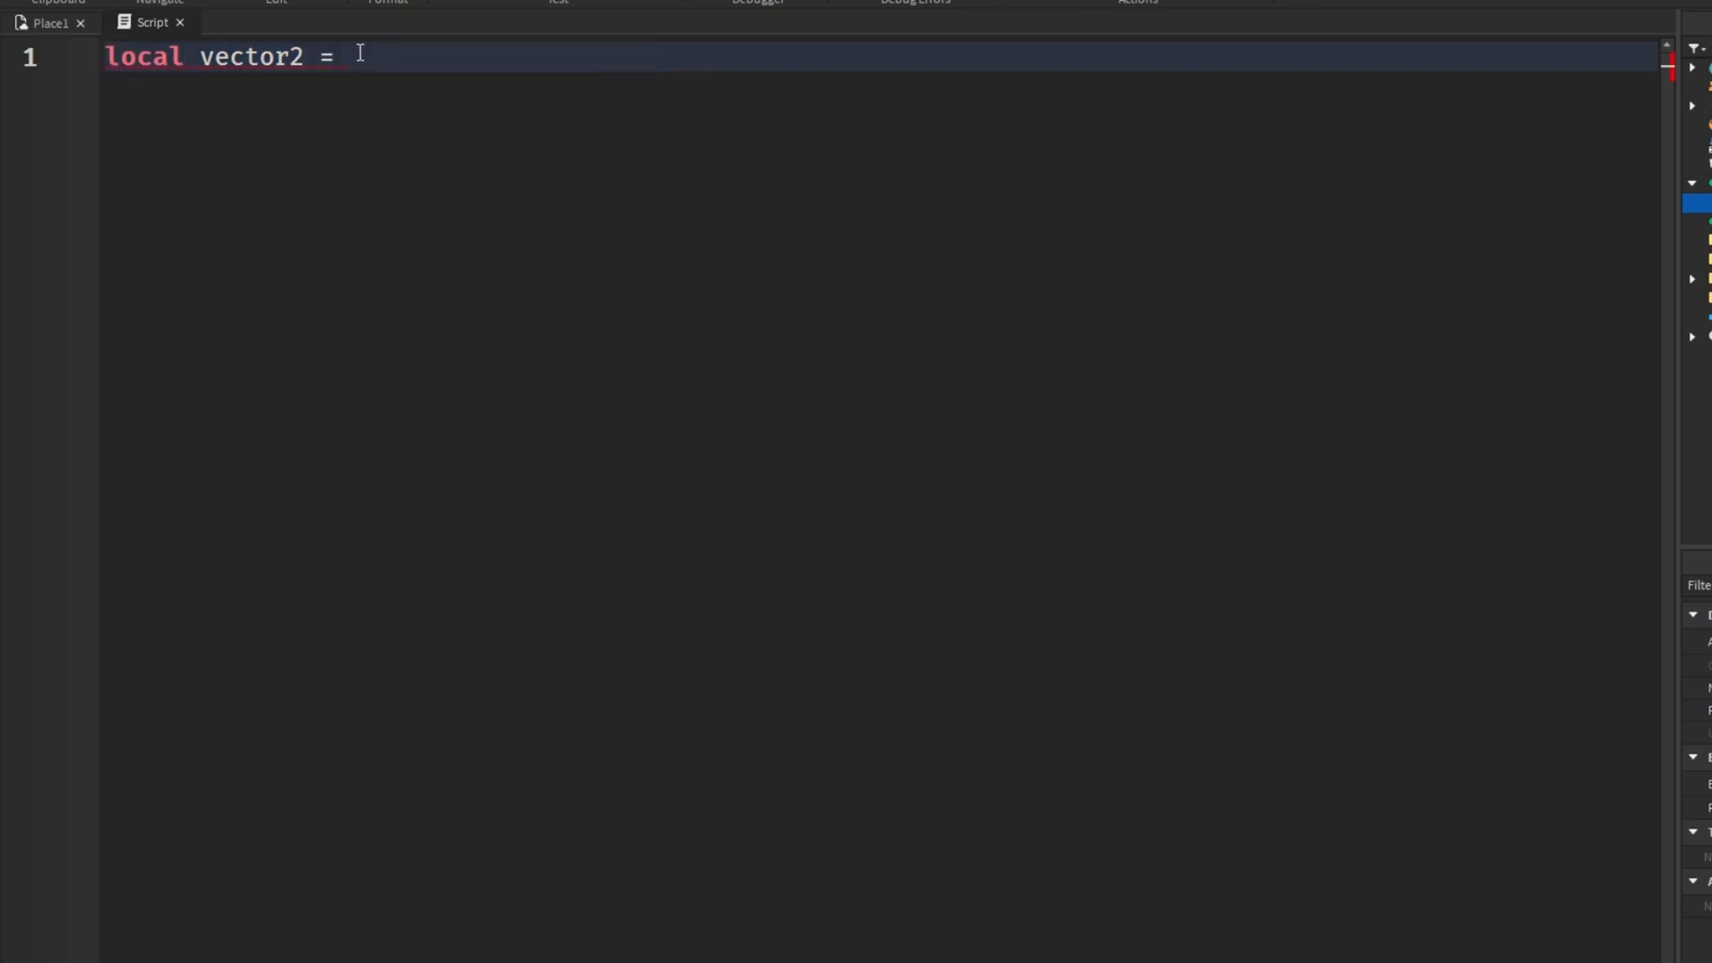
Assign vector2 the value vector.create(5, 2, 8)
text(Vector3.new(5, 2, 8))
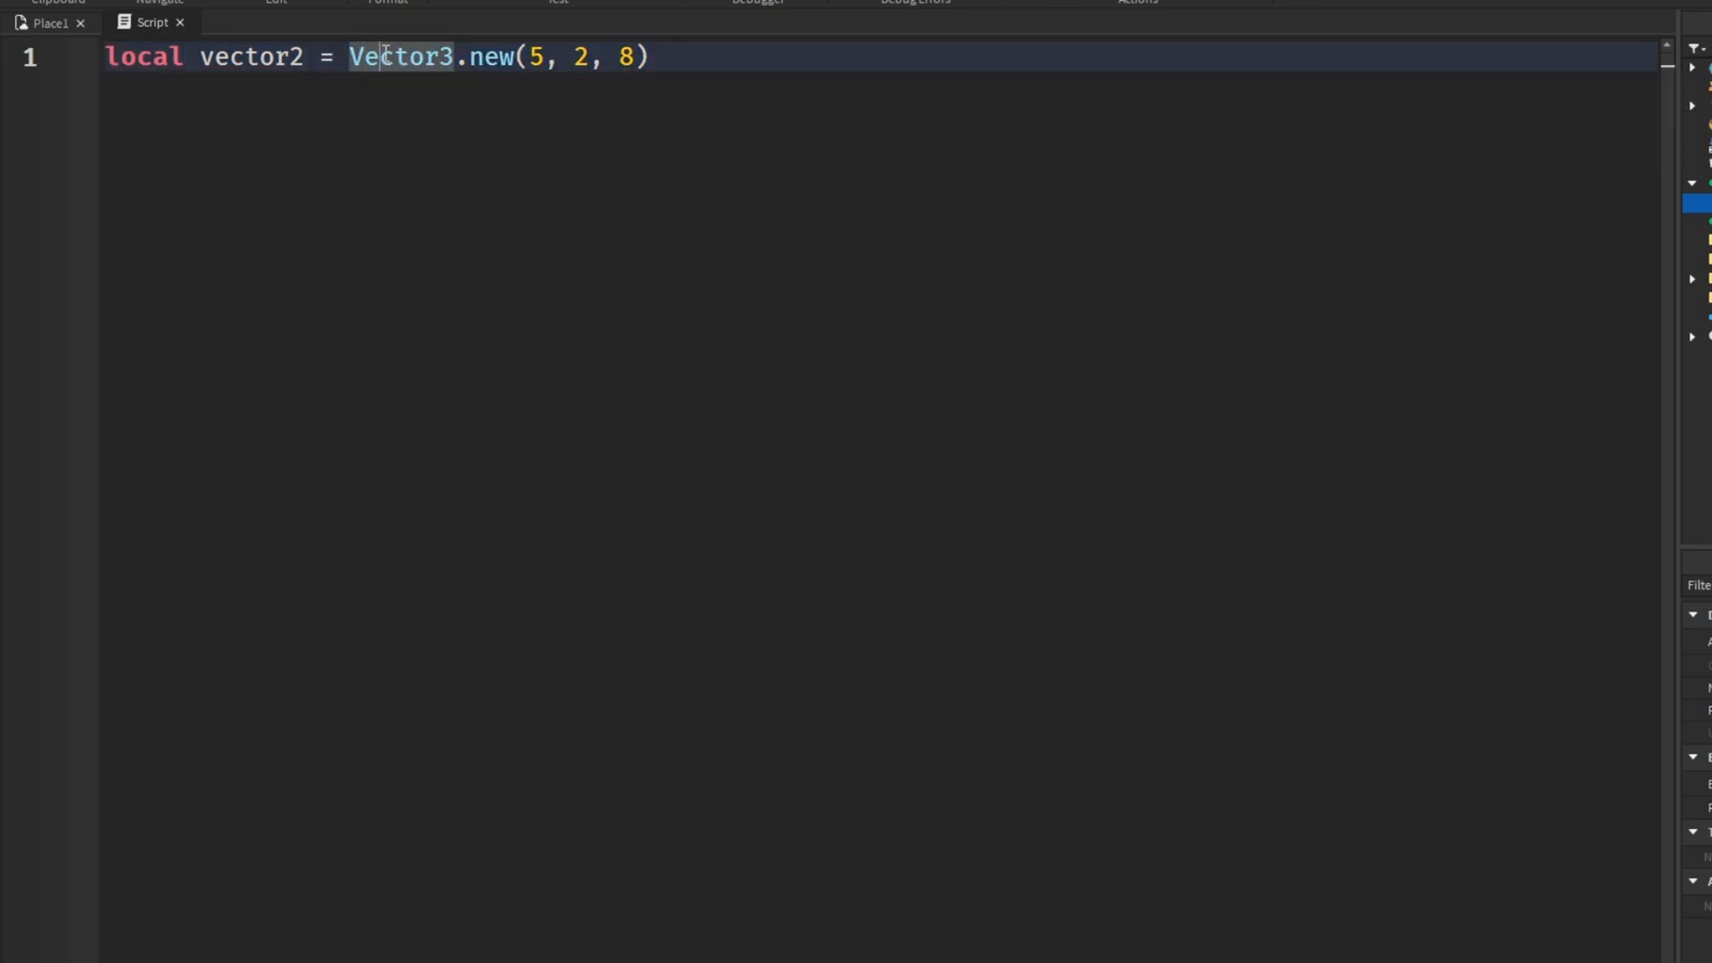
text(vec)
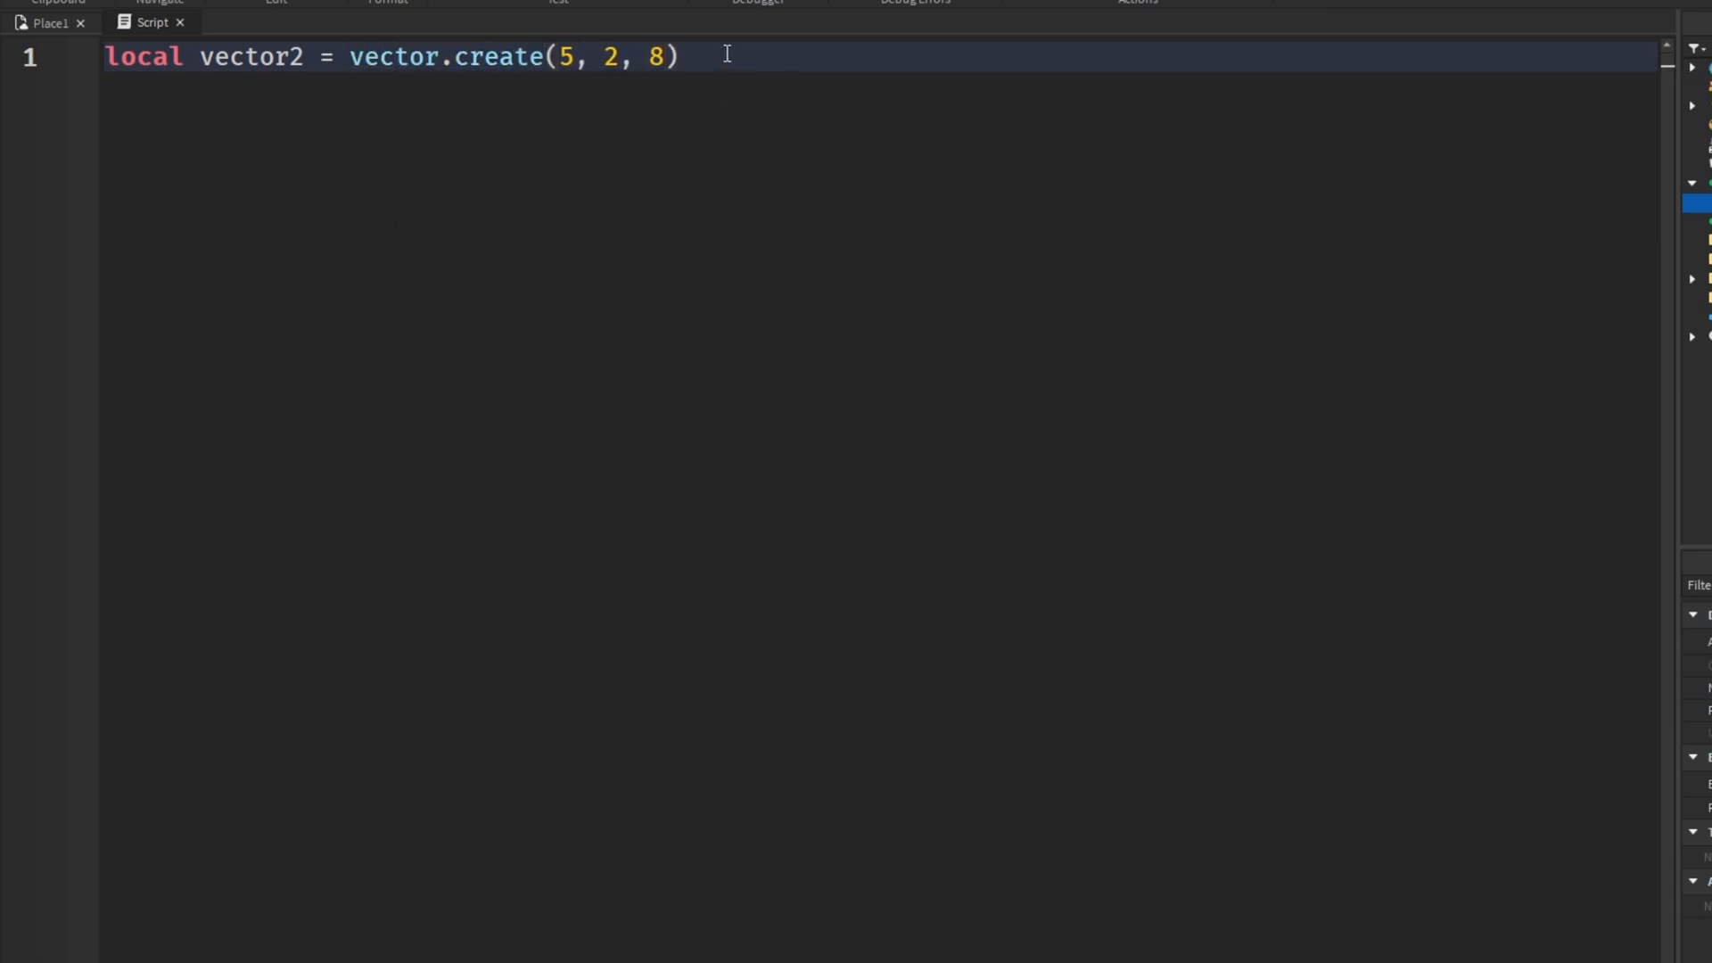
key(enter)
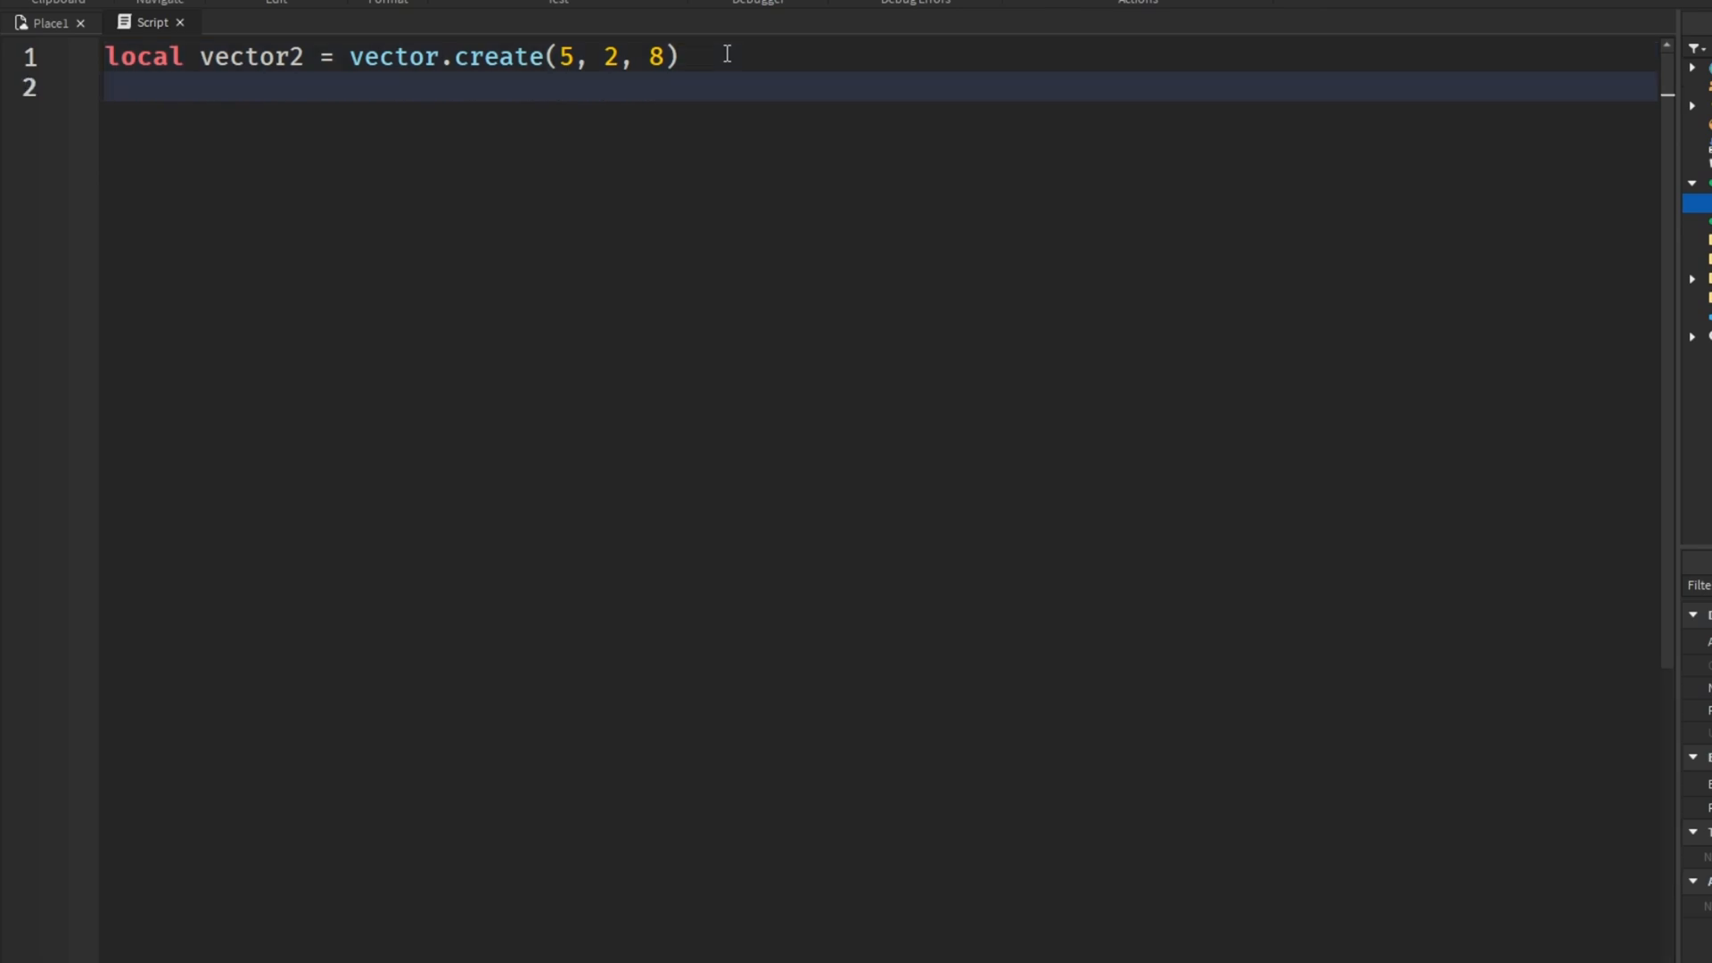
Add local normalizedVector = vector.normalize(vector2) on line 2
text(vector.normalize(vector)
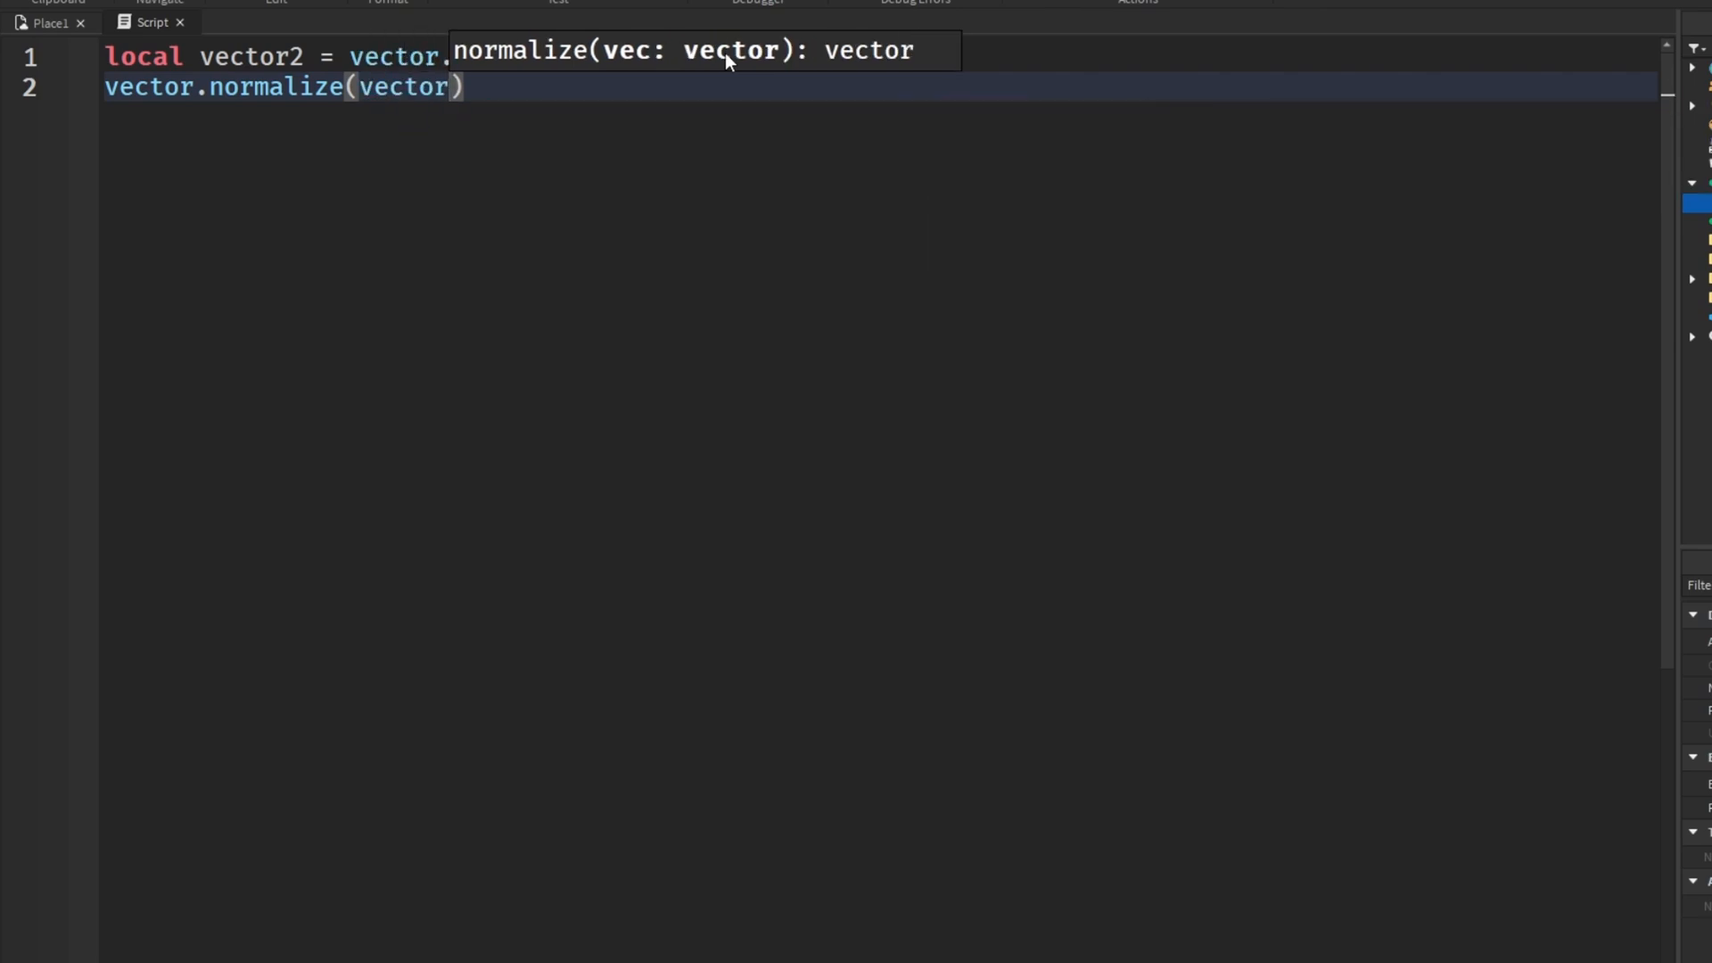
text(2)
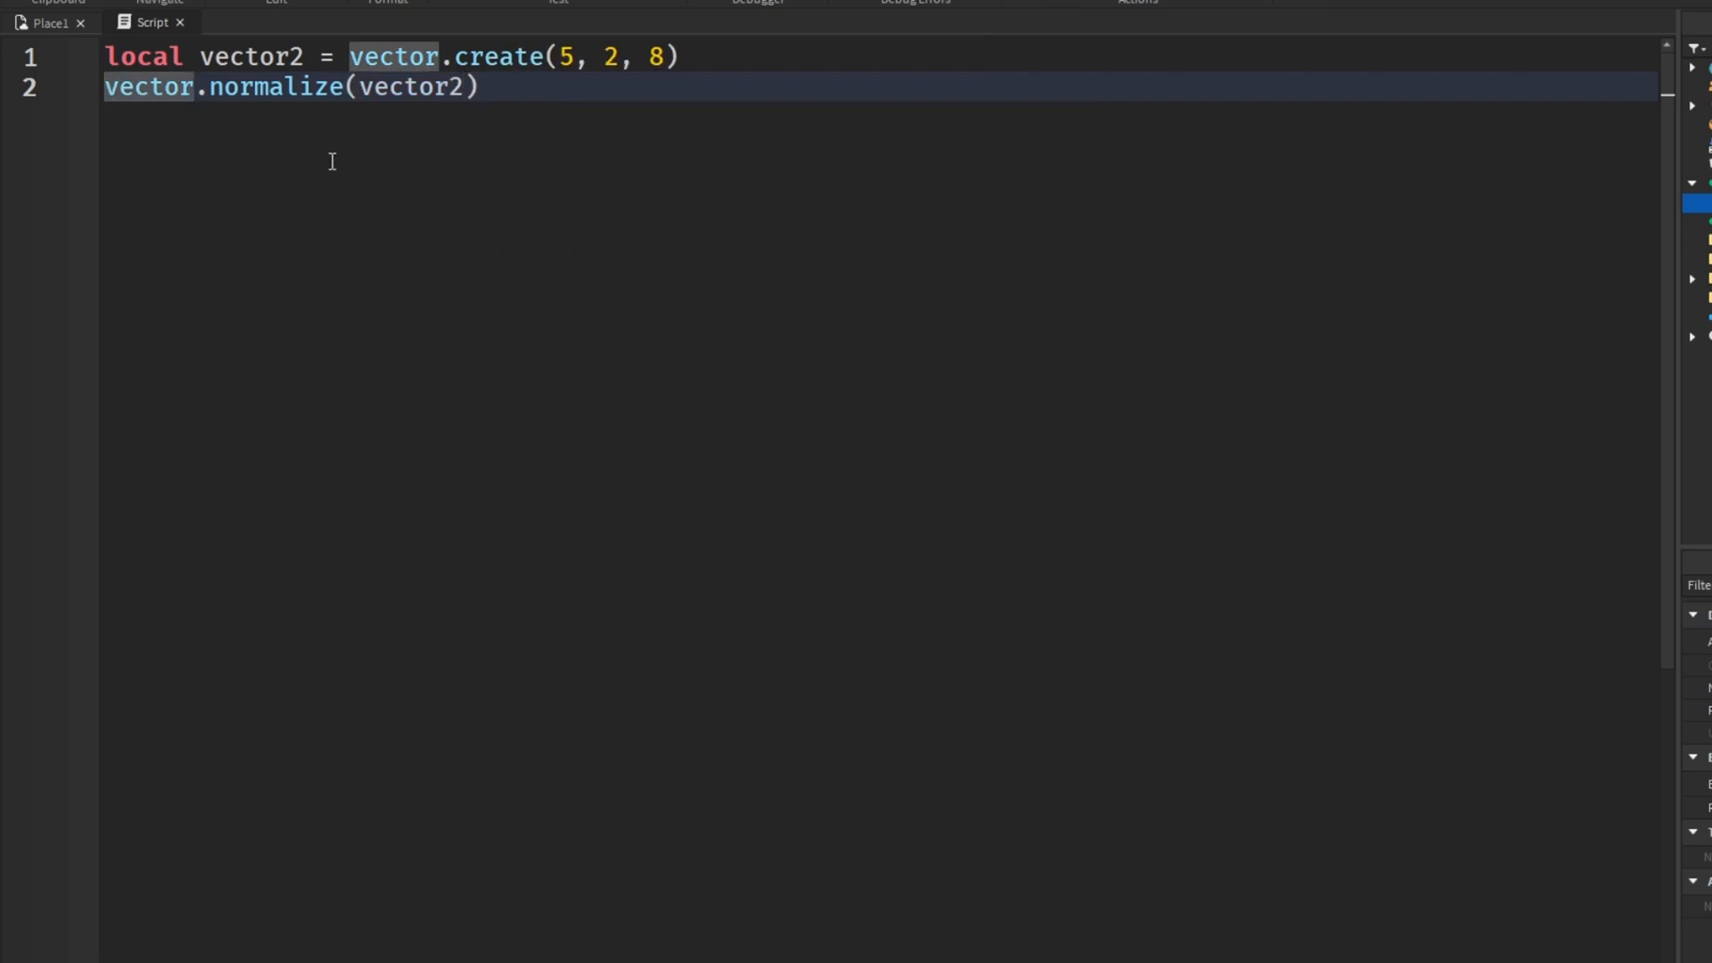
text(local)
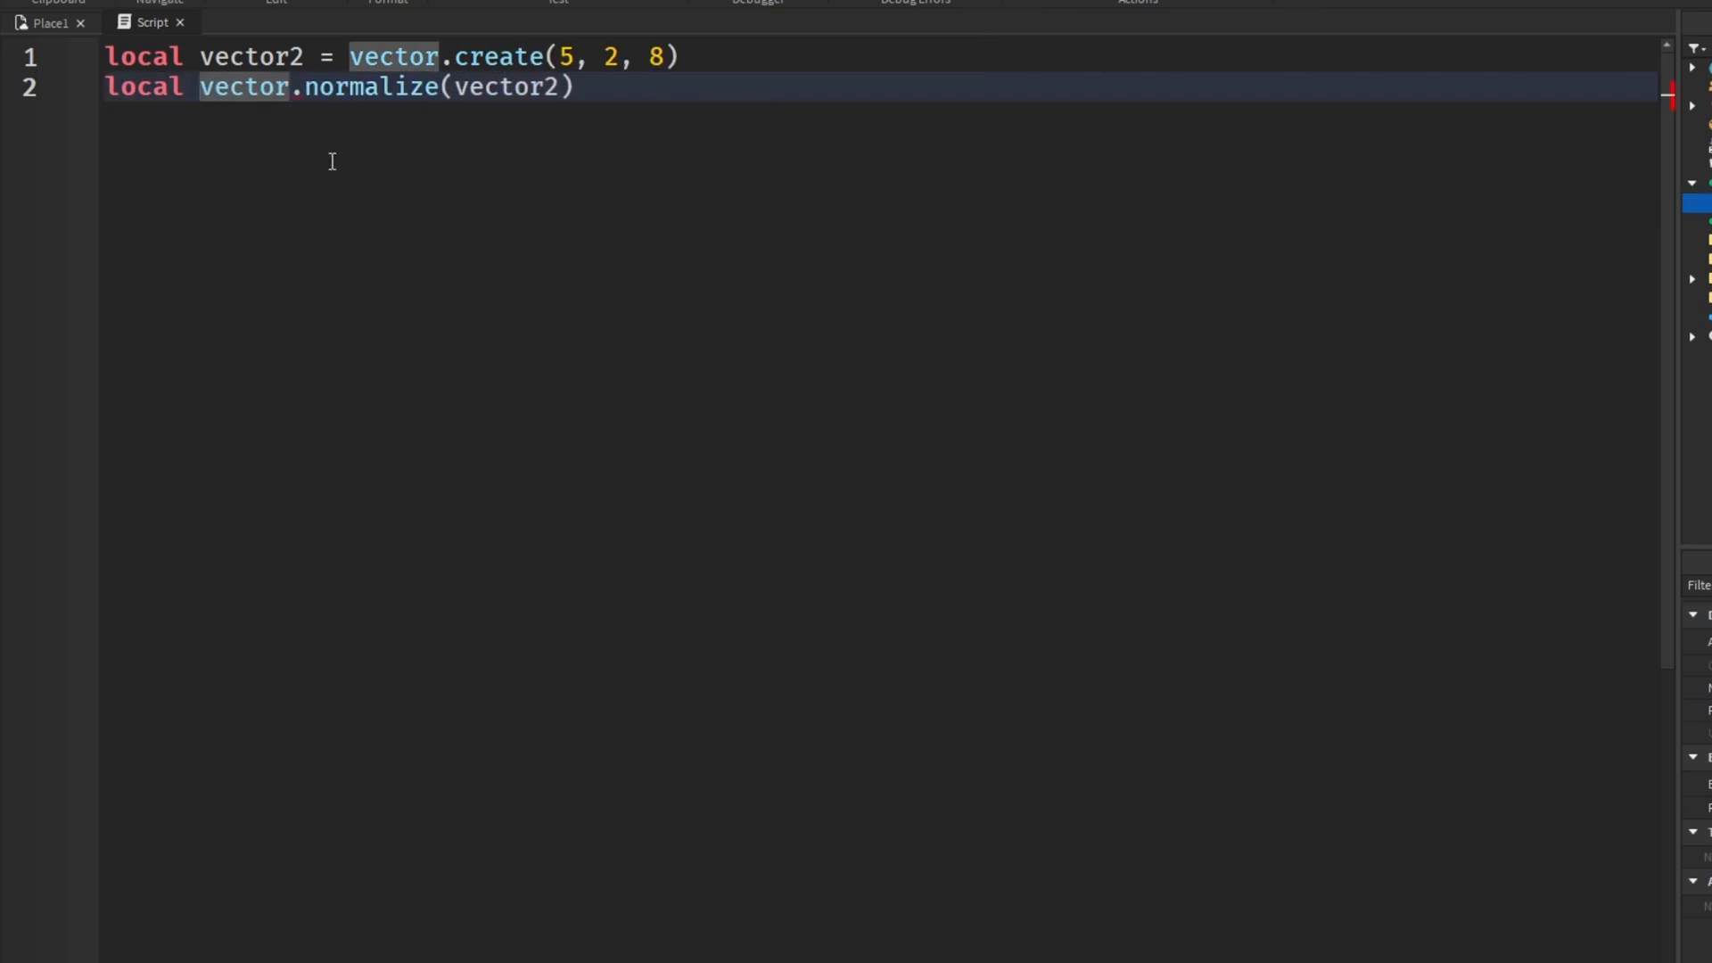
text(normalizedVector)
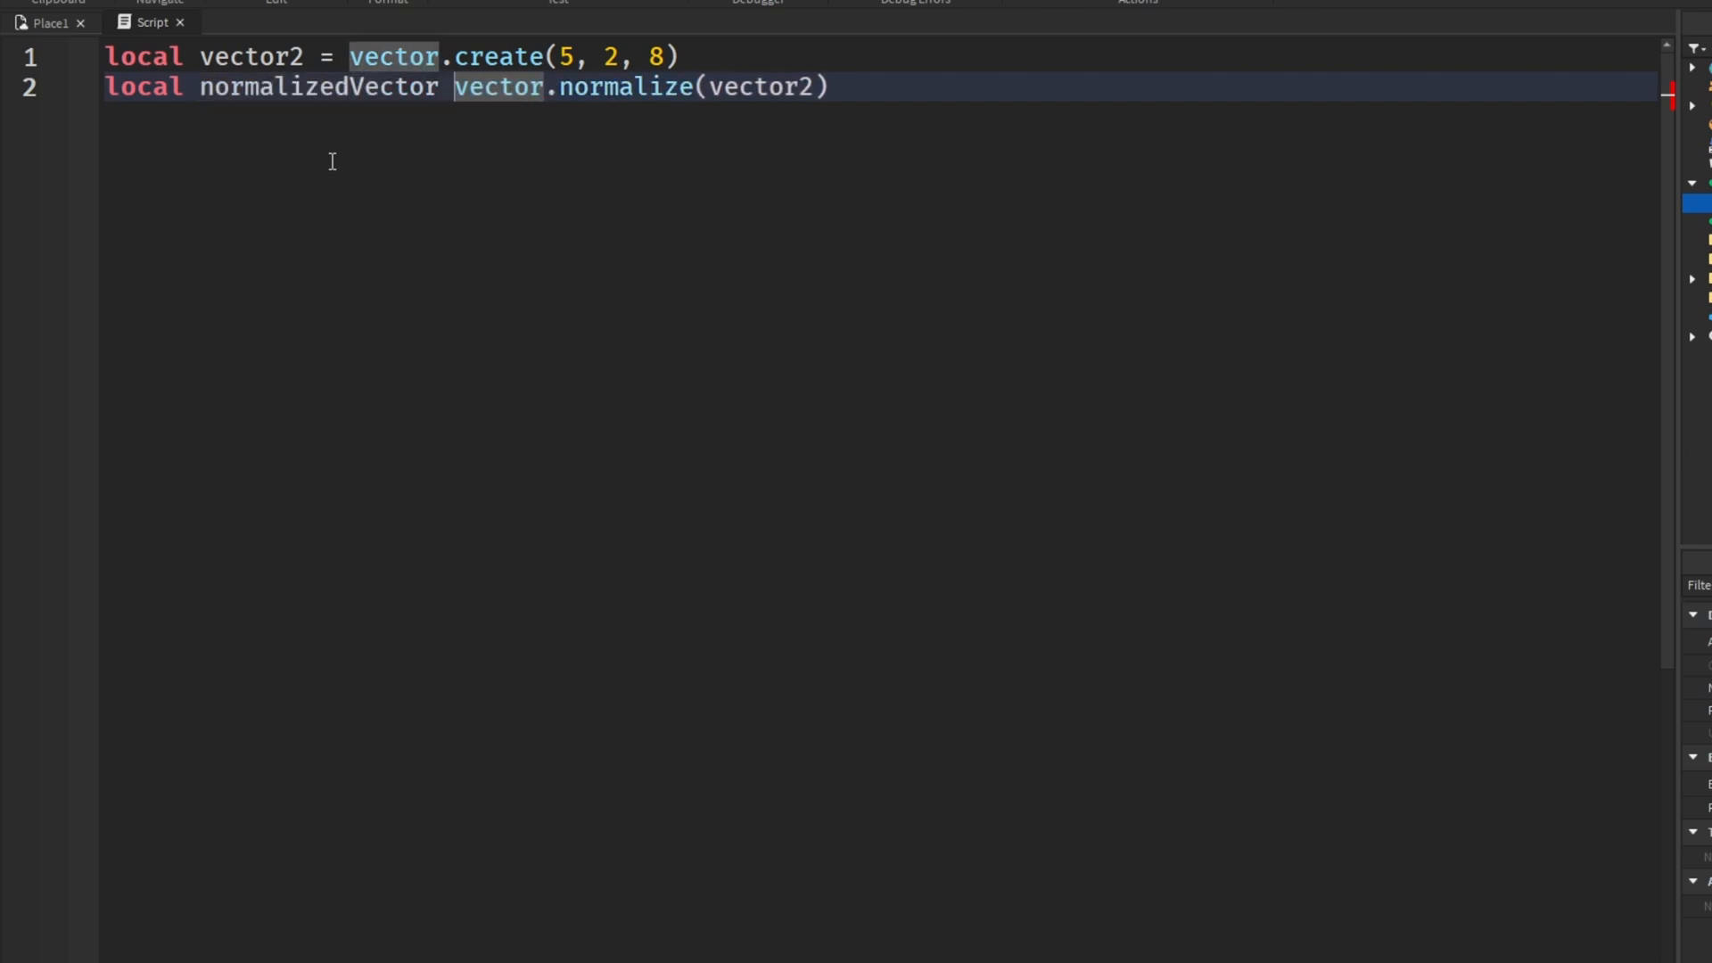
text(=)
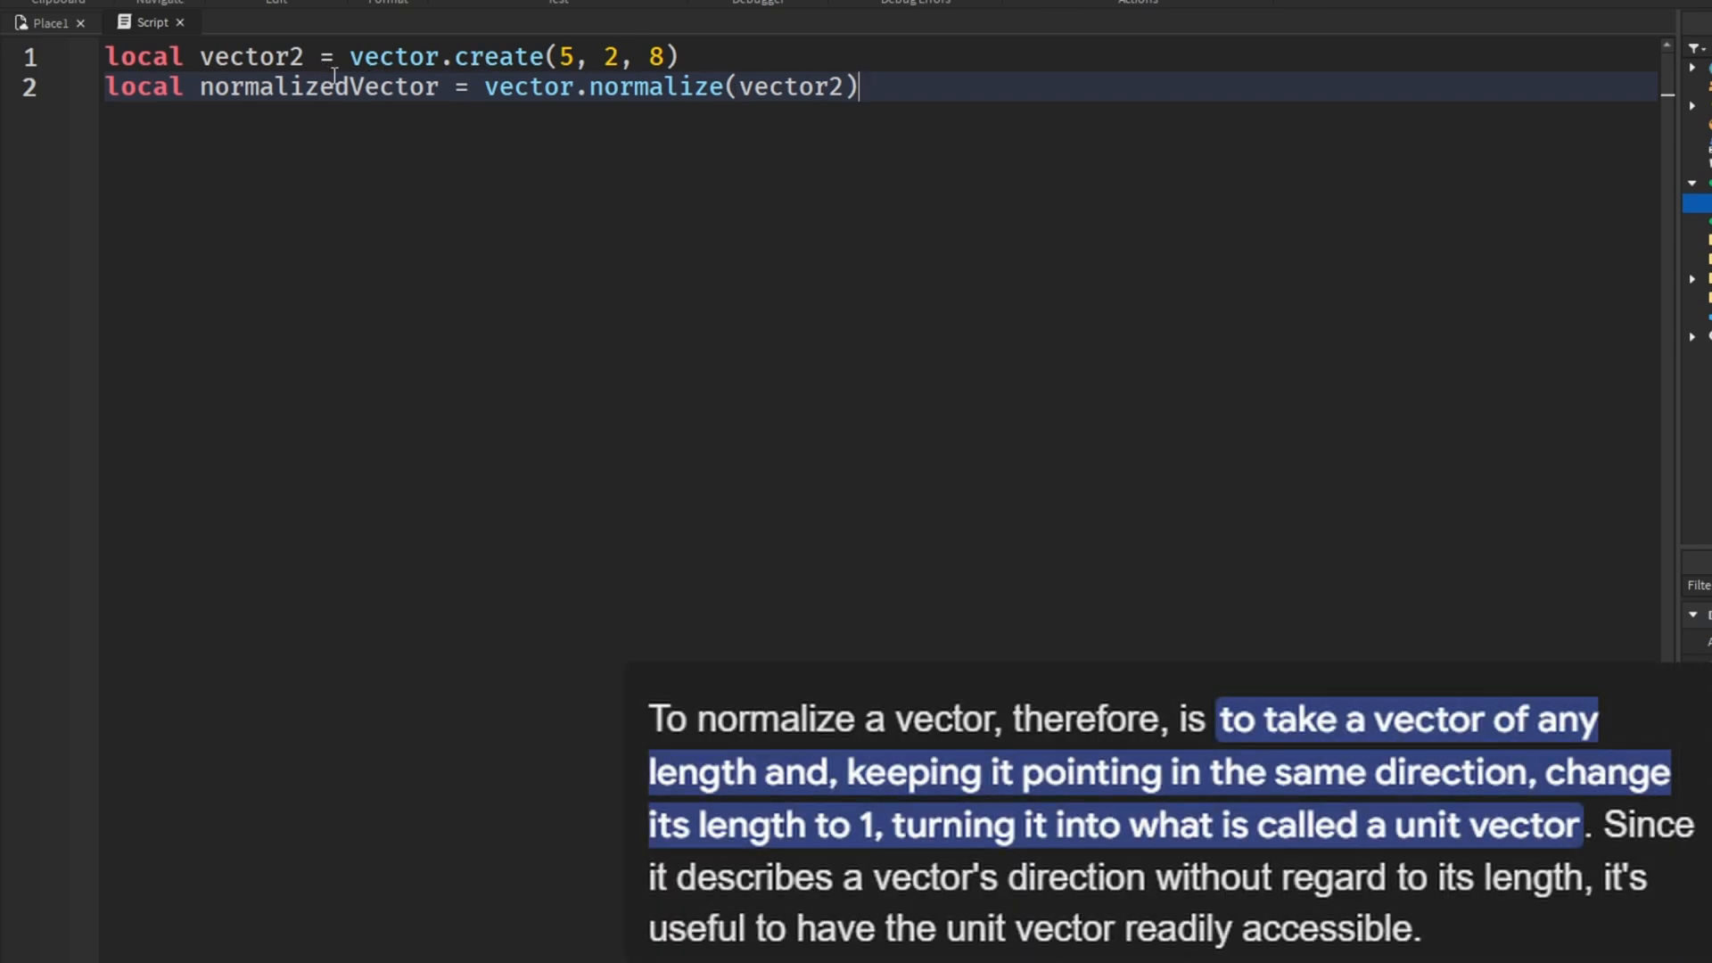
Select the vector2 variable name to rename it to Vector
double_click(252, 57)
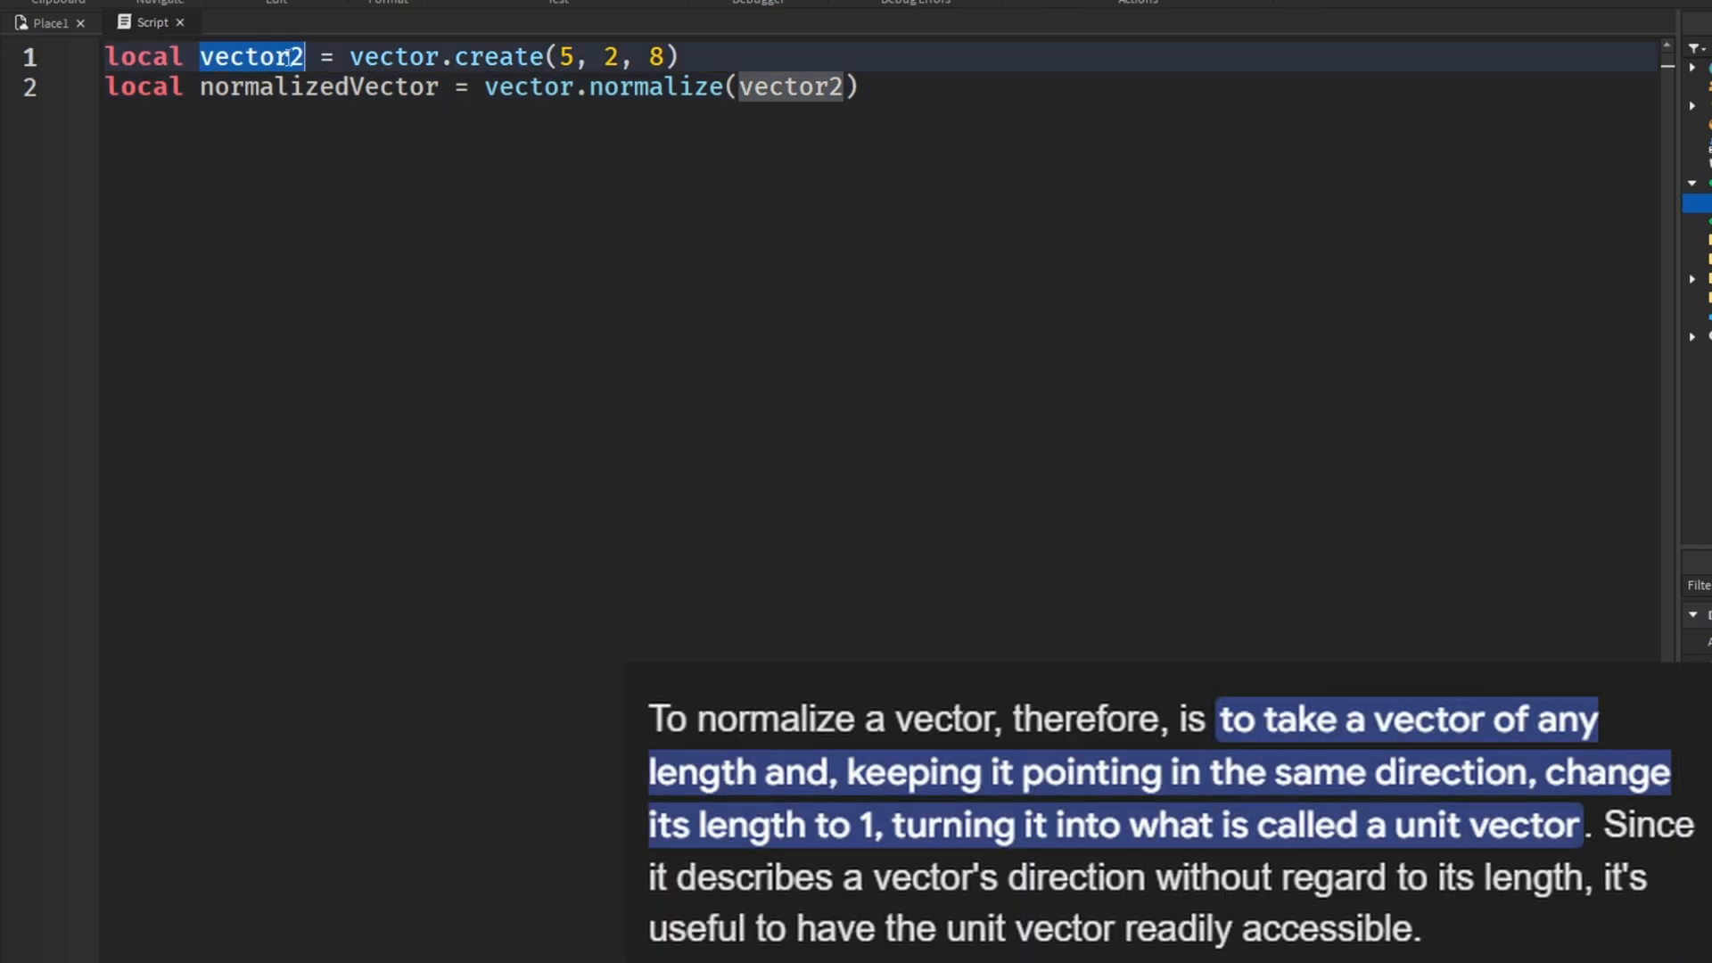
mouse_move(433, 99)
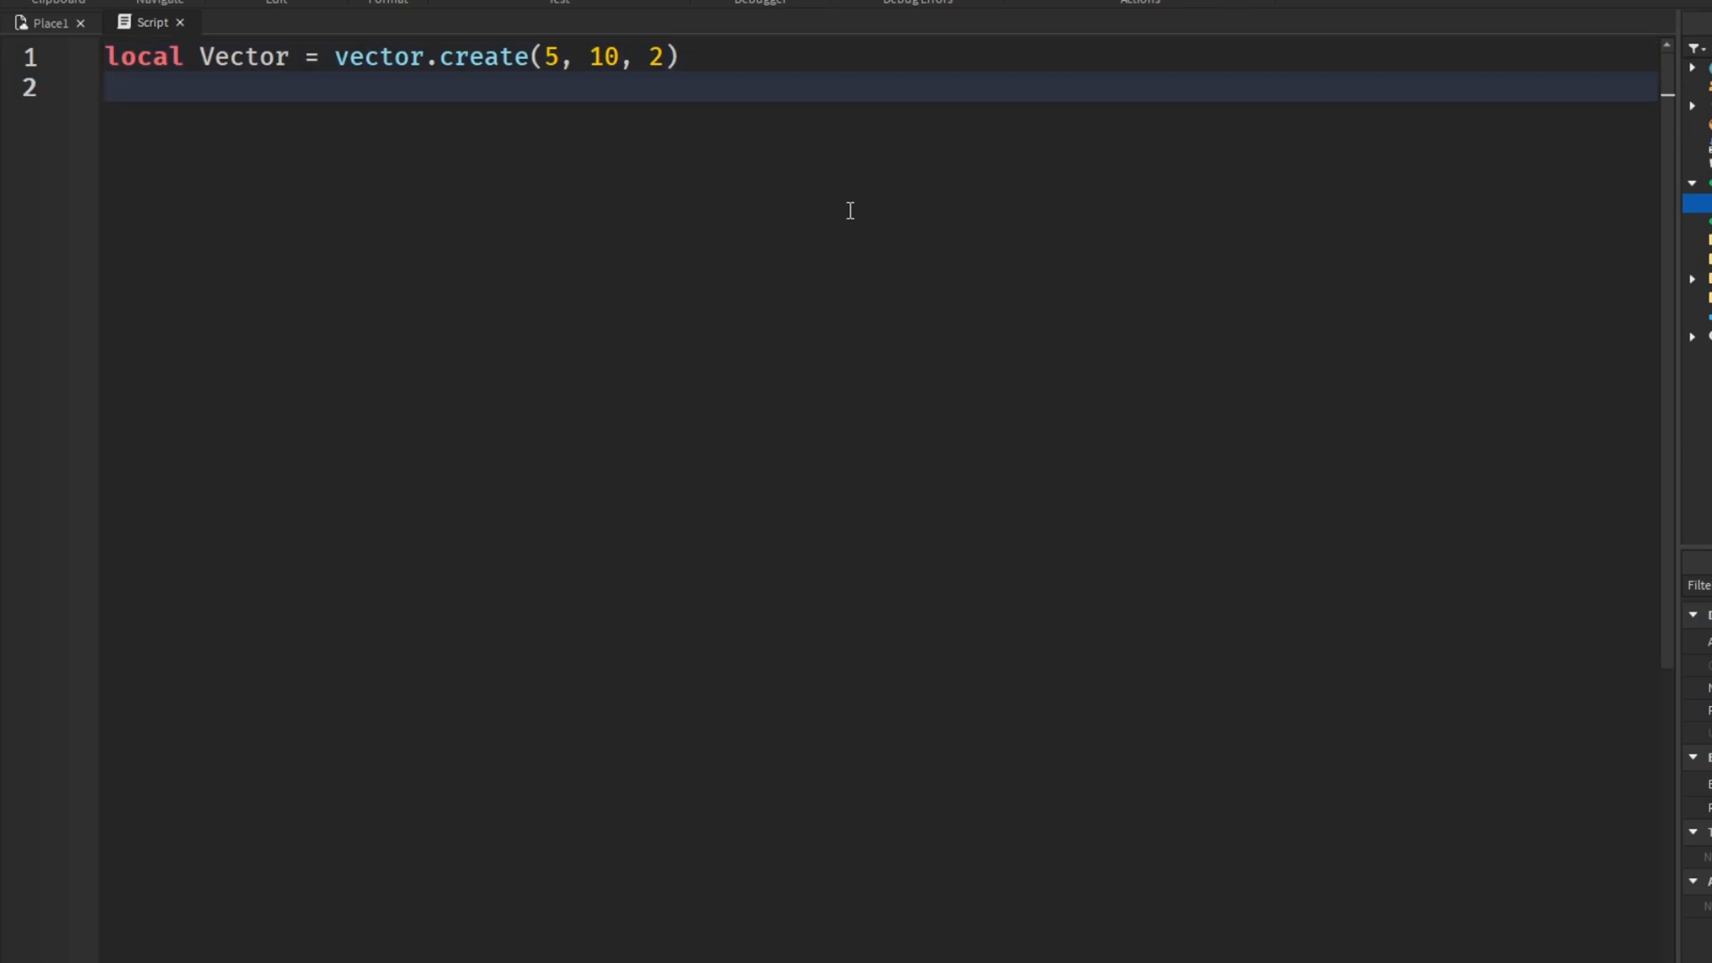
Add local Magnitude = vector.magnitude(Vector), run the game, and return to the script
text(local)
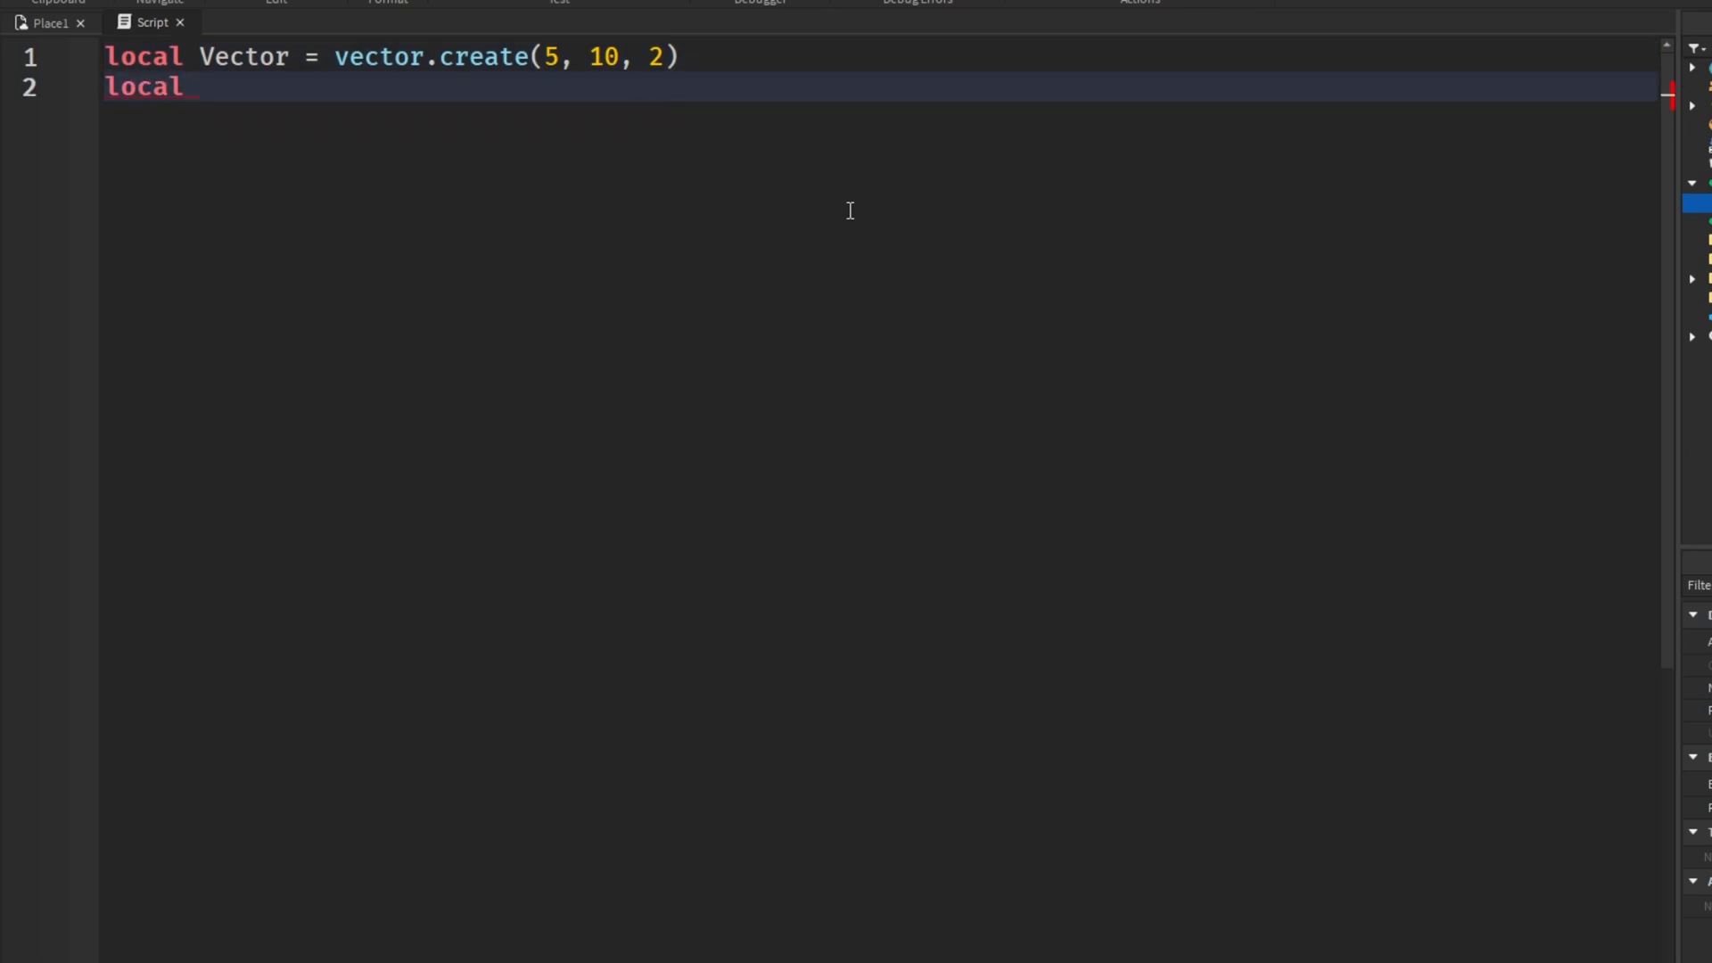
text(Ma)
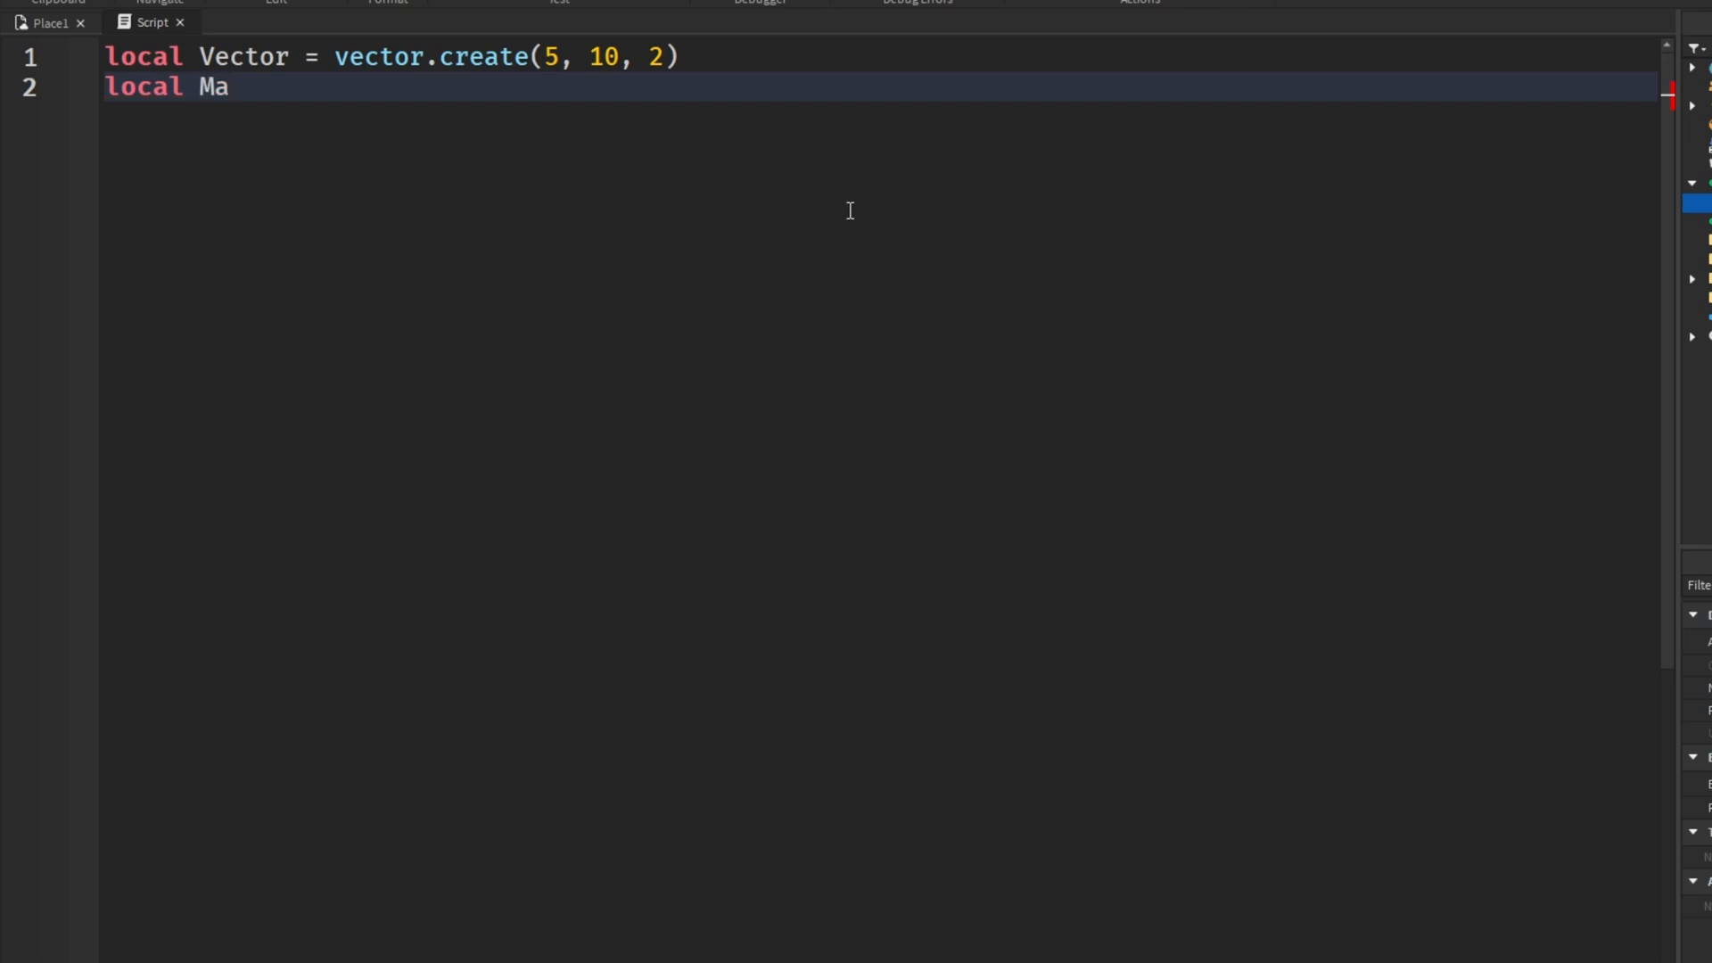
text(gnitude = vec)
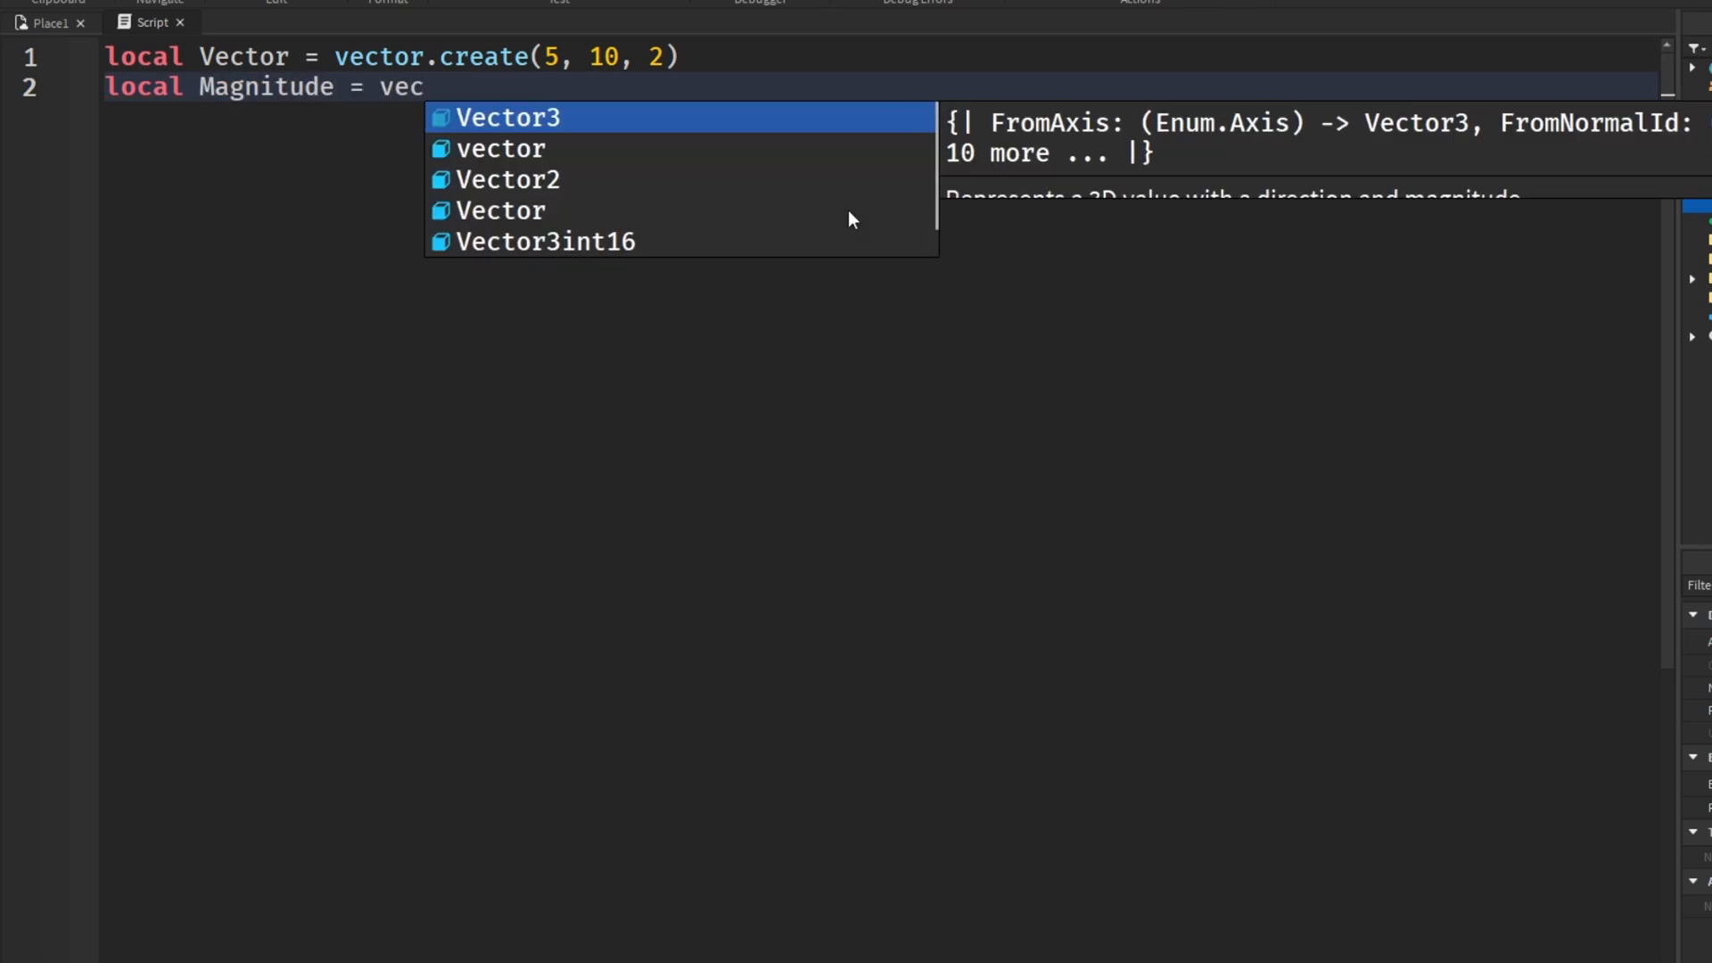
text(tor.magnitude(Vector)
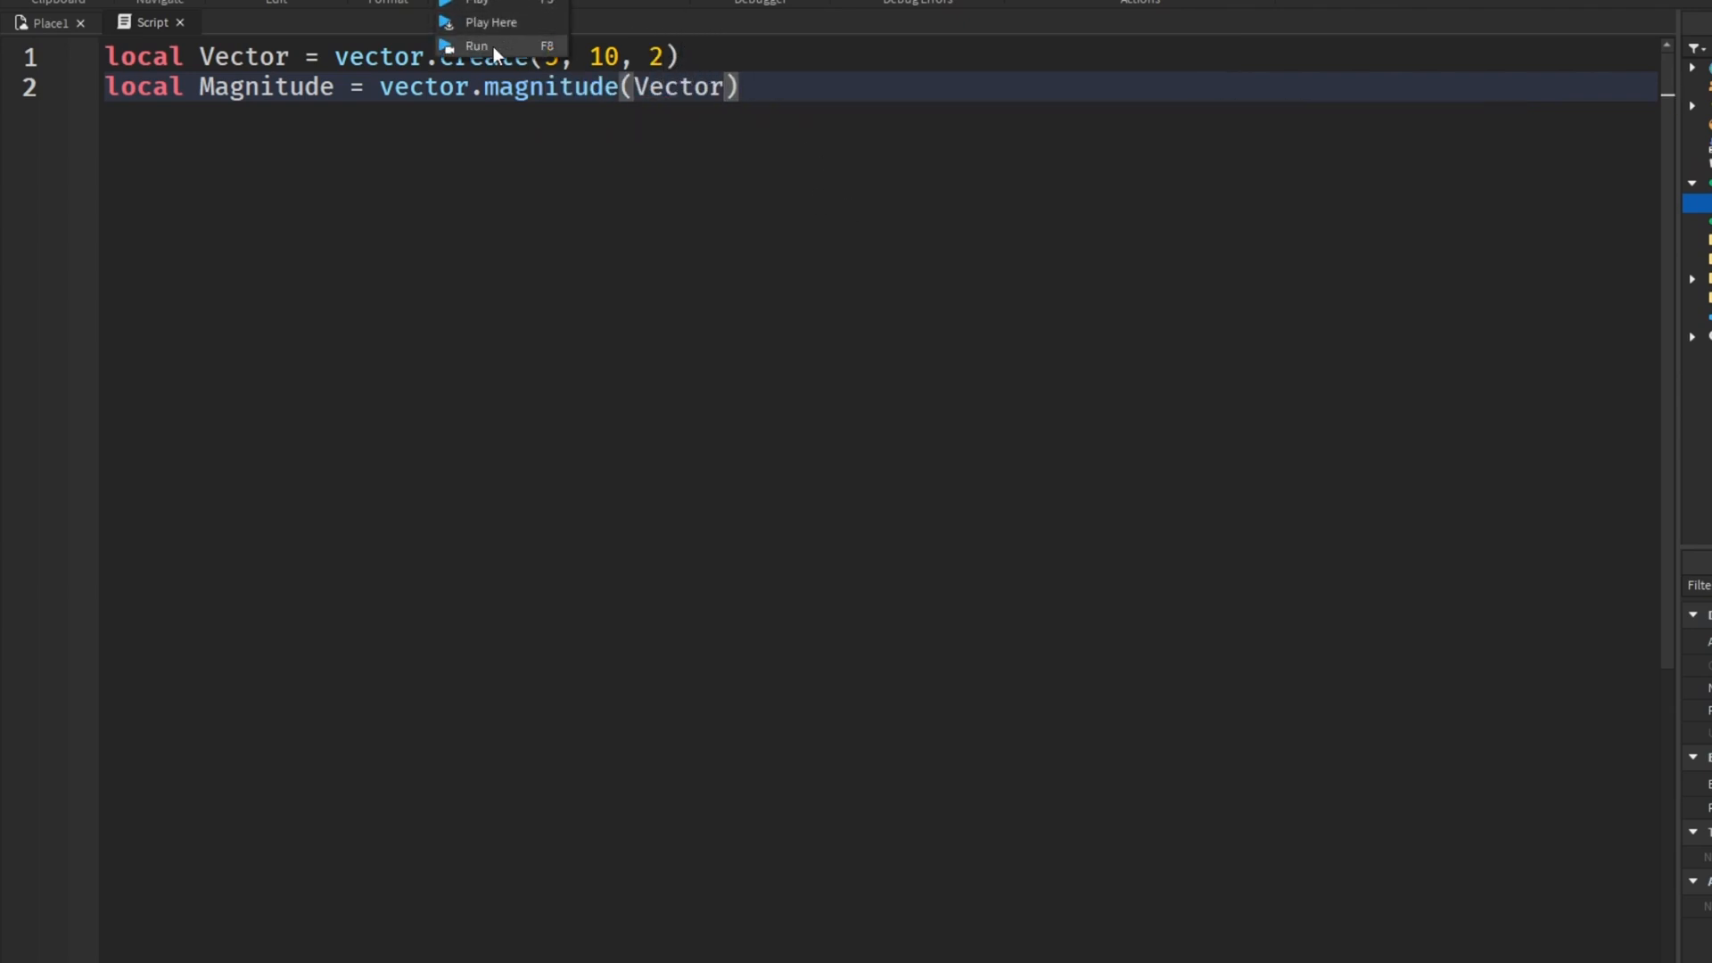
click(475, 45)
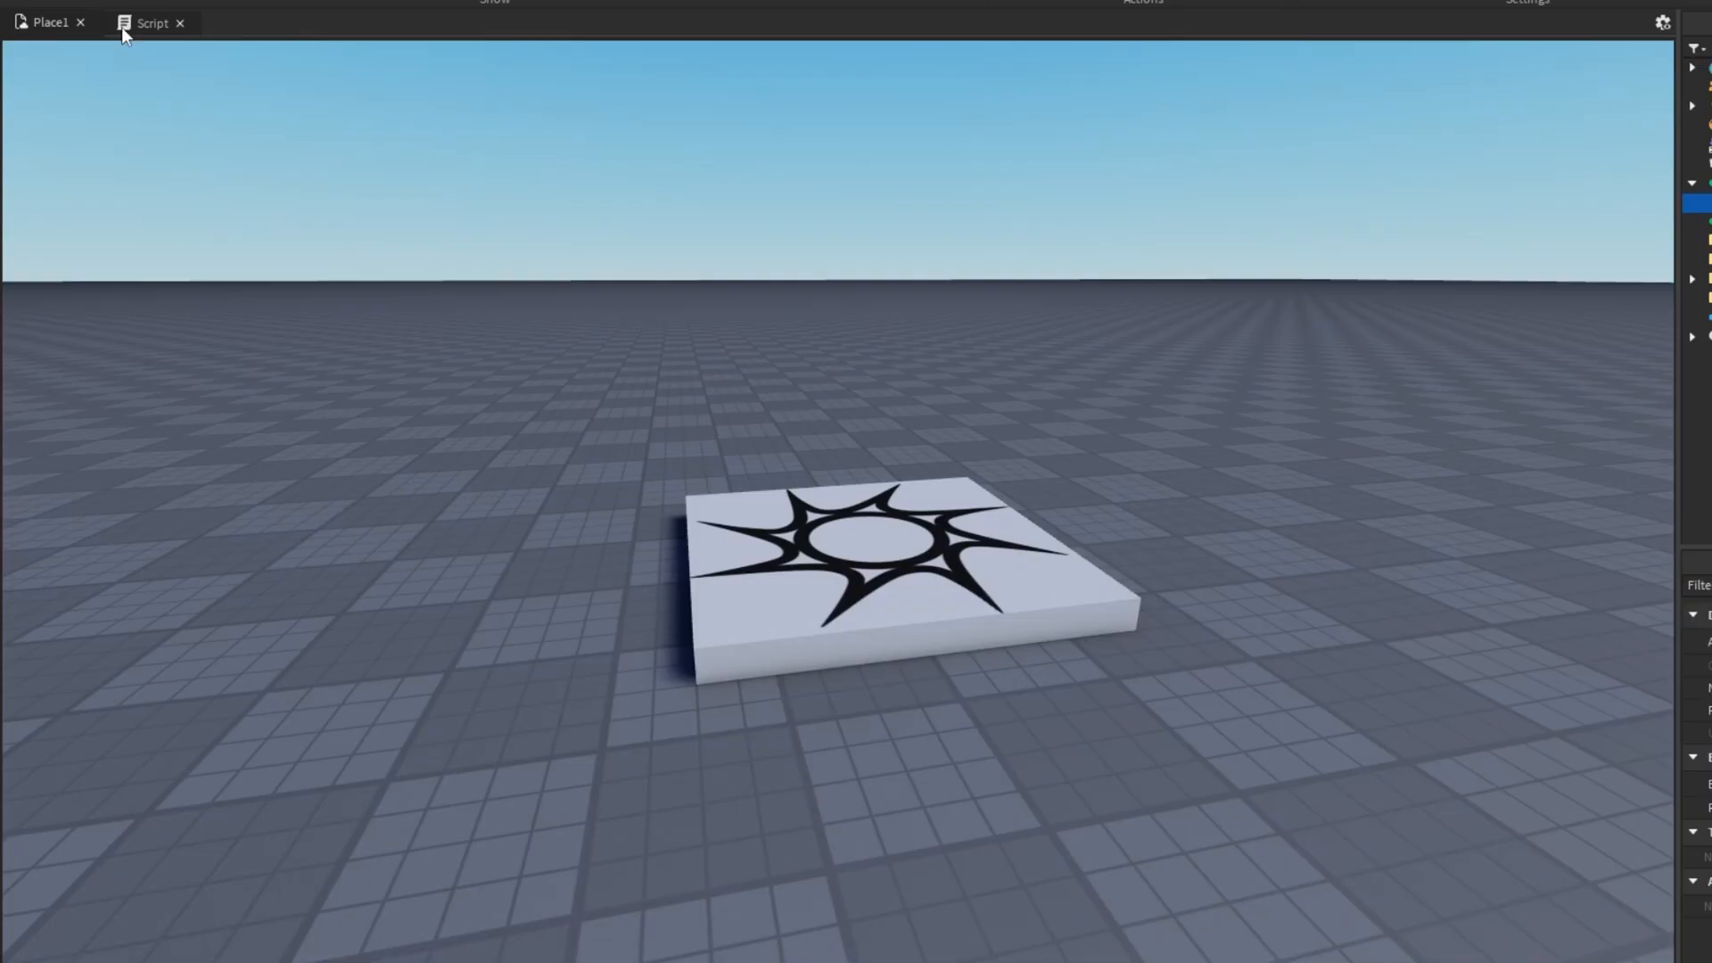
click(152, 22)
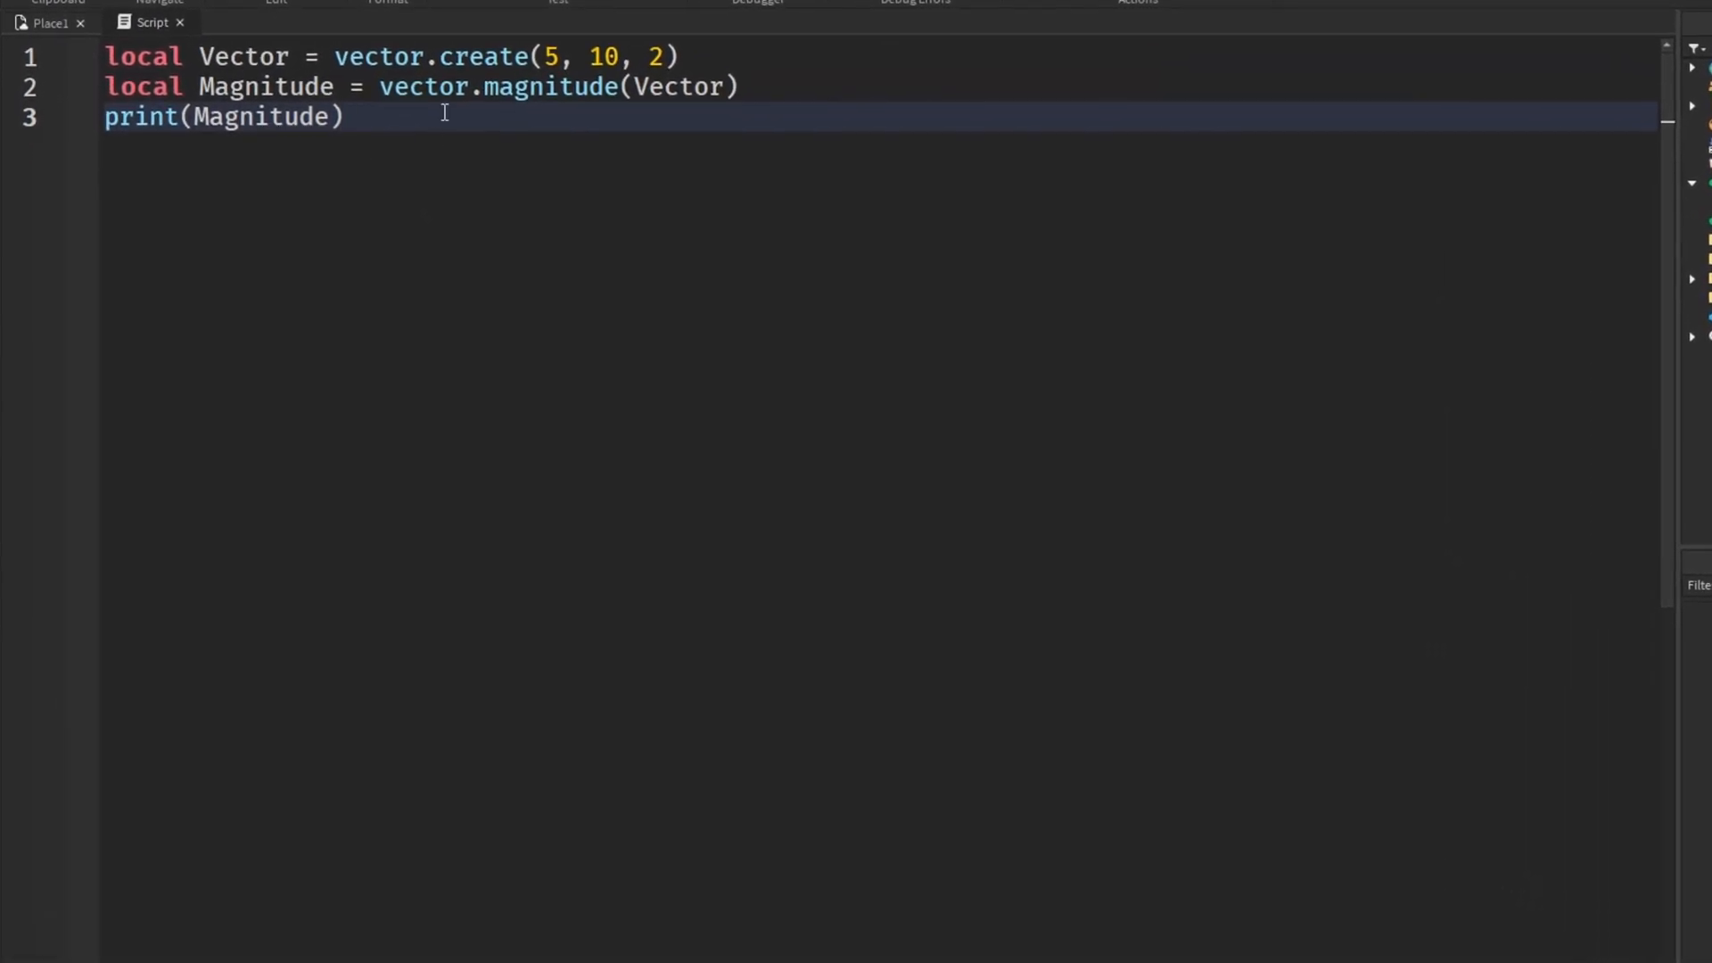
Comment out the original lines, rewrite them using Vector3.new(5, 10, 2) and Vector.Magnitude, and run
key(ctrl+/)
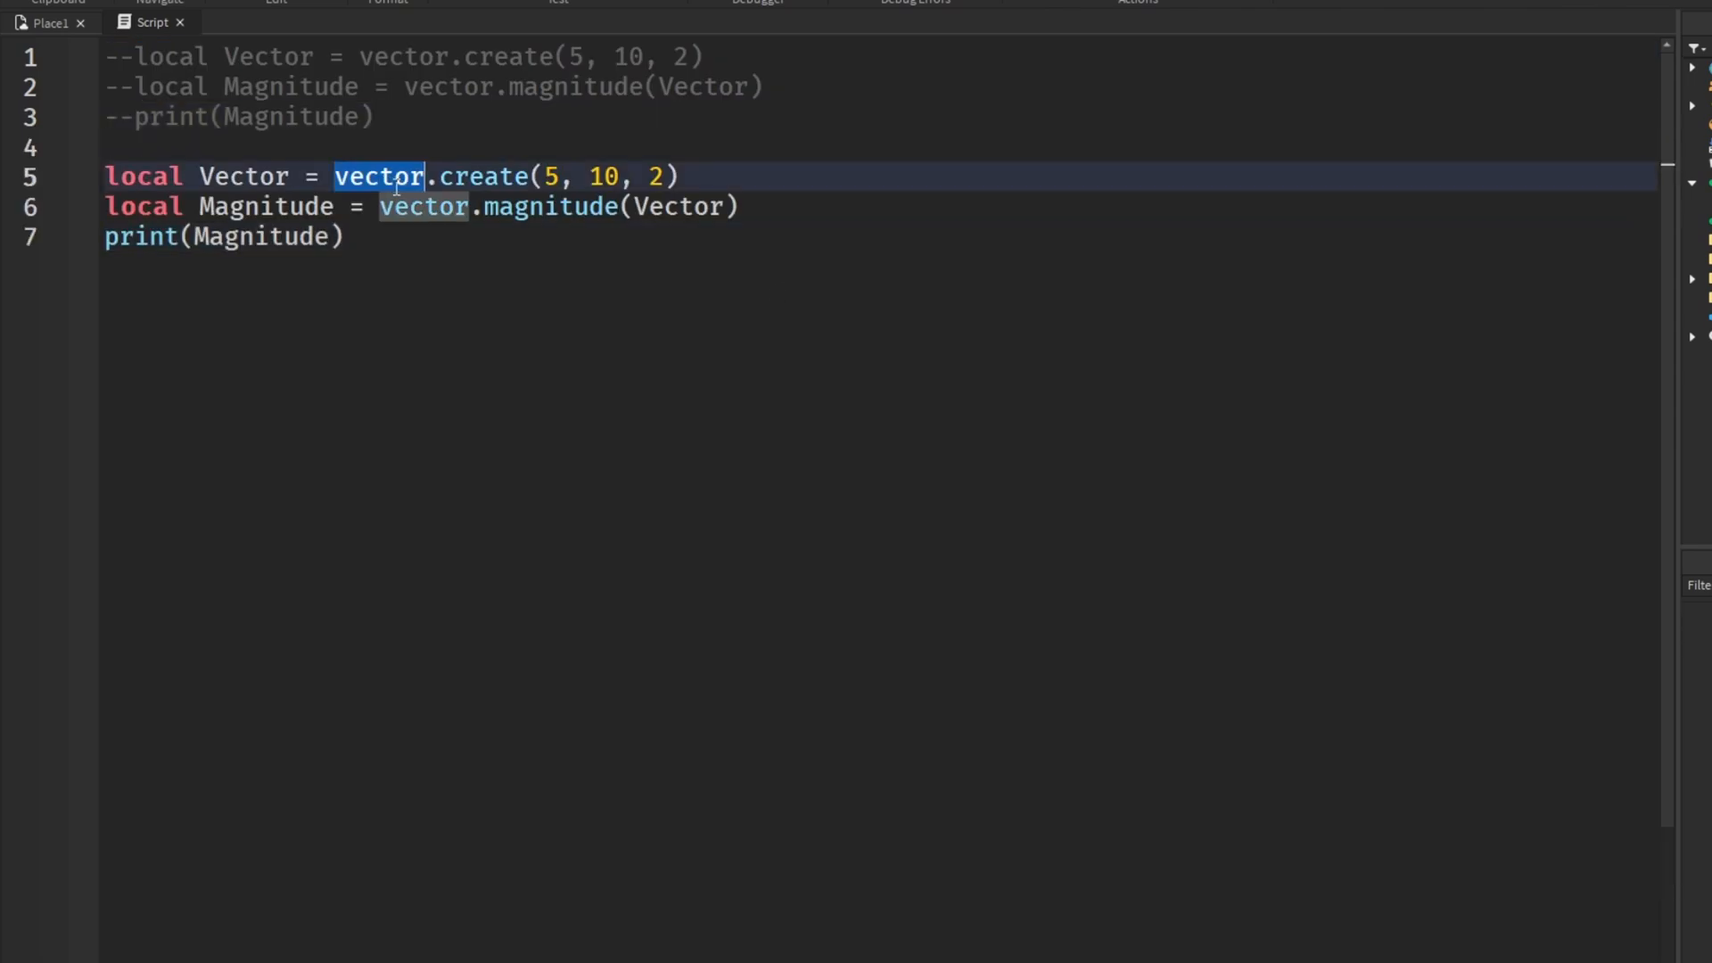
text(Vector3)
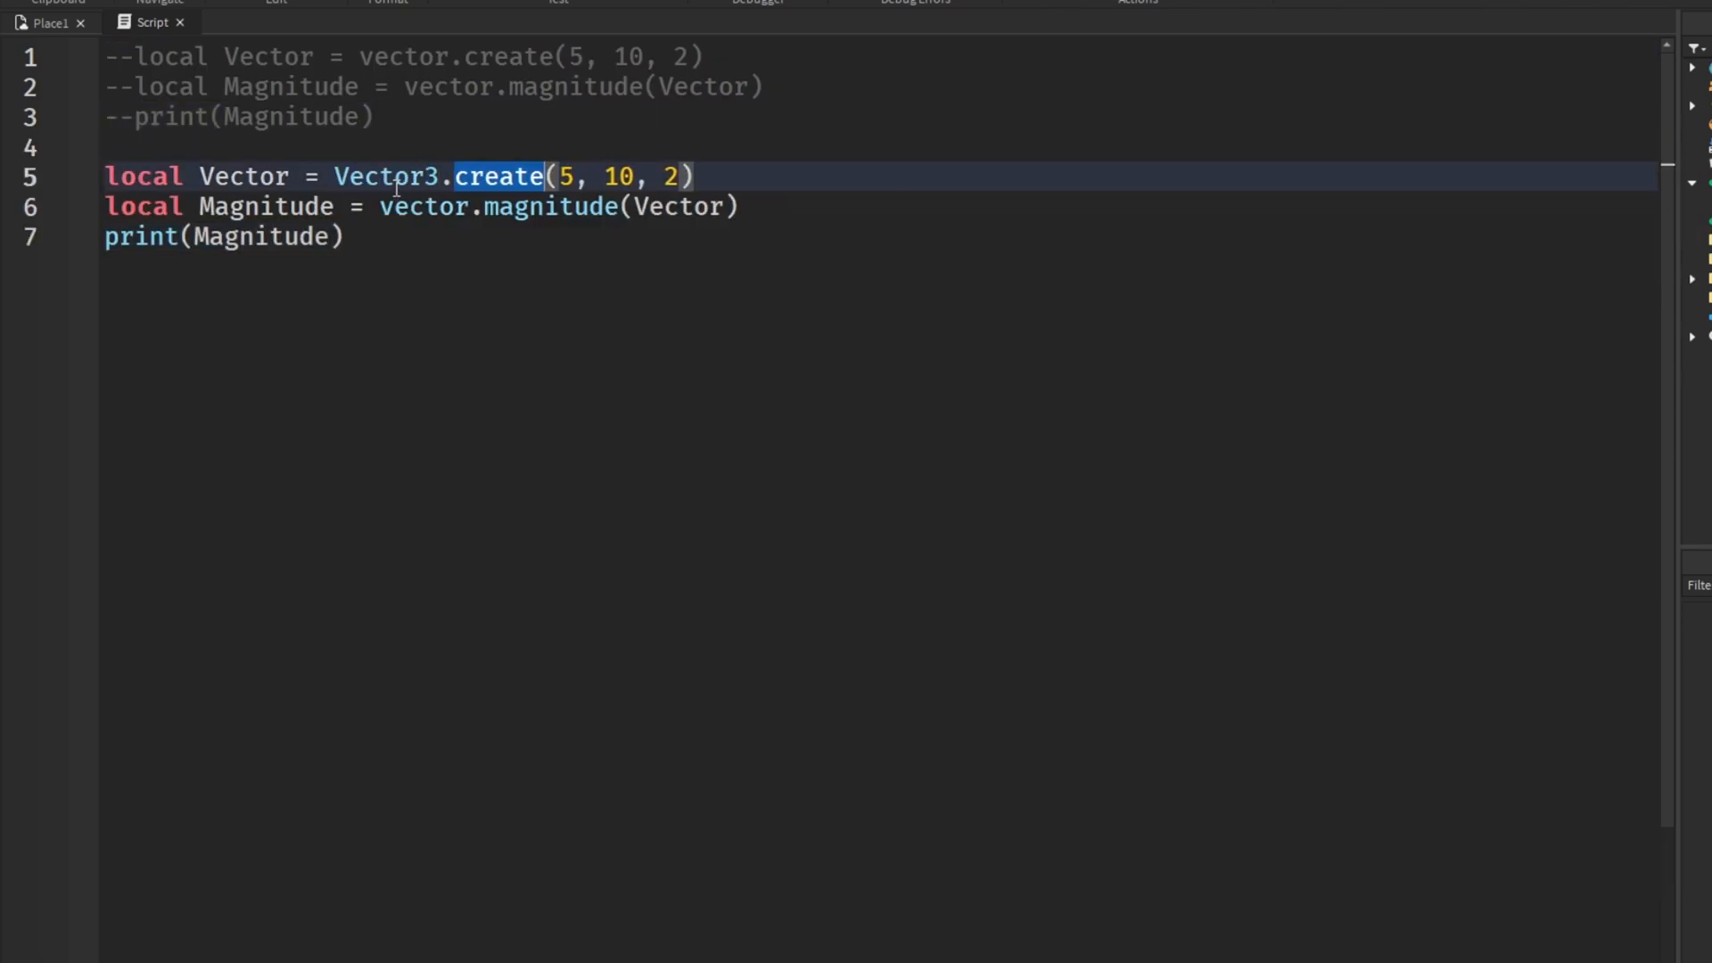
text(new)
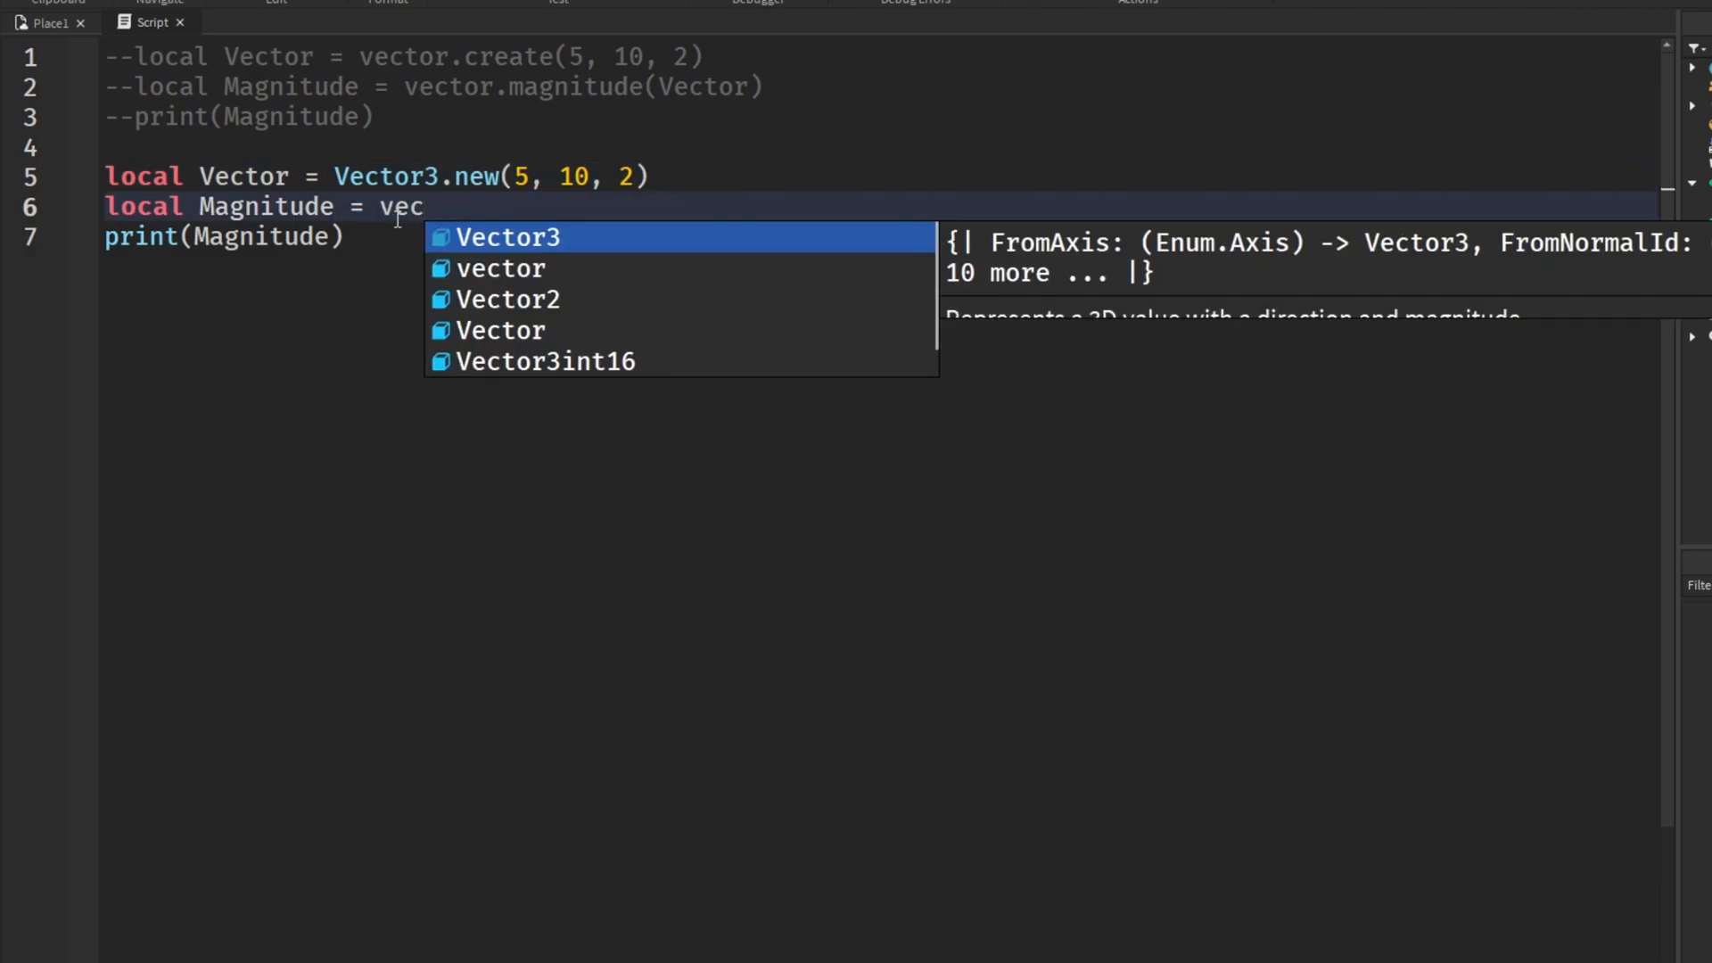
text(Vector.Magnitude)
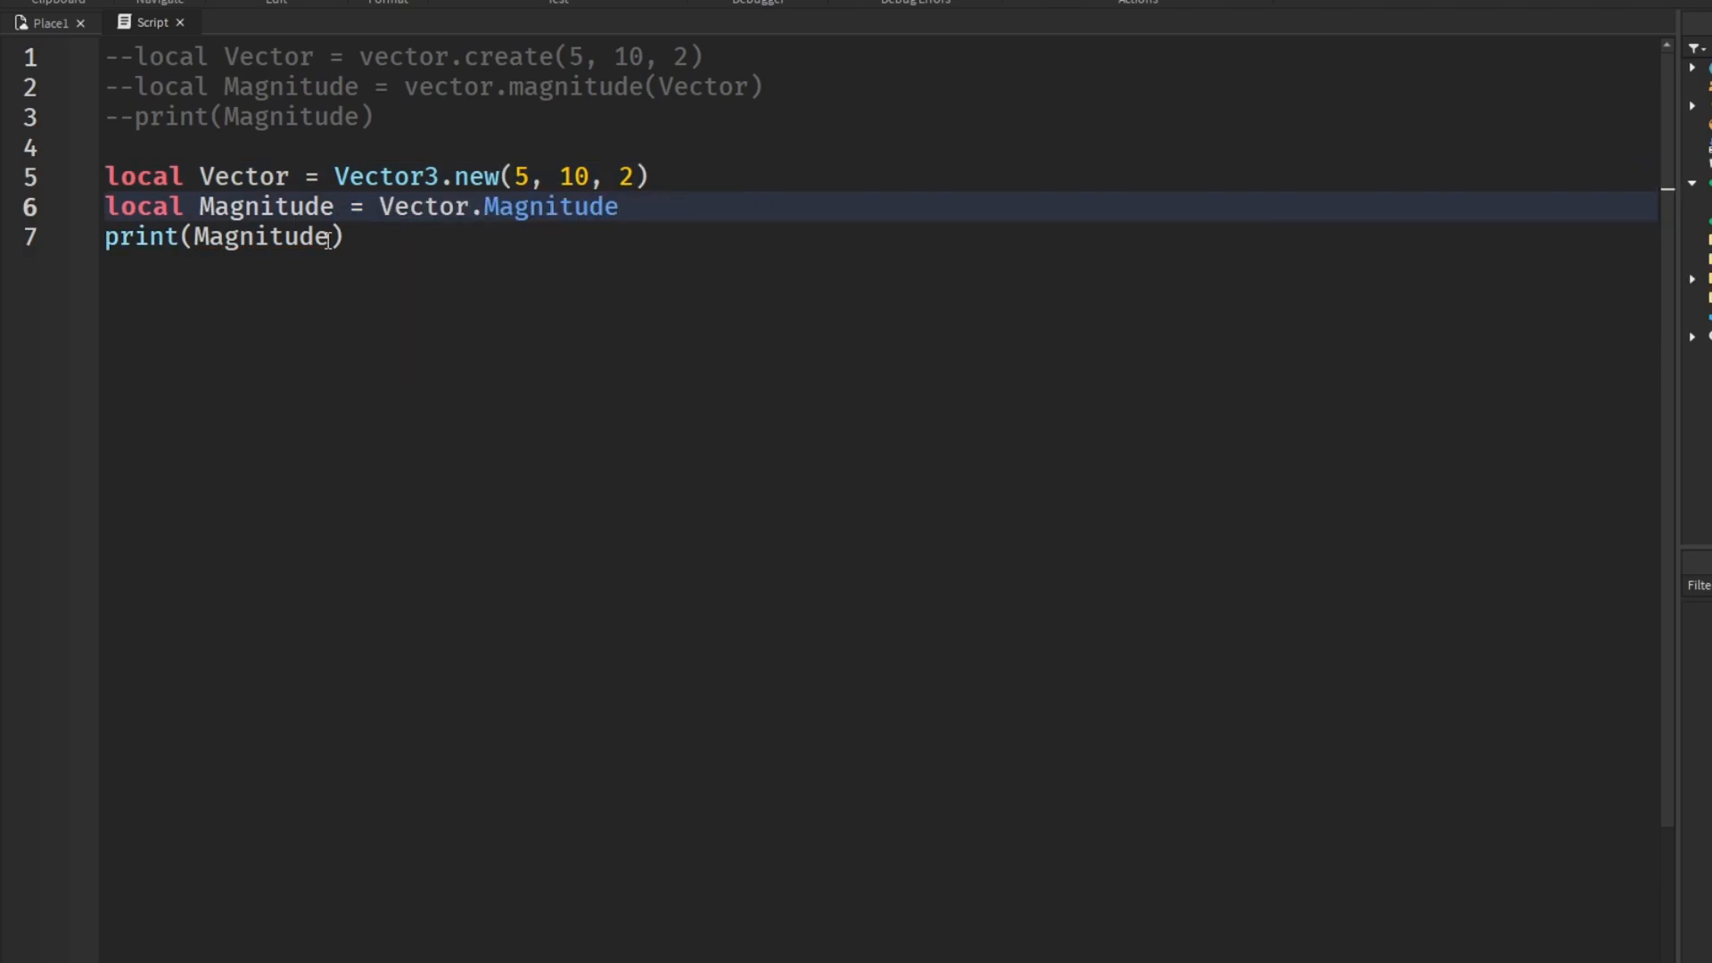
click(50, 22)
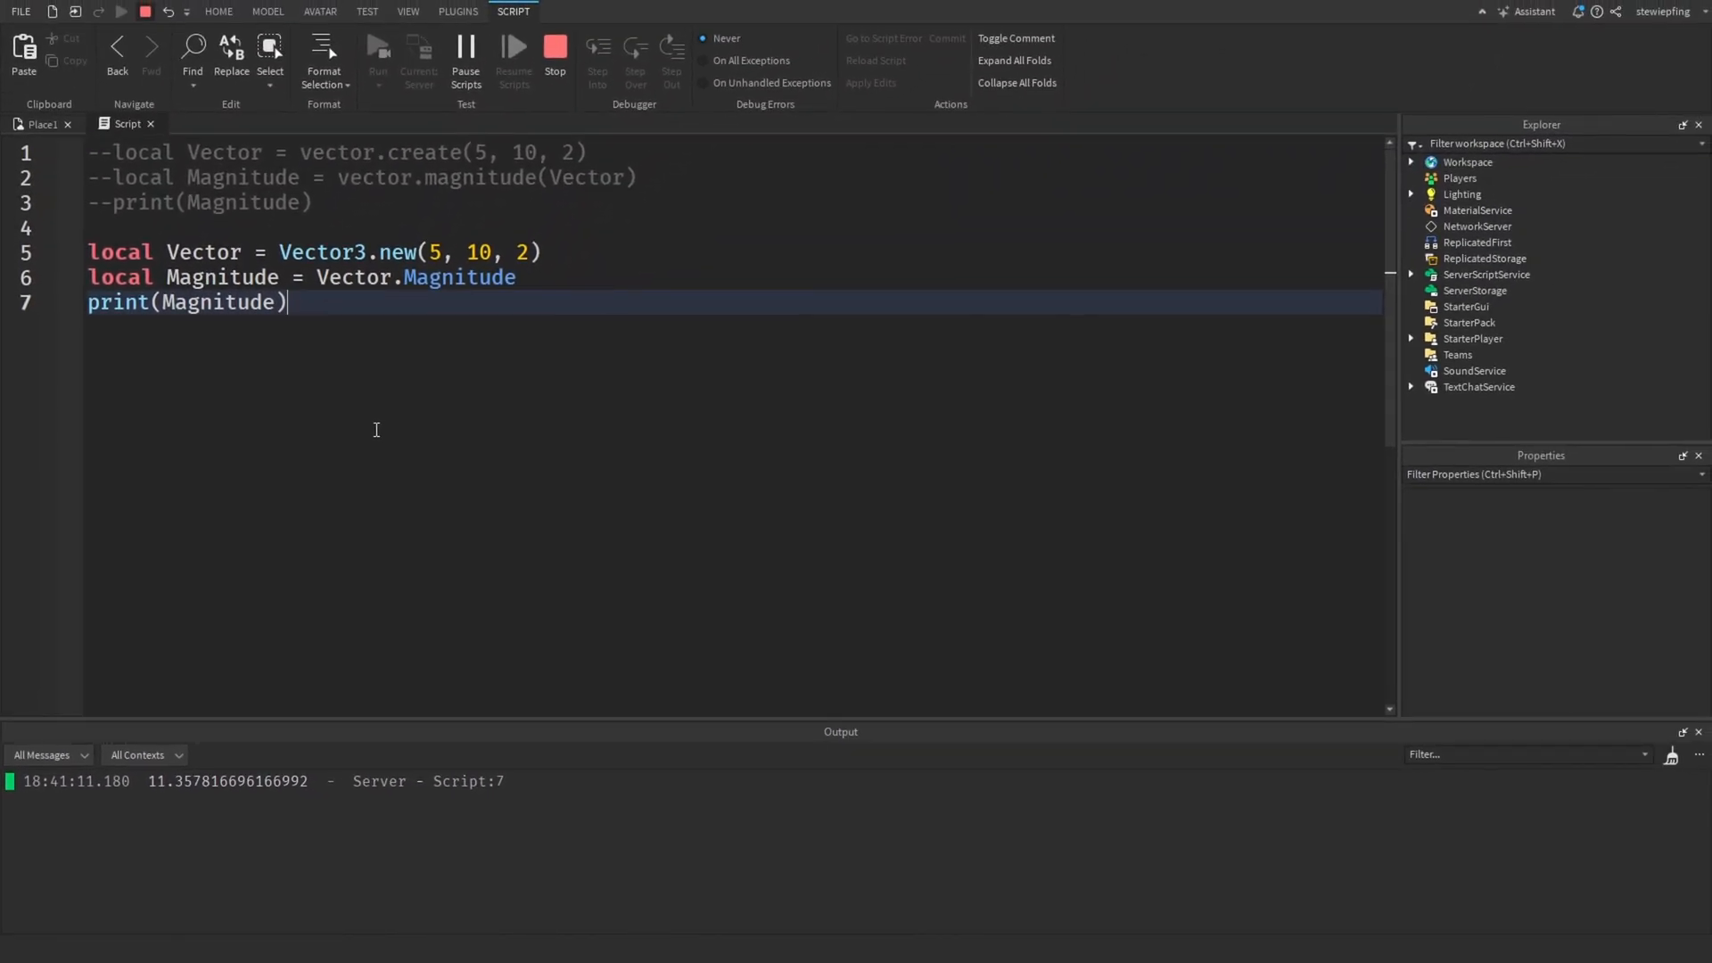
mouse_move(478, 384)
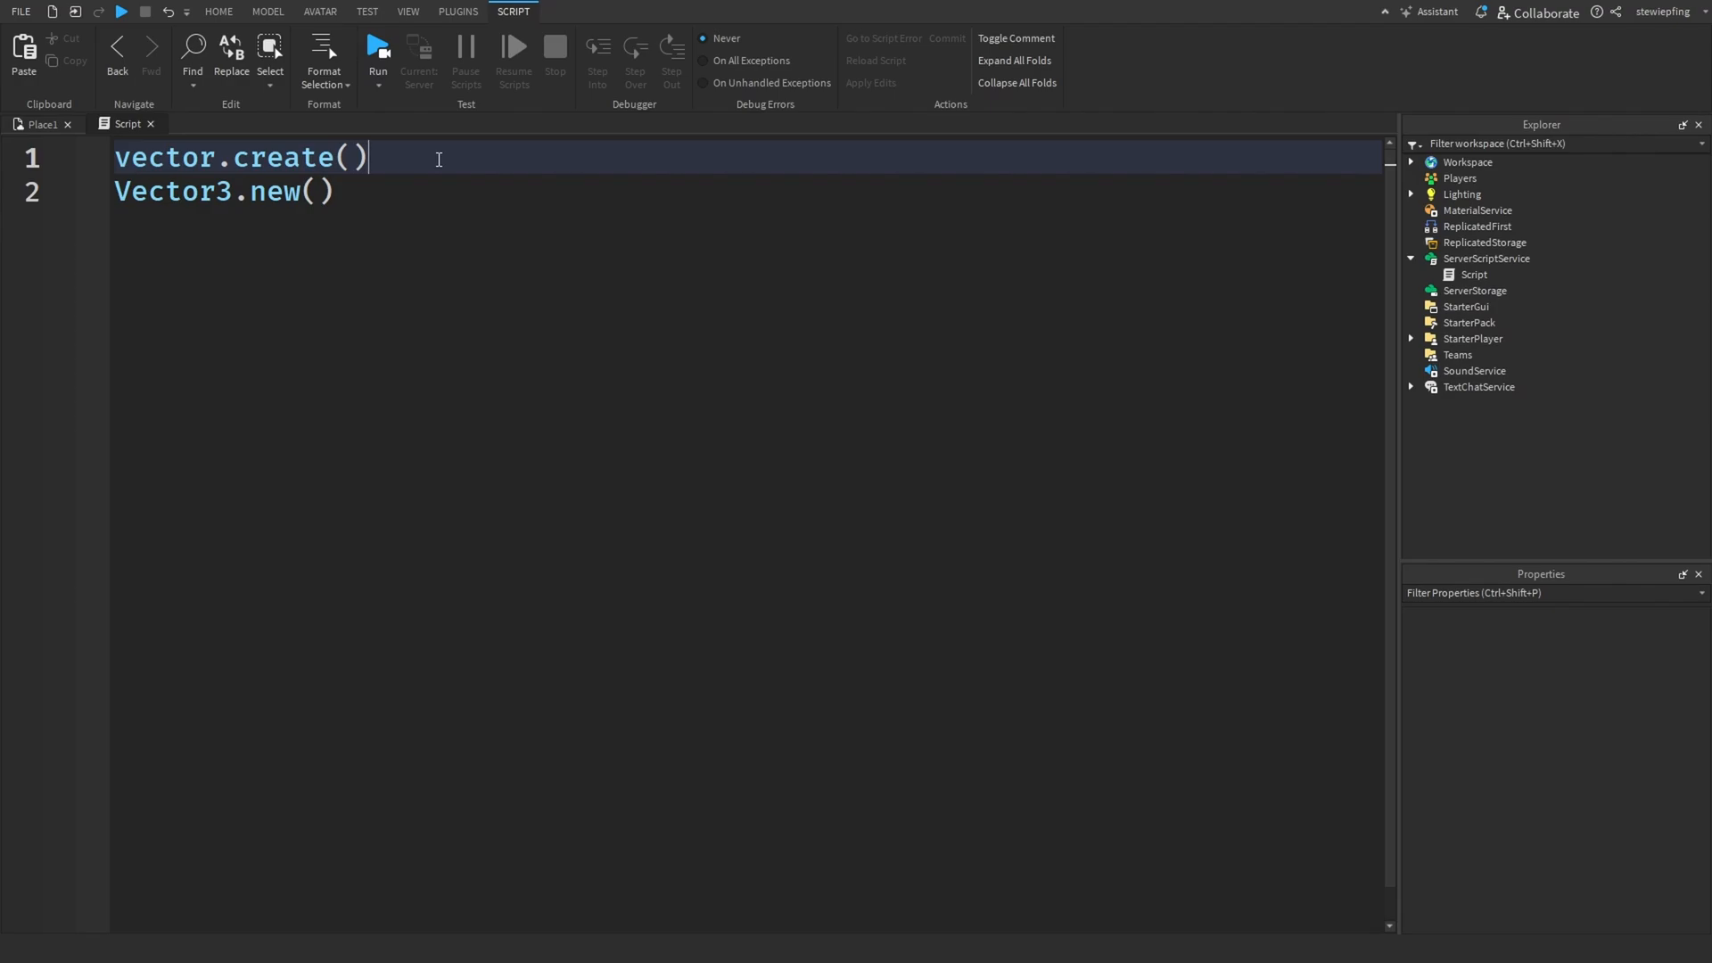
mouse_move(514, 252)
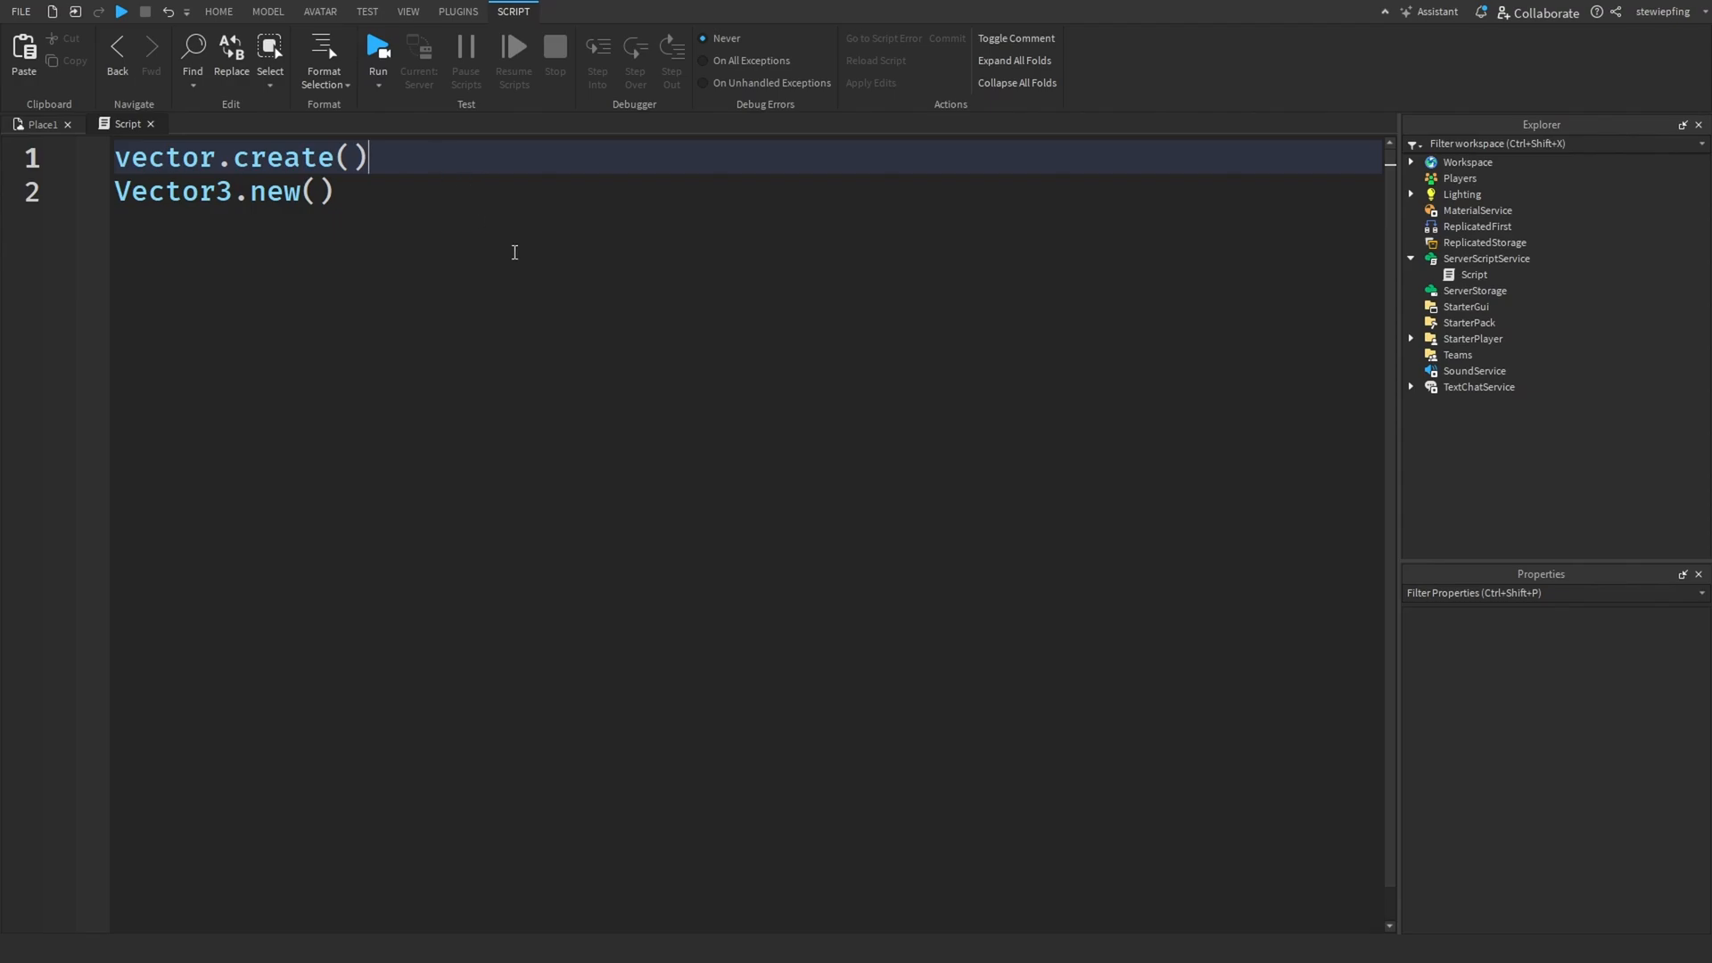